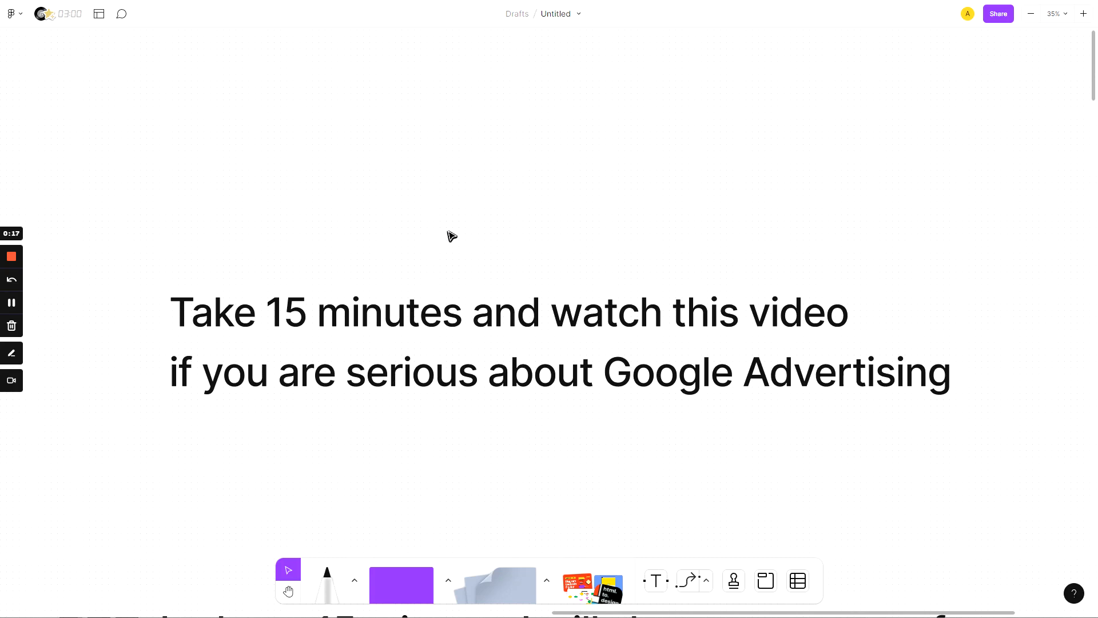
{"action": "mouse_move", "coordinate": [451, 235]}
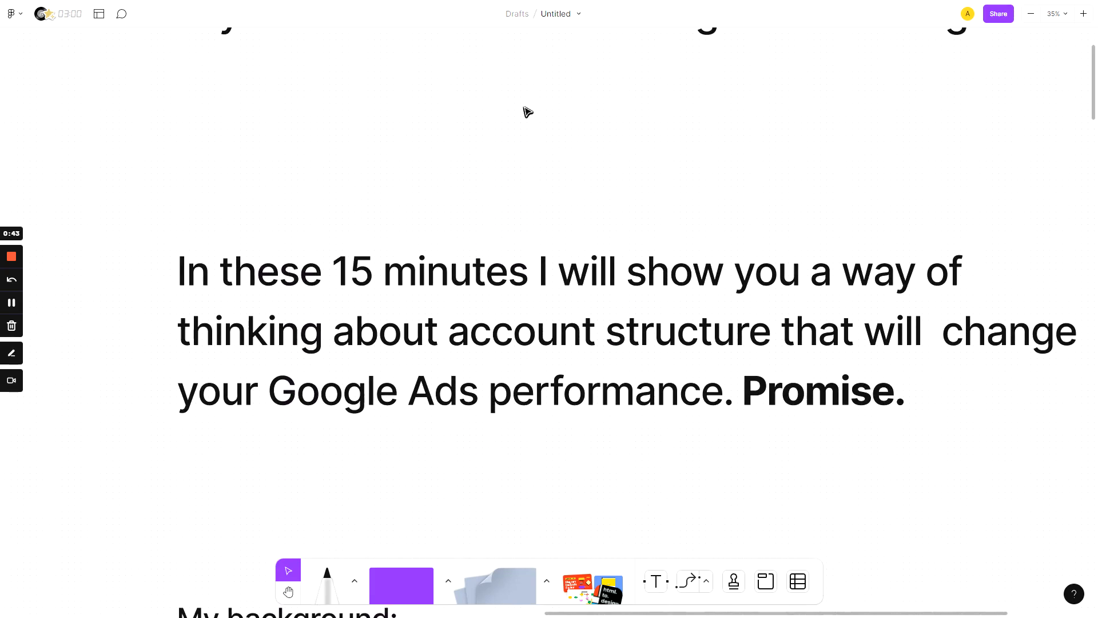
{"action": "mouse_move", "coordinate": [532, 124]}
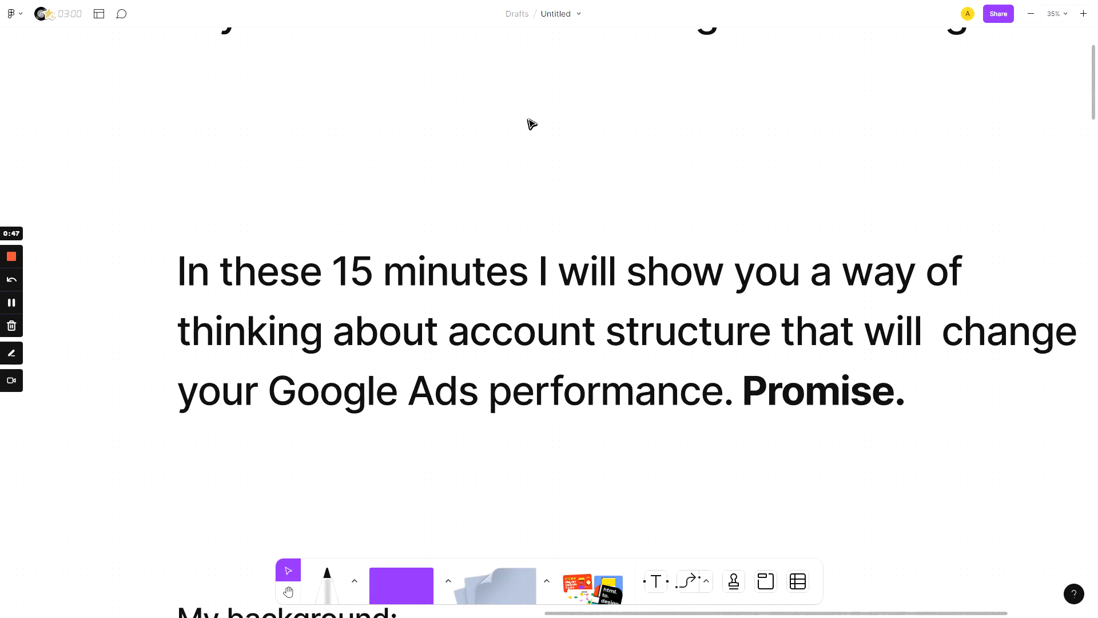
{"action": "mouse_move", "coordinate": [528, 127]}
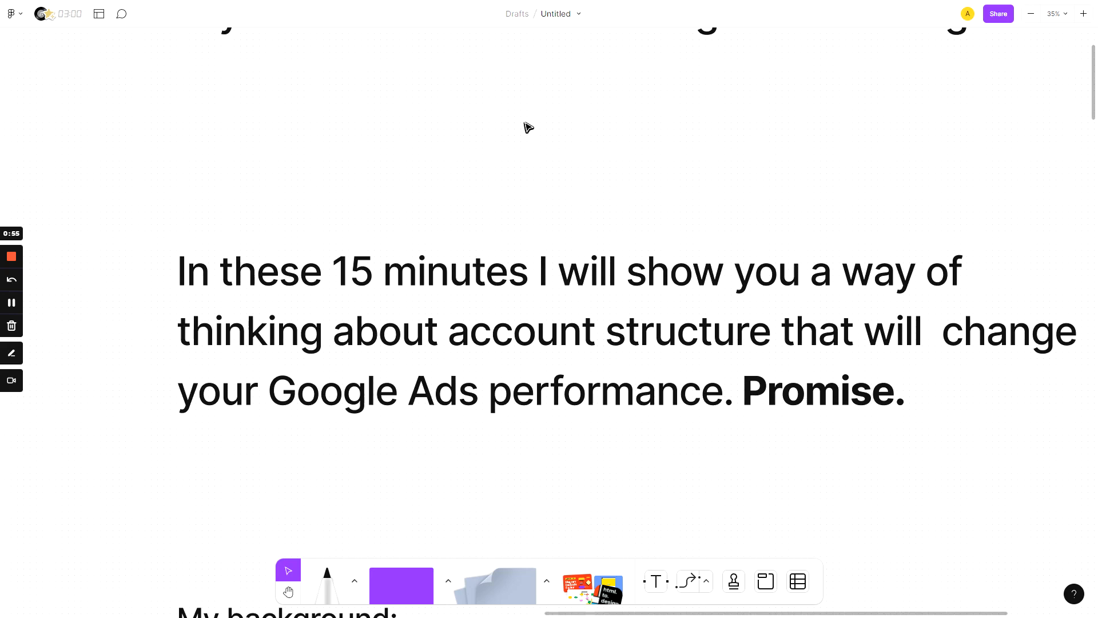
Scroll down until the 'Things I hear from new students' list is centred.
{"action": "scroll", "scroll_direction": "down", "scroll_amount": 3}
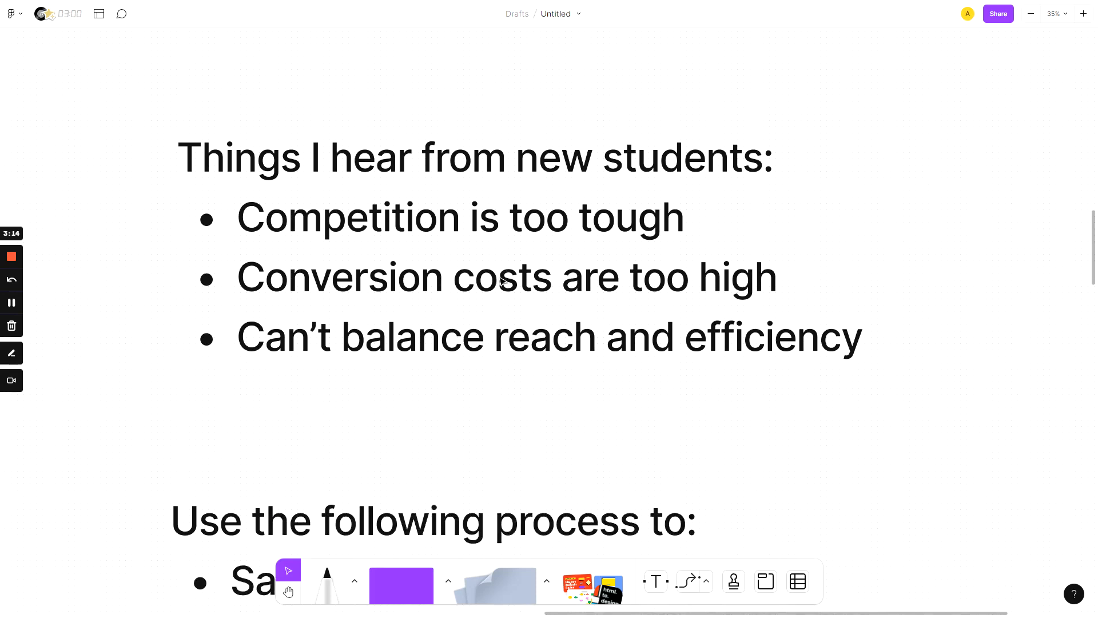
Scroll down to the 'Use the following process to:' list of save time, improve sales, earn more.
{"action": "scroll", "scroll_direction": "down", "scroll_amount": 3}
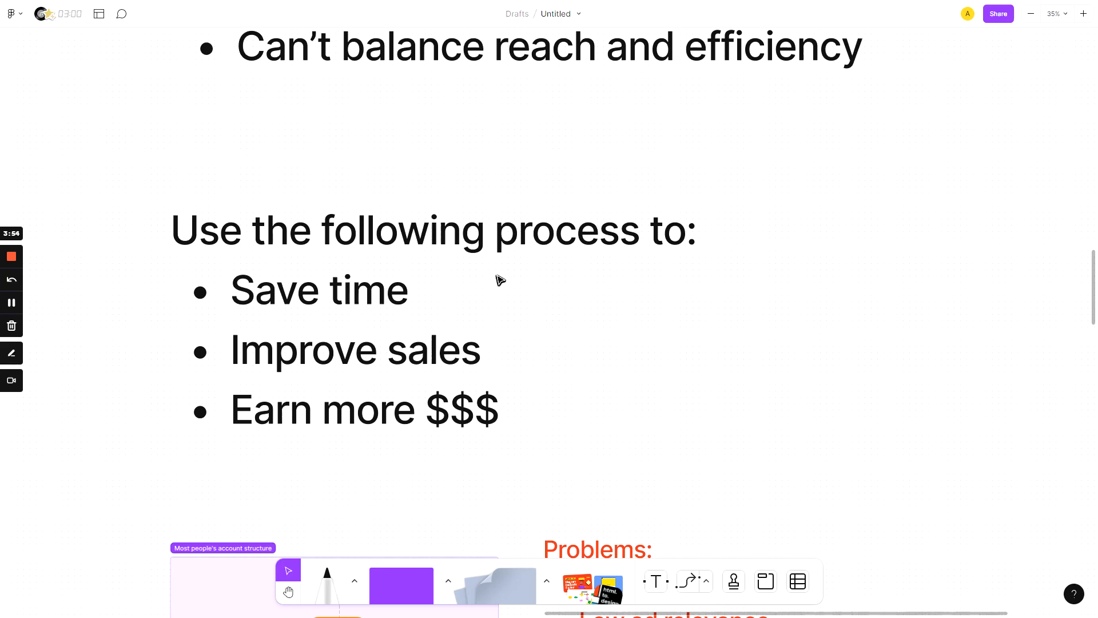
{"action": "mouse_move", "coordinate": [511, 349]}
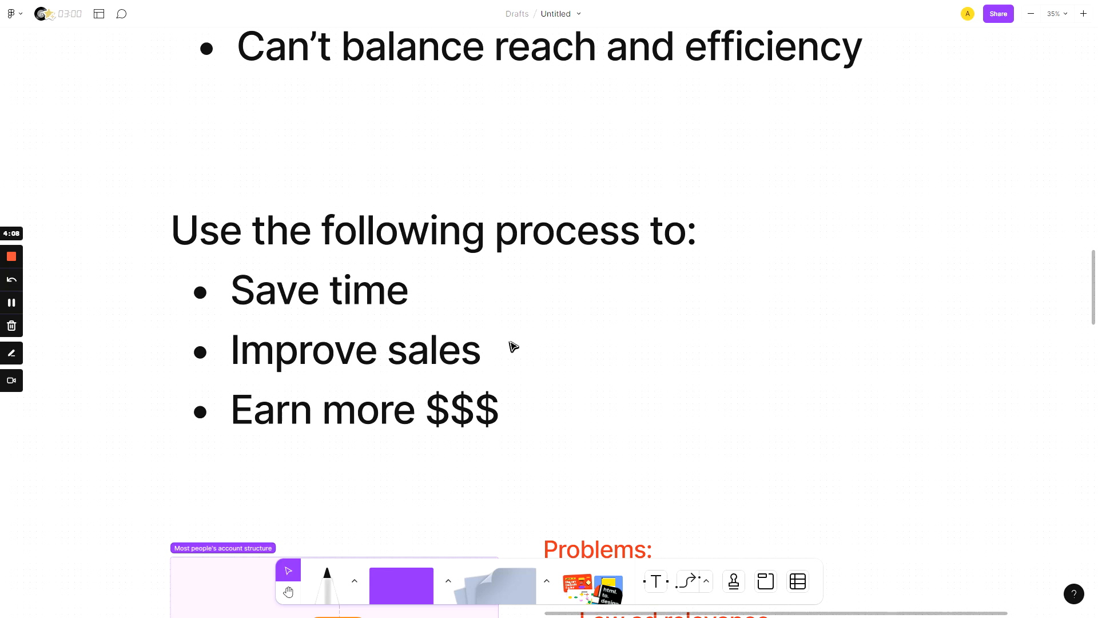
Scroll down to the 'Most people's account structure' diagram and its Problems list.
{"action": "scroll", "scroll_direction": "down", "scroll_amount": 3}
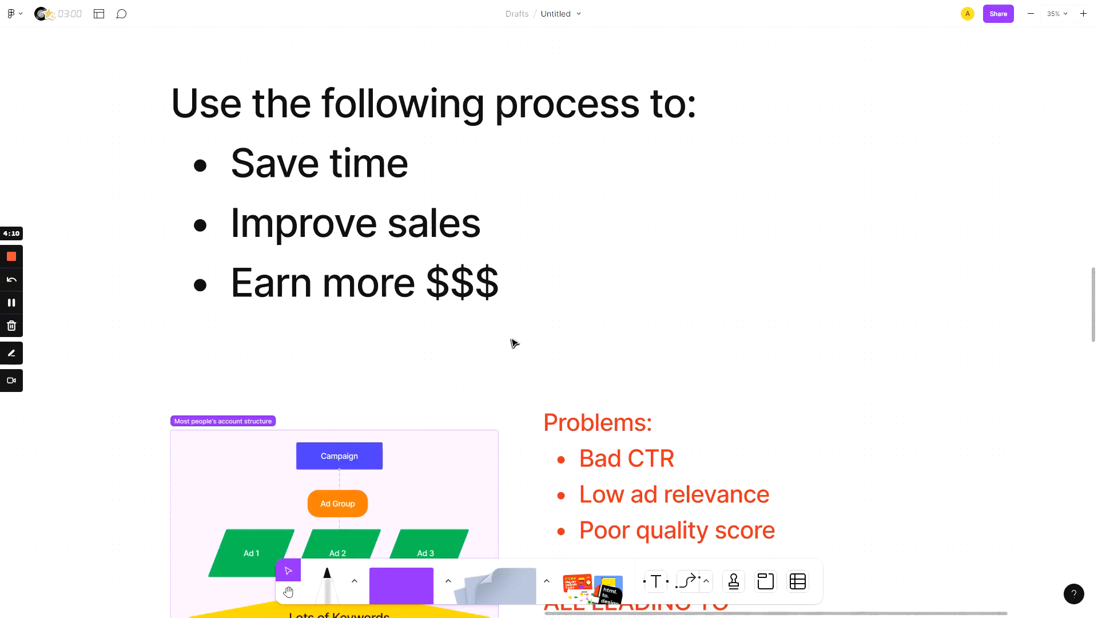
{"action": "scroll", "scroll_direction": "down", "scroll_amount": 3}
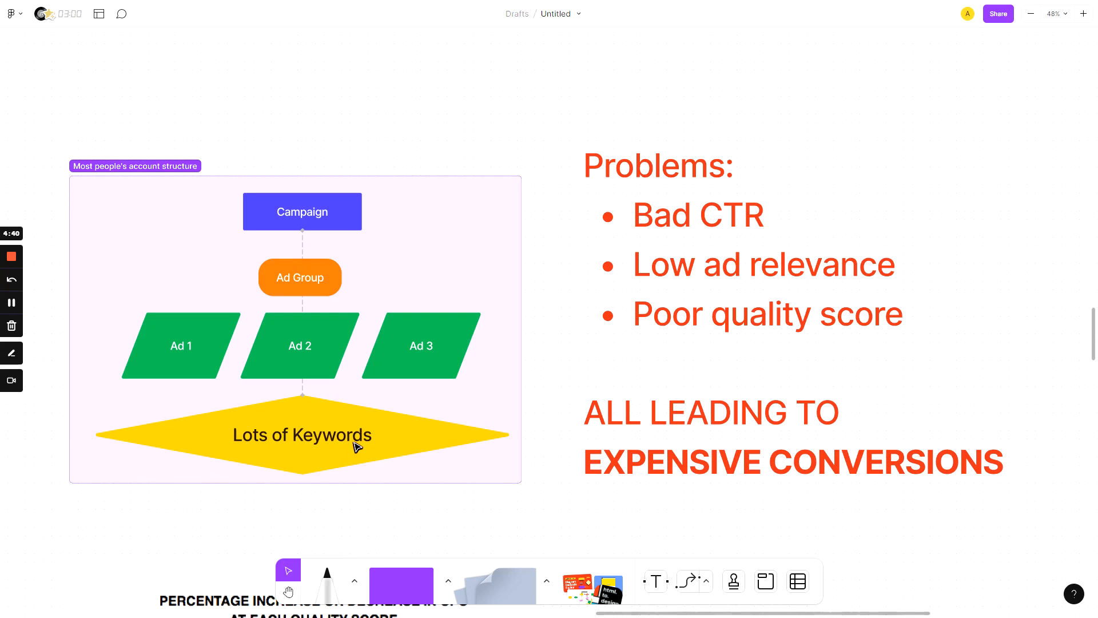
{"action": "mouse_move", "coordinate": [331, 382]}
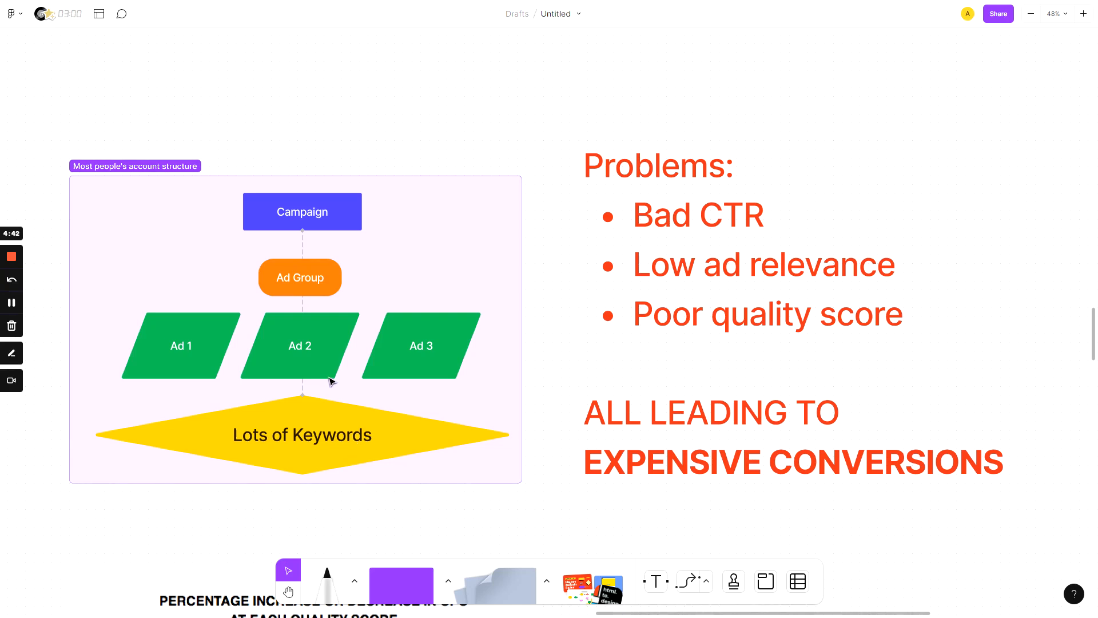
{"action": "mouse_move", "coordinate": [332, 381]}
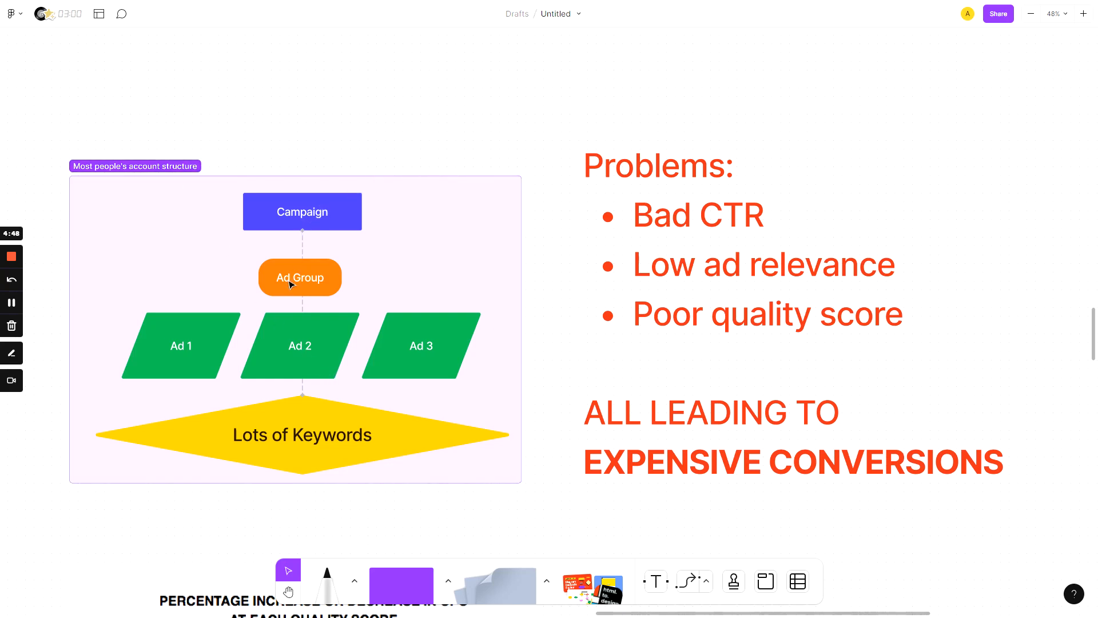
{"action": "mouse_move", "coordinate": [291, 294]}
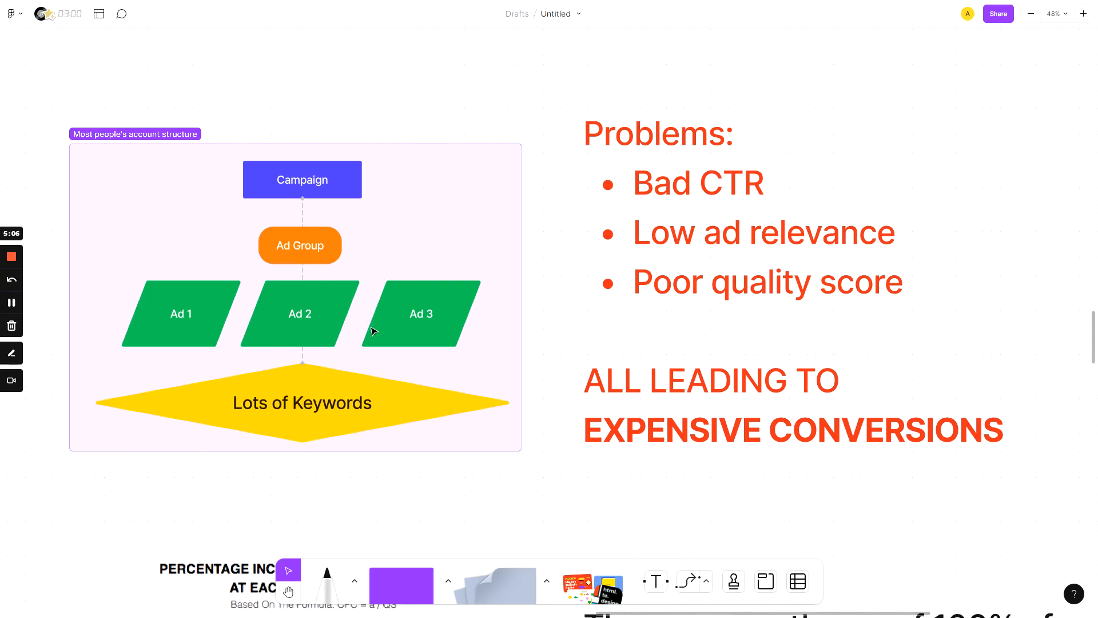
Scroll down to the CPC-by-Quality-Score chart and the students' common issues slide.
{"action": "scroll", "scroll_direction": "down", "scroll_amount": 3}
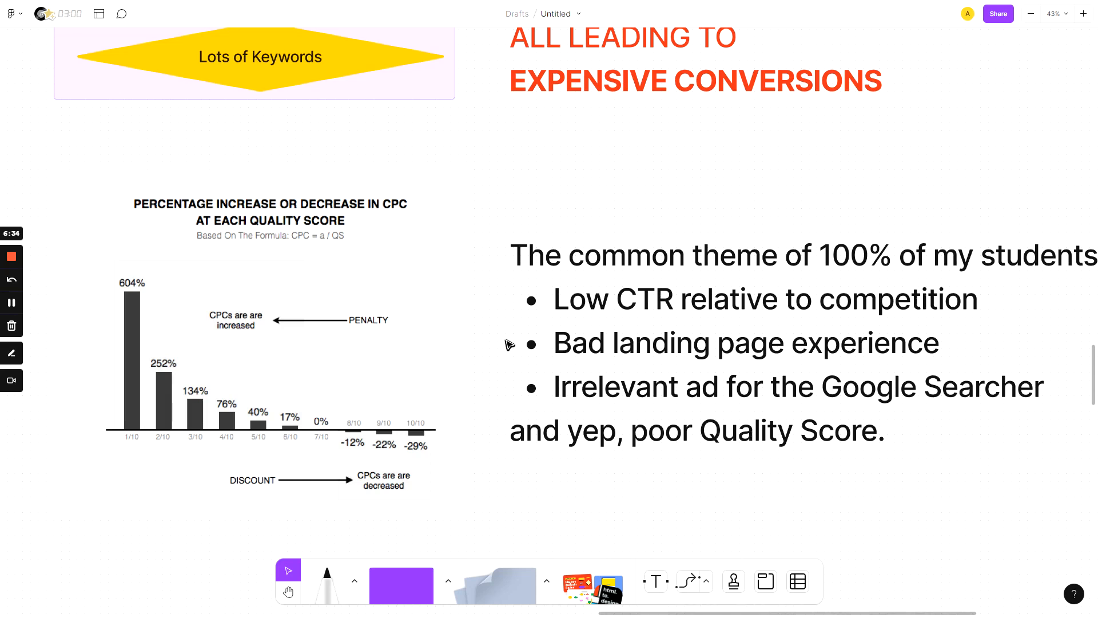
Scroll past the CPC chart to the 'Google Ads is a game…' slide.
{"action": "scroll", "scroll_direction": "down", "scroll_amount": 3}
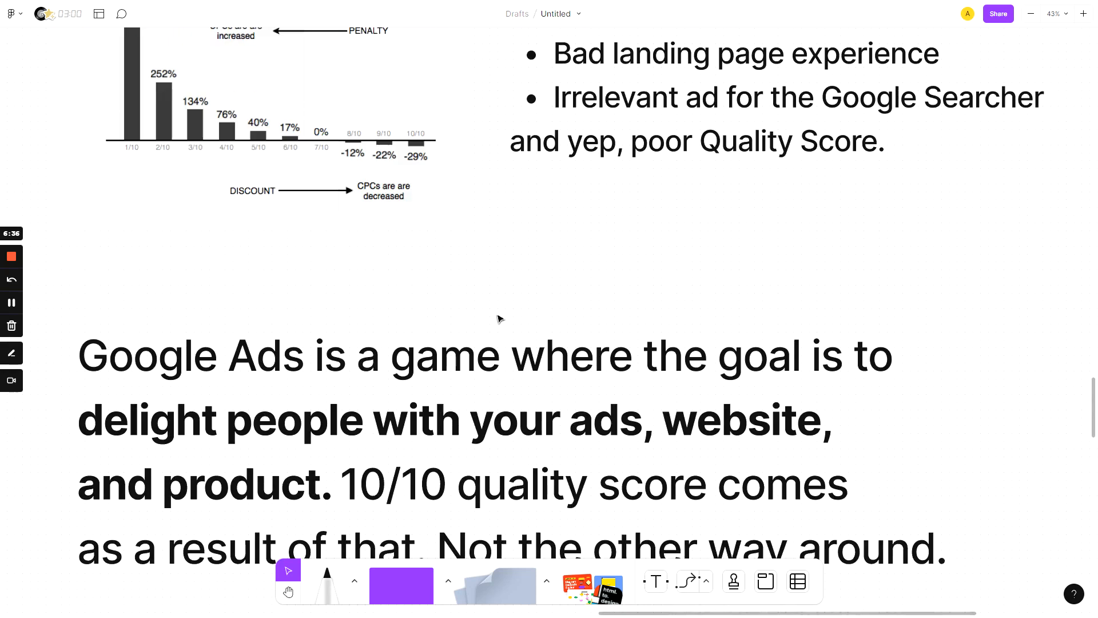
{"action": "scroll", "scroll_direction": "down", "scroll_amount": 3}
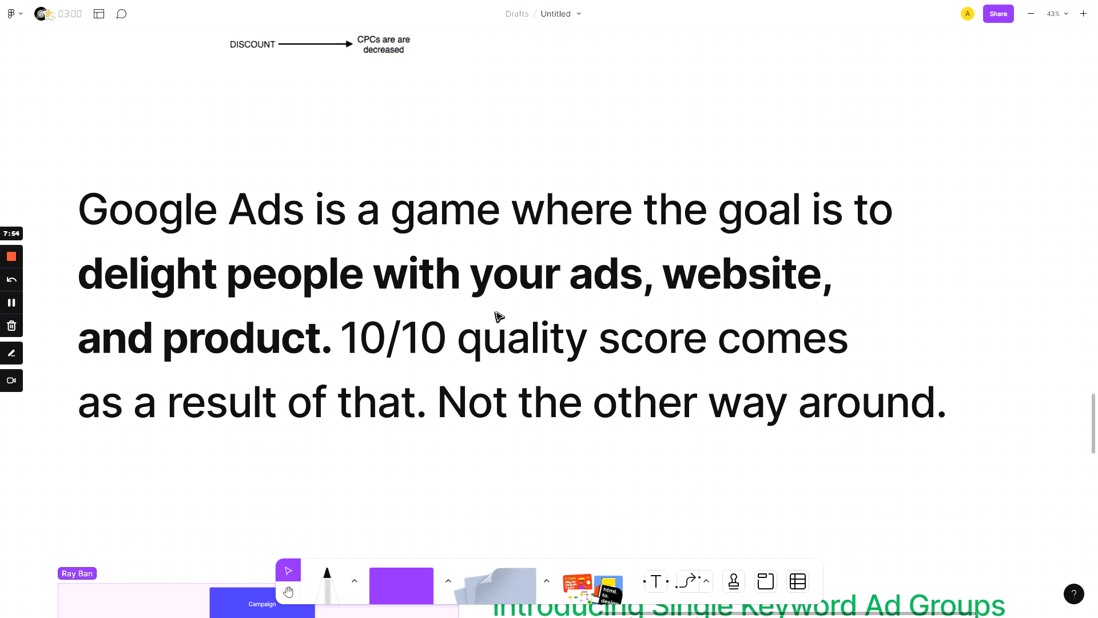
{"action": "mouse_move", "coordinate": [453, 449]}
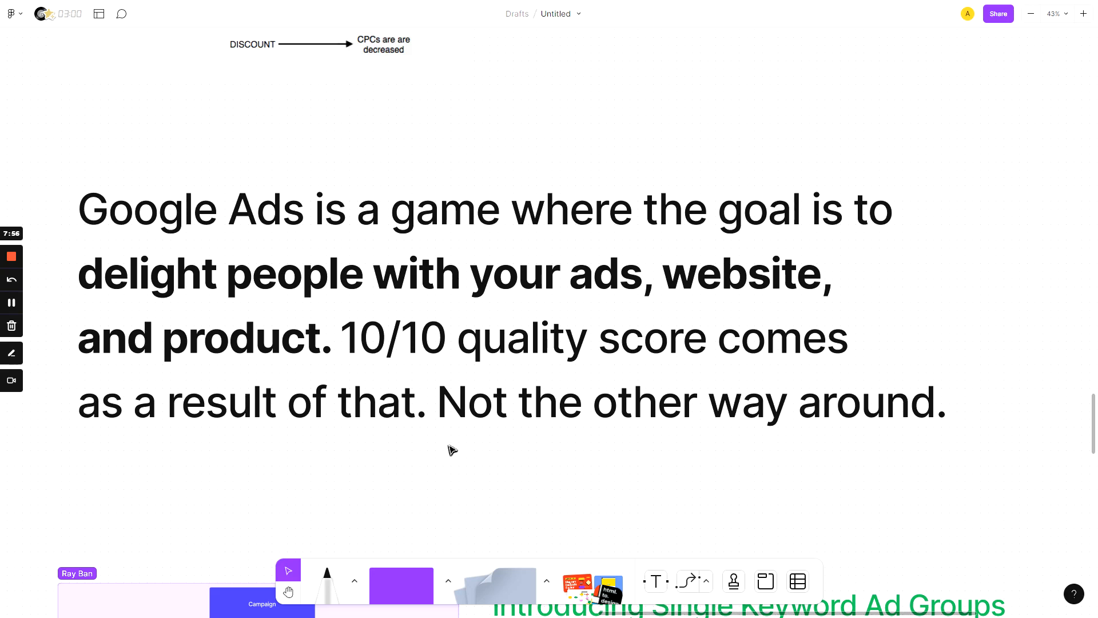
{"action": "mouse_move", "coordinate": [472, 450]}
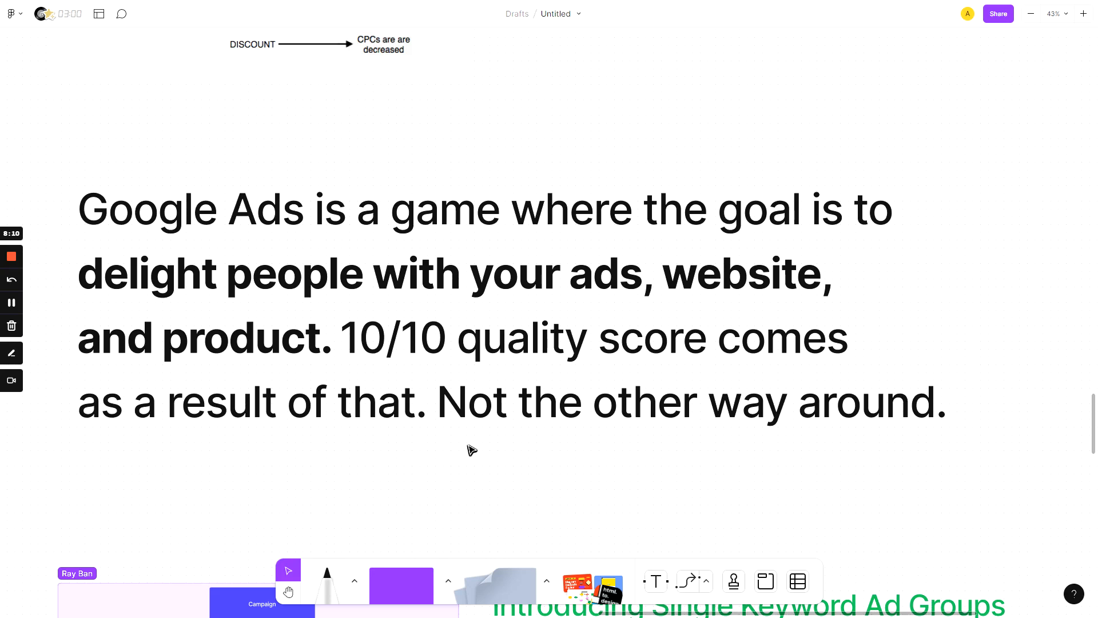
{"action": "scroll", "scroll_direction": "down", "scroll_amount": 3}
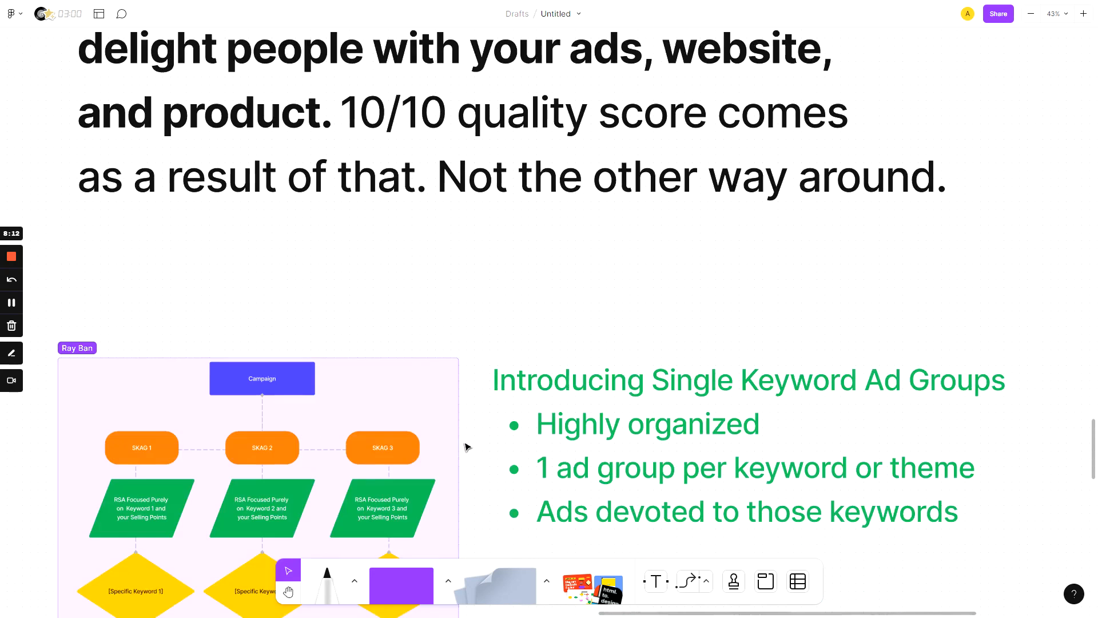
{"action": "scroll", "scroll_direction": "down", "scroll_amount": 3}
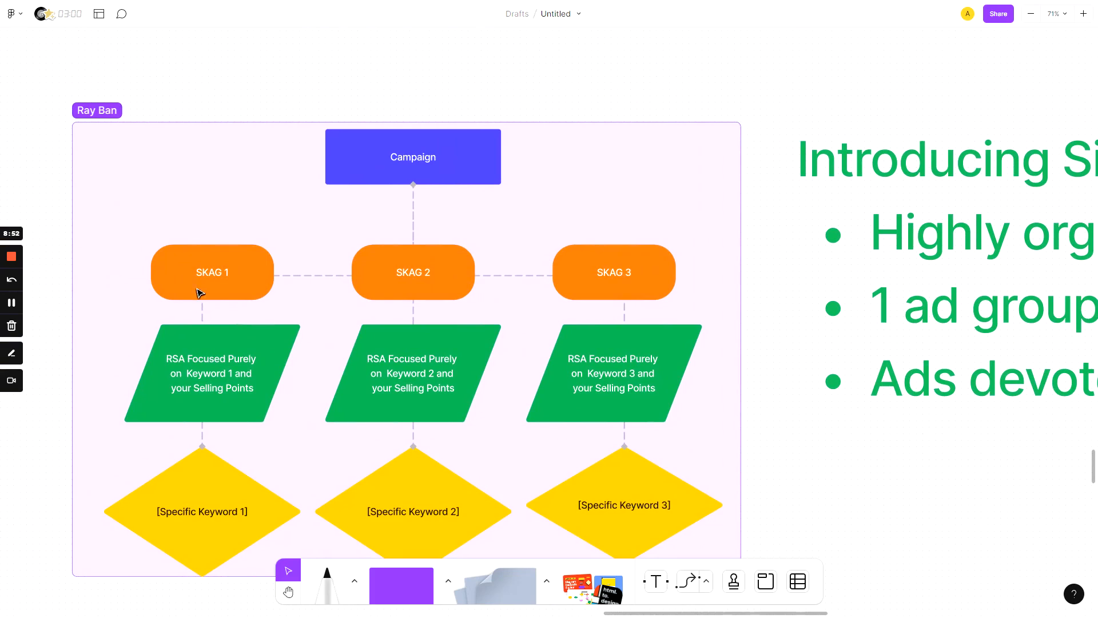
{"action": "mouse_move", "coordinate": [246, 267]}
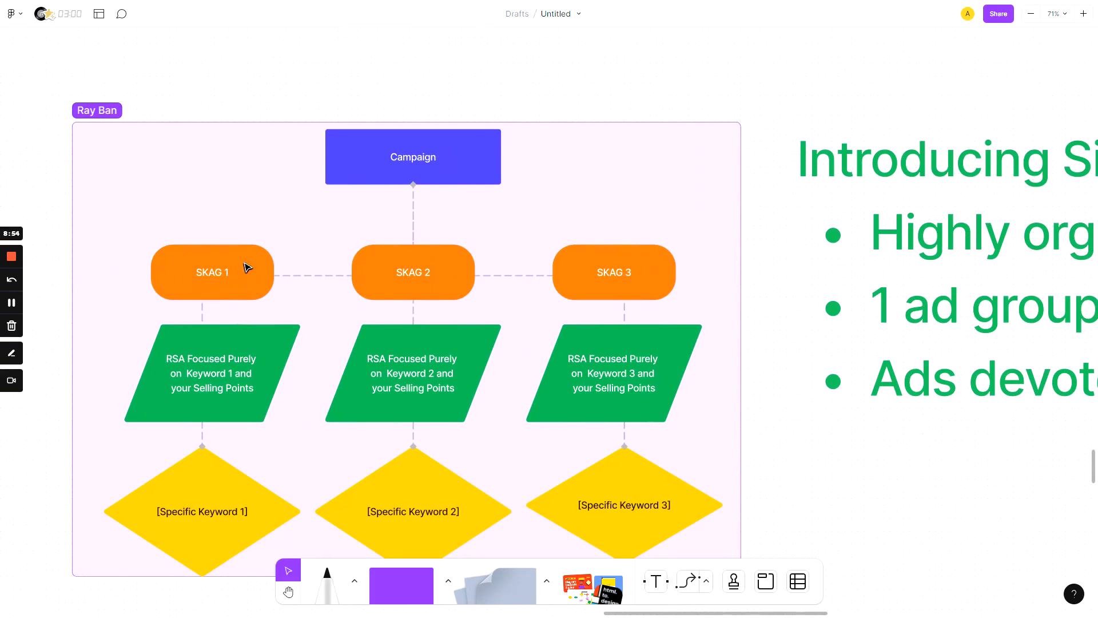
{"action": "mouse_move", "coordinate": [209, 443]}
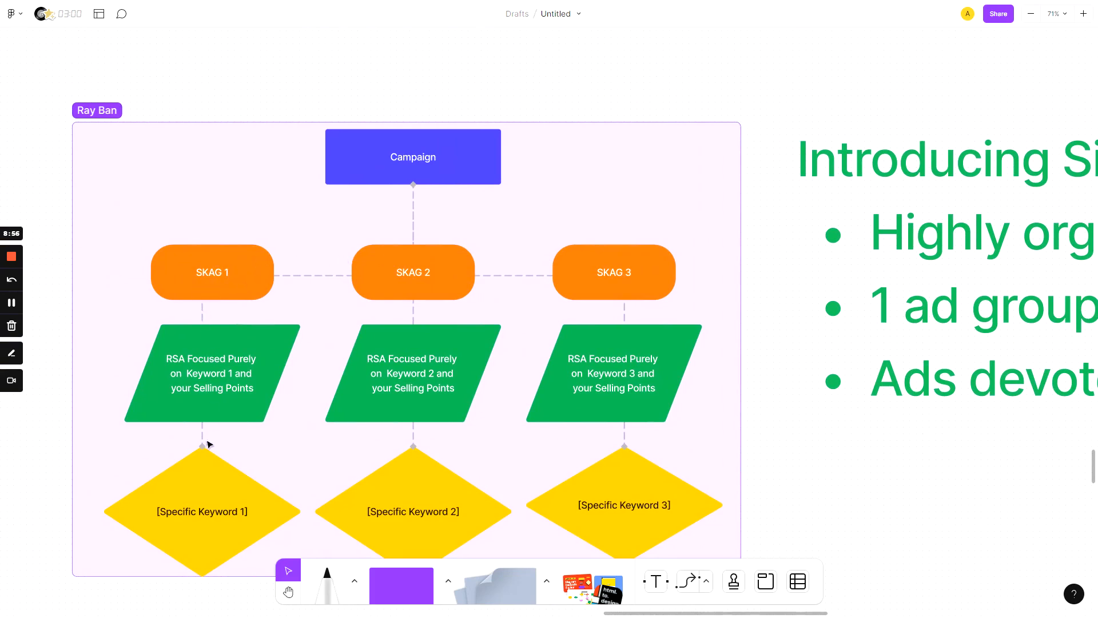
{"action": "mouse_move", "coordinate": [202, 418]}
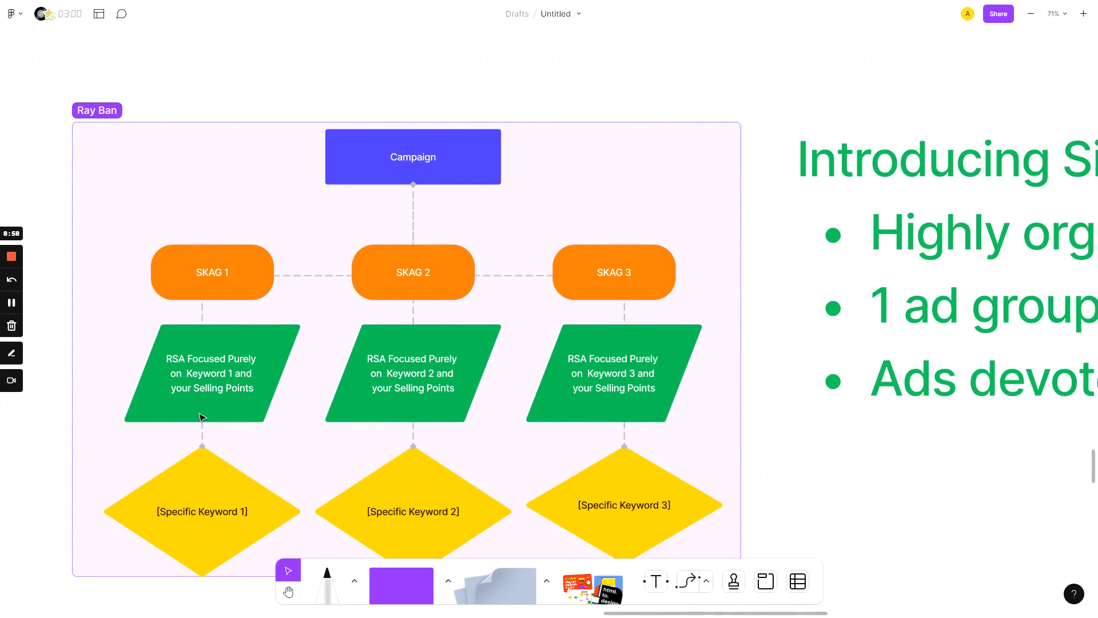
{"action": "mouse_move", "coordinate": [190, 319]}
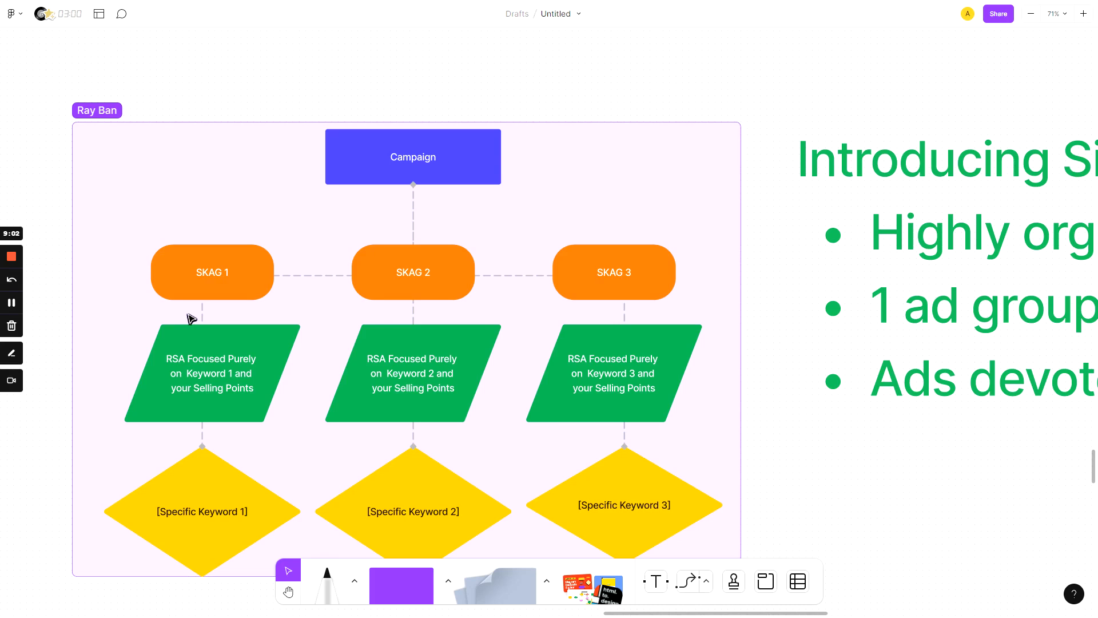
{"action": "mouse_move", "coordinate": [244, 267]}
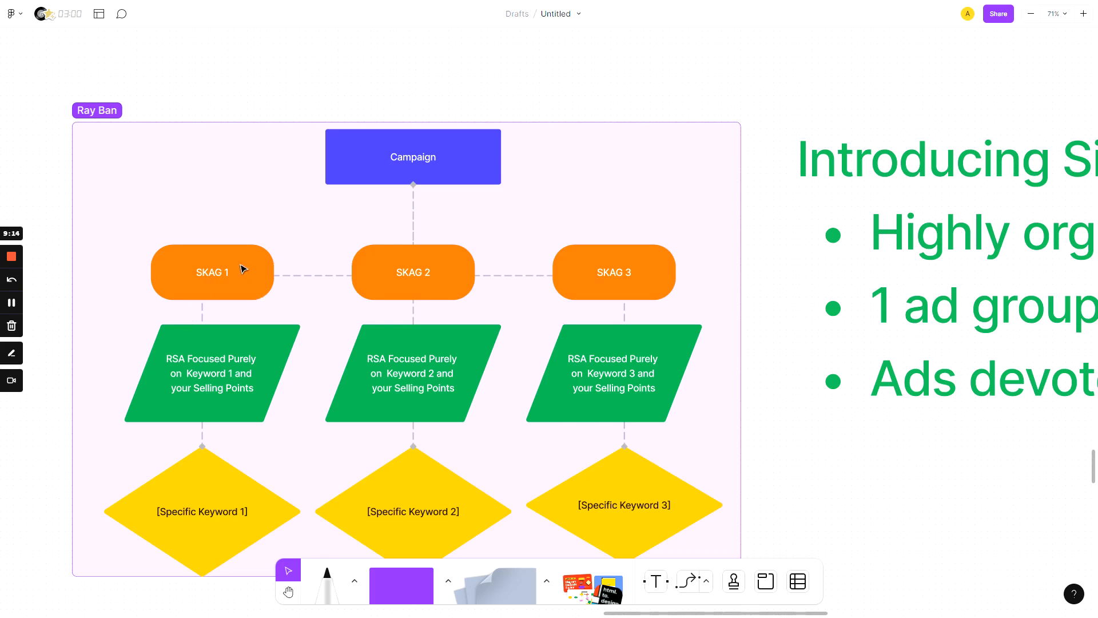
{"action": "left_click", "coordinate": [413, 156]}
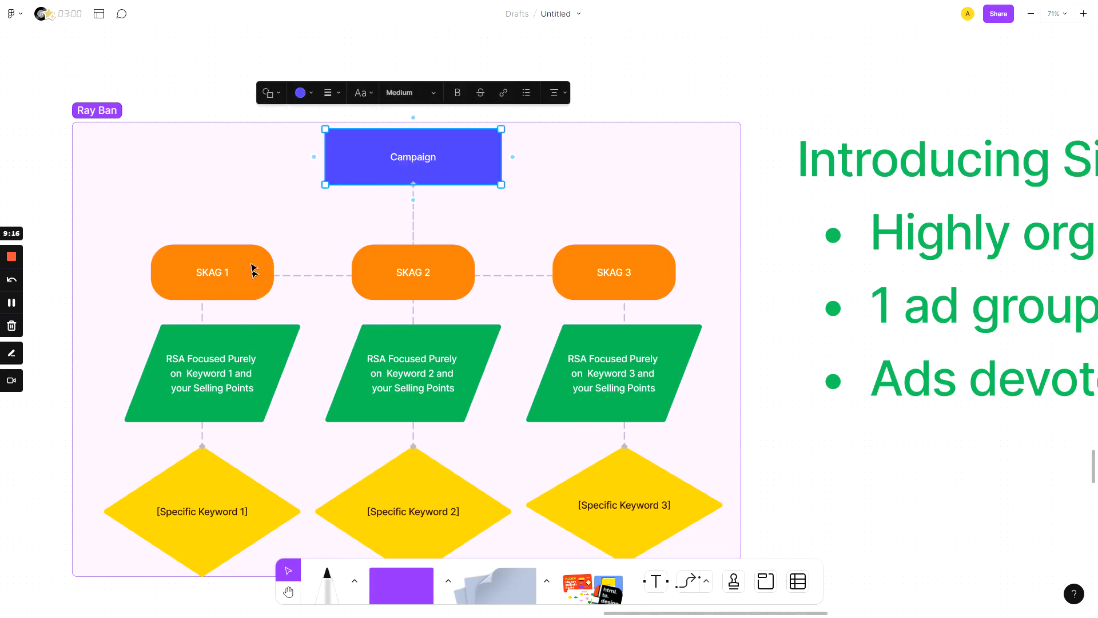
{"action": "left_click", "coordinate": [212, 272]}
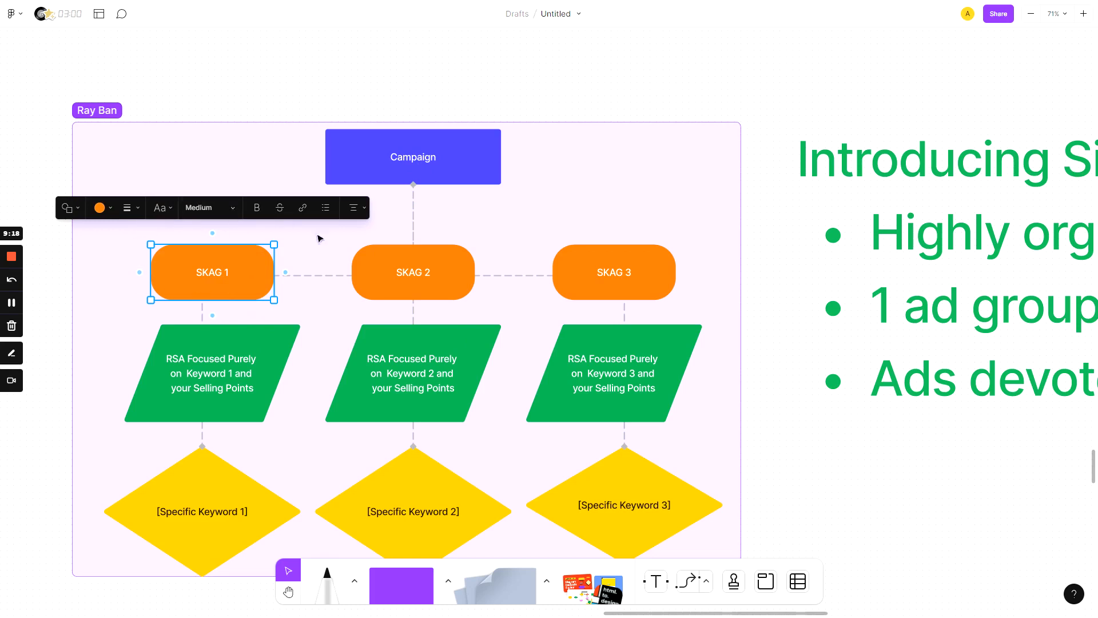
{"action": "mouse_move", "coordinate": [212, 345]}
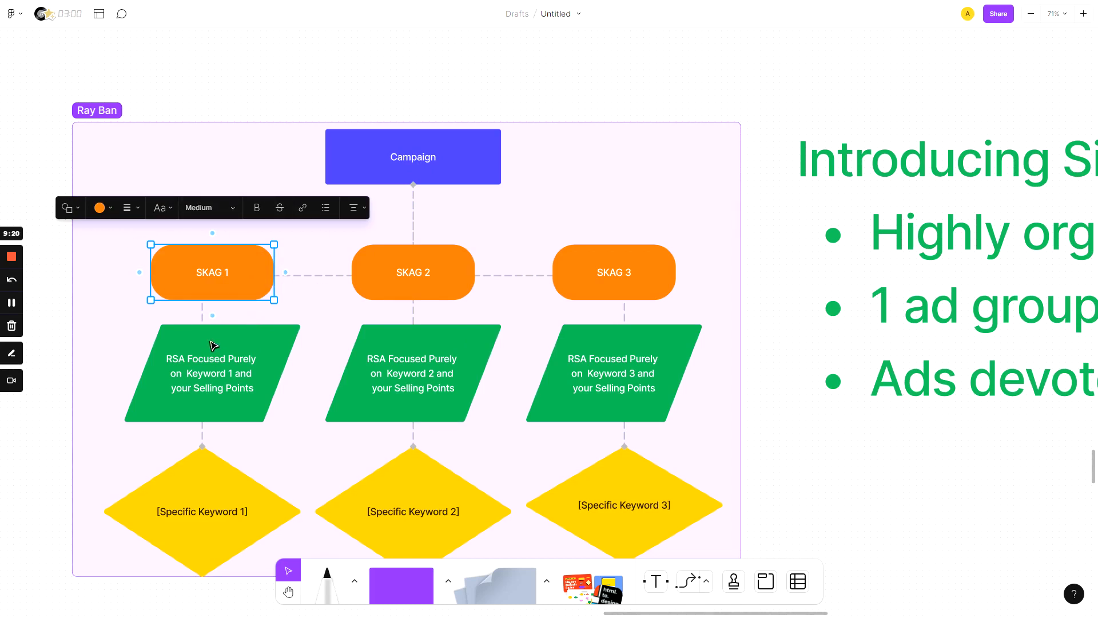
{"action": "left_click", "coordinate": [211, 373]}
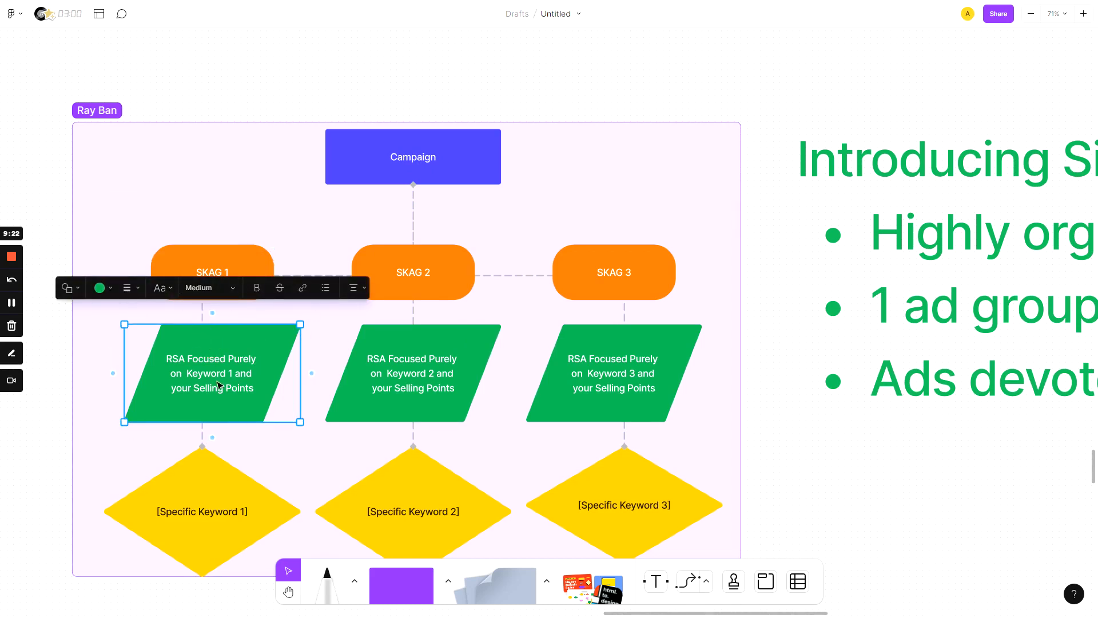
{"action": "mouse_move", "coordinate": [207, 374]}
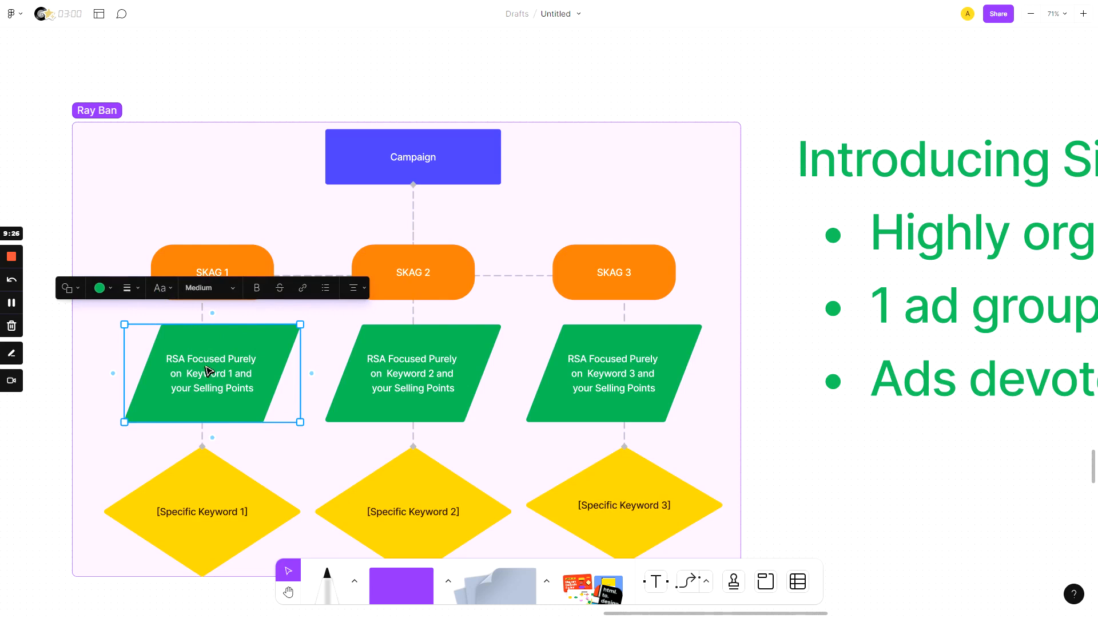
{"action": "mouse_move", "coordinate": [207, 364]}
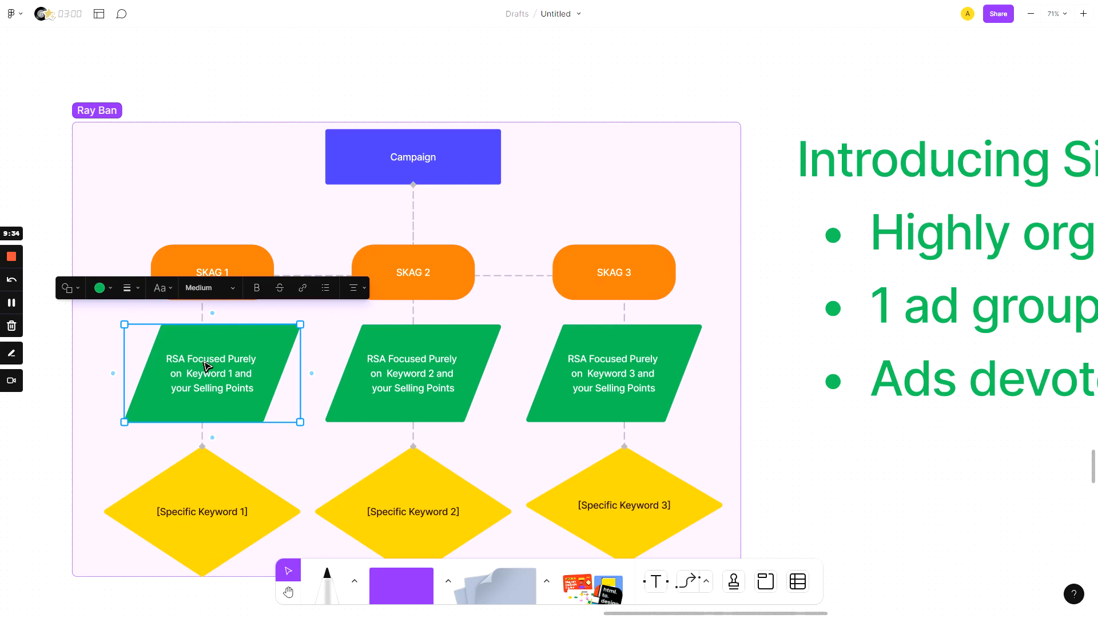
{"action": "mouse_move", "coordinate": [37, 444]}
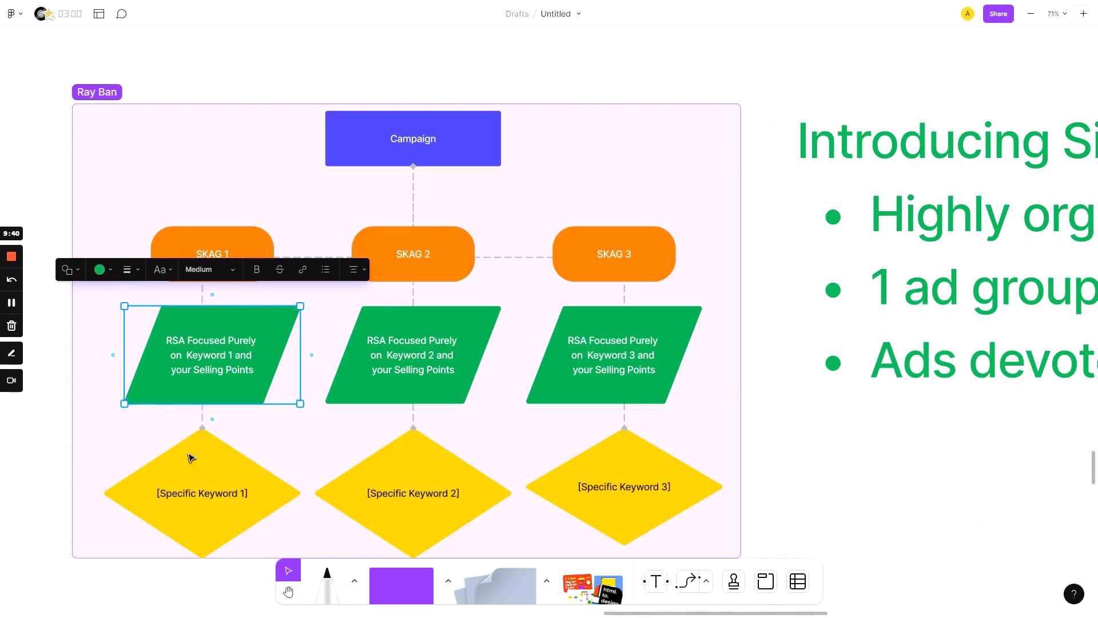
{"action": "left_click", "coordinate": [201, 493]}
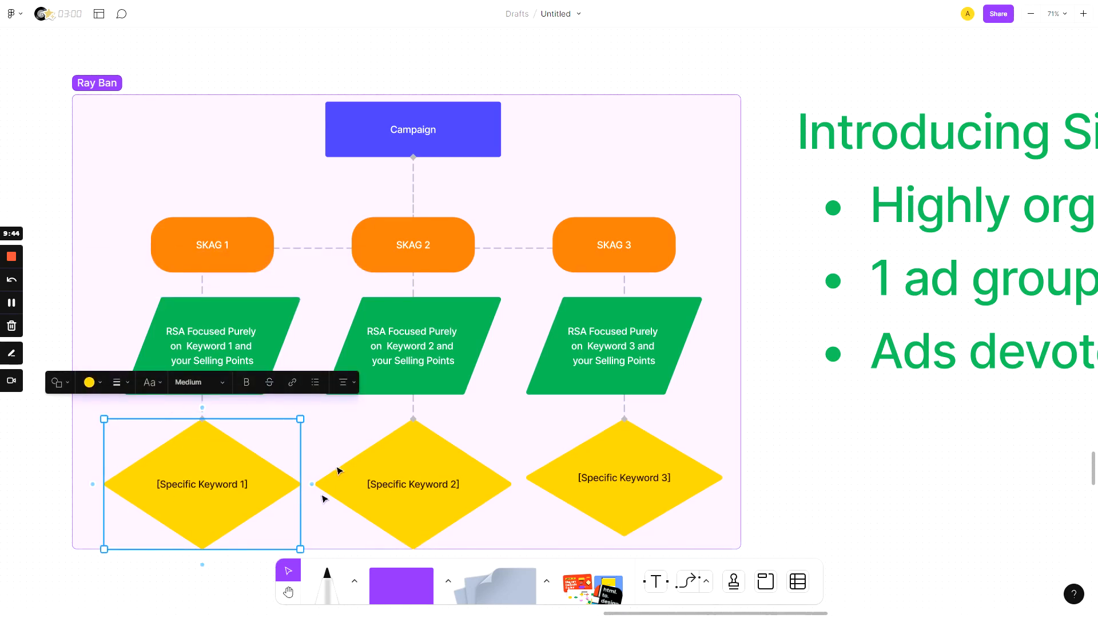
{"action": "mouse_move", "coordinate": [175, 509]}
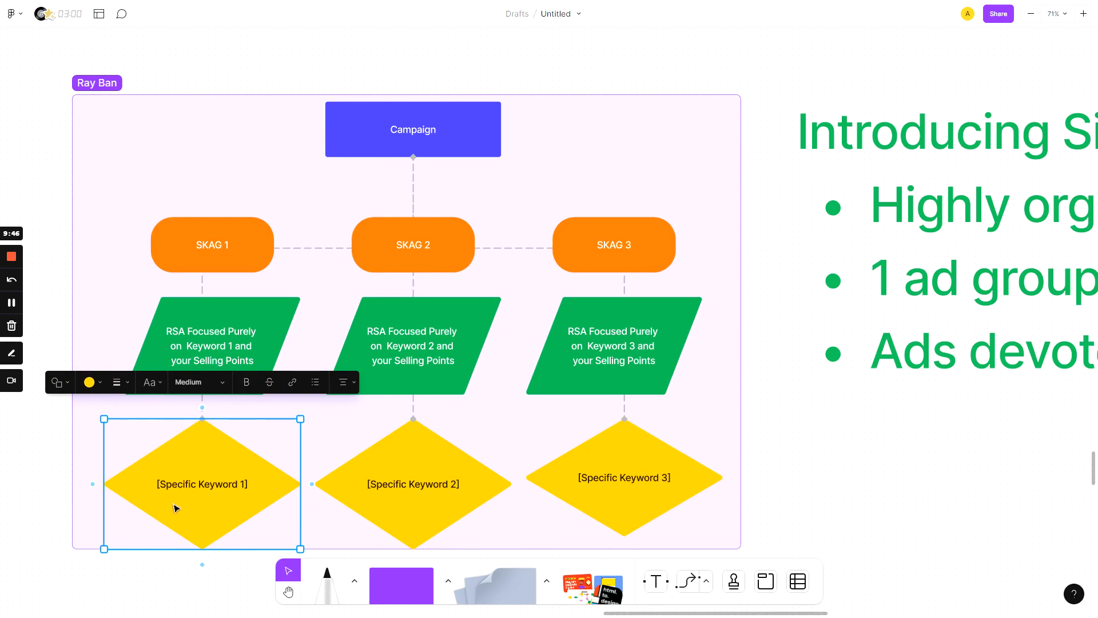
{"action": "mouse_move", "coordinate": [150, 510]}
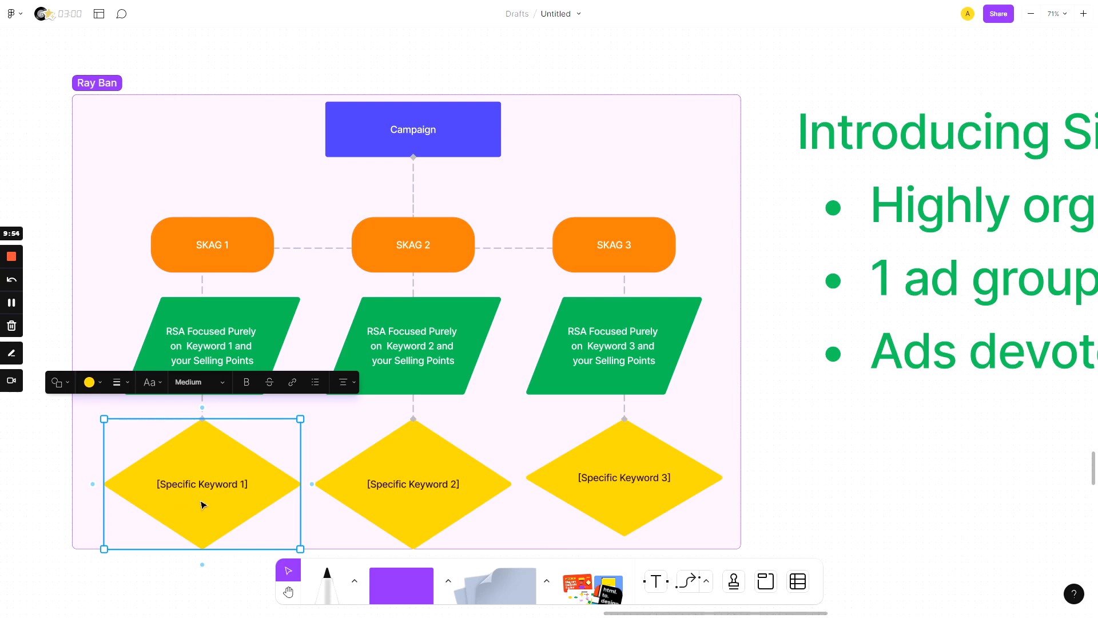
{"action": "mouse_move", "coordinate": [245, 480]}
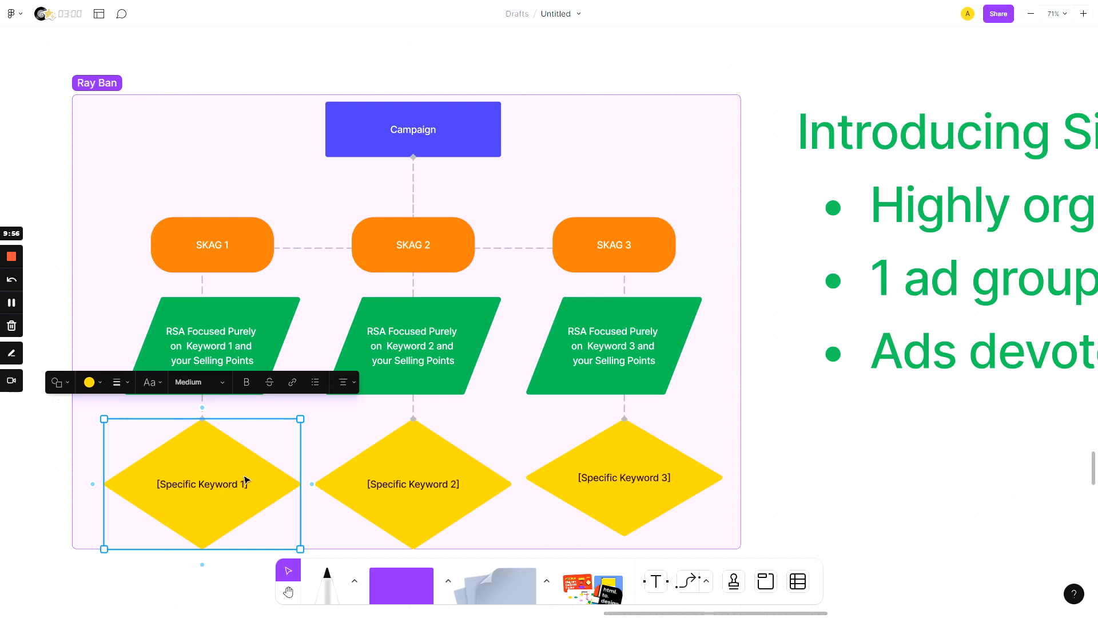
{"action": "mouse_move", "coordinate": [55, 474]}
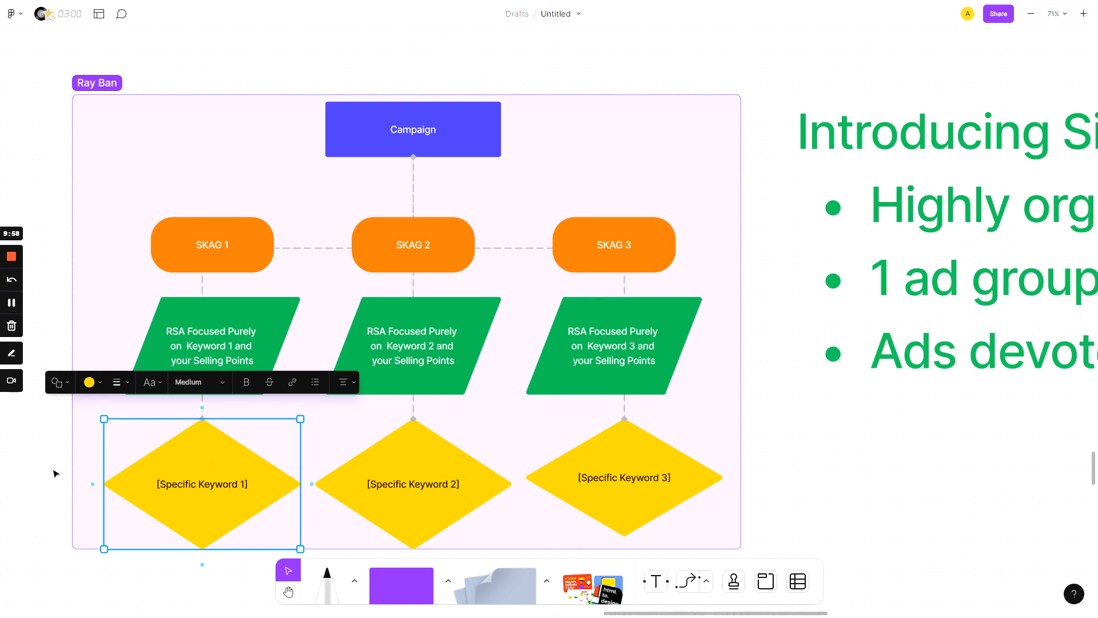
{"action": "mouse_move", "coordinate": [195, 480]}
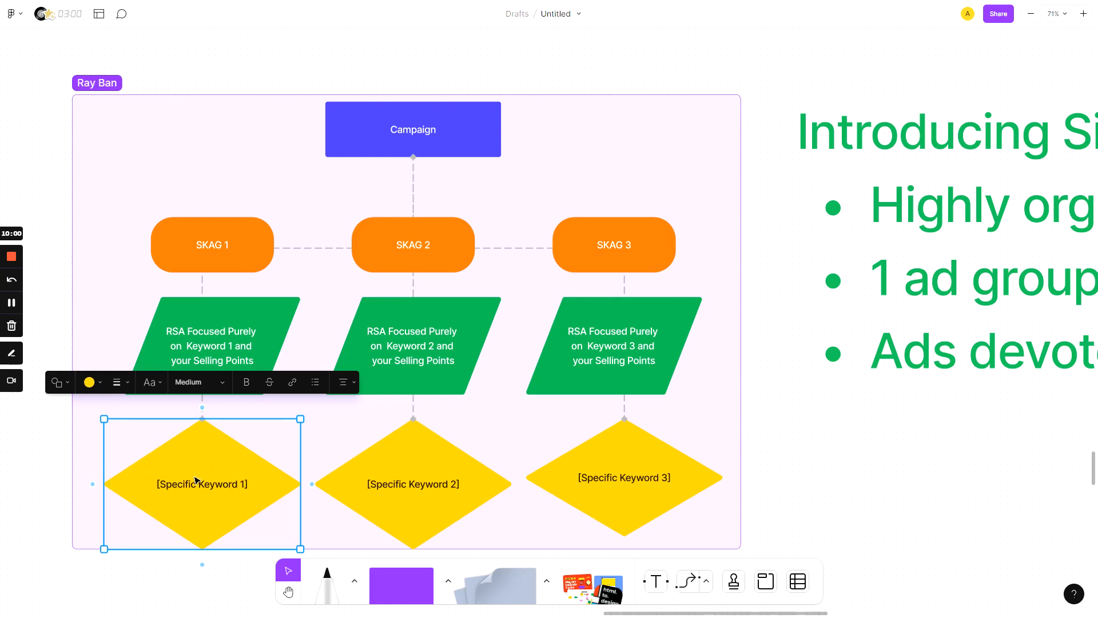
{"action": "mouse_move", "coordinate": [231, 332]}
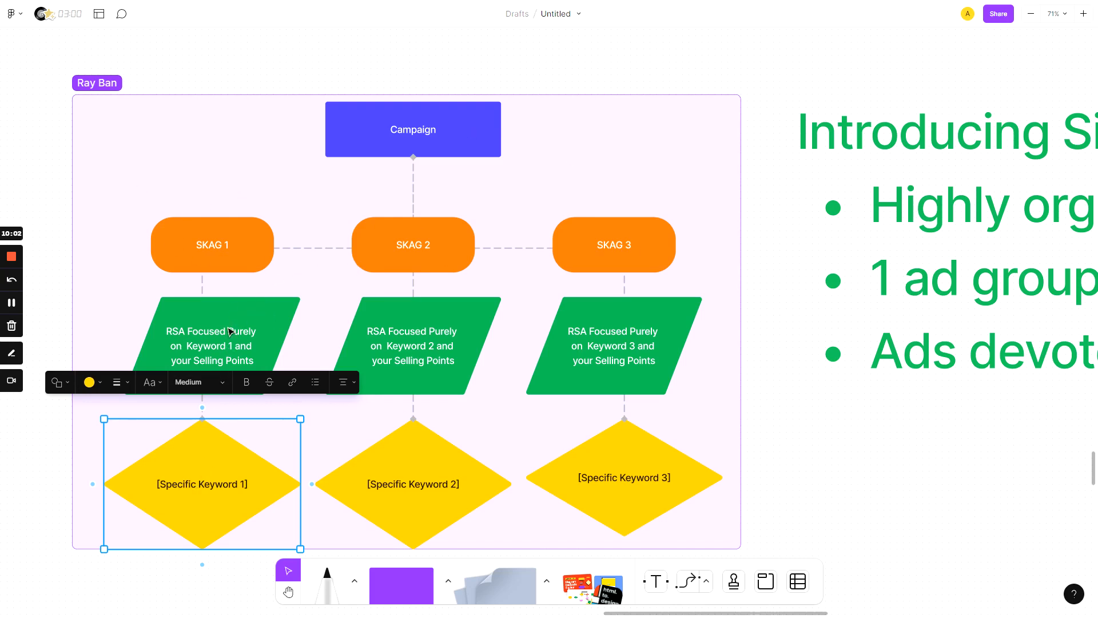
{"action": "mouse_move", "coordinate": [218, 476]}
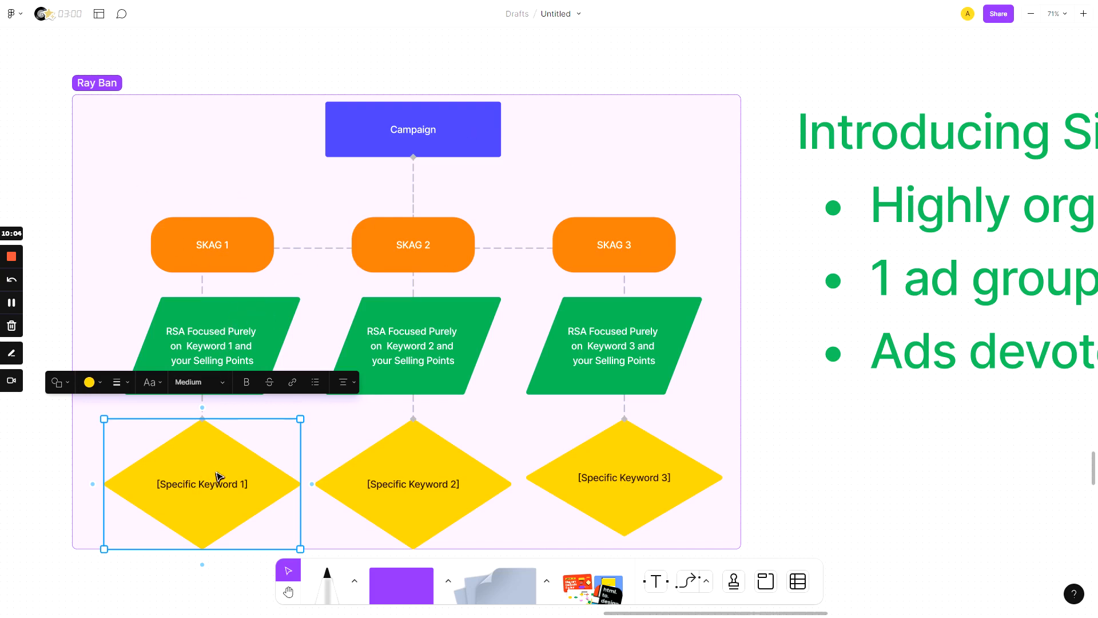
{"action": "left_click", "coordinate": [810, 517]}
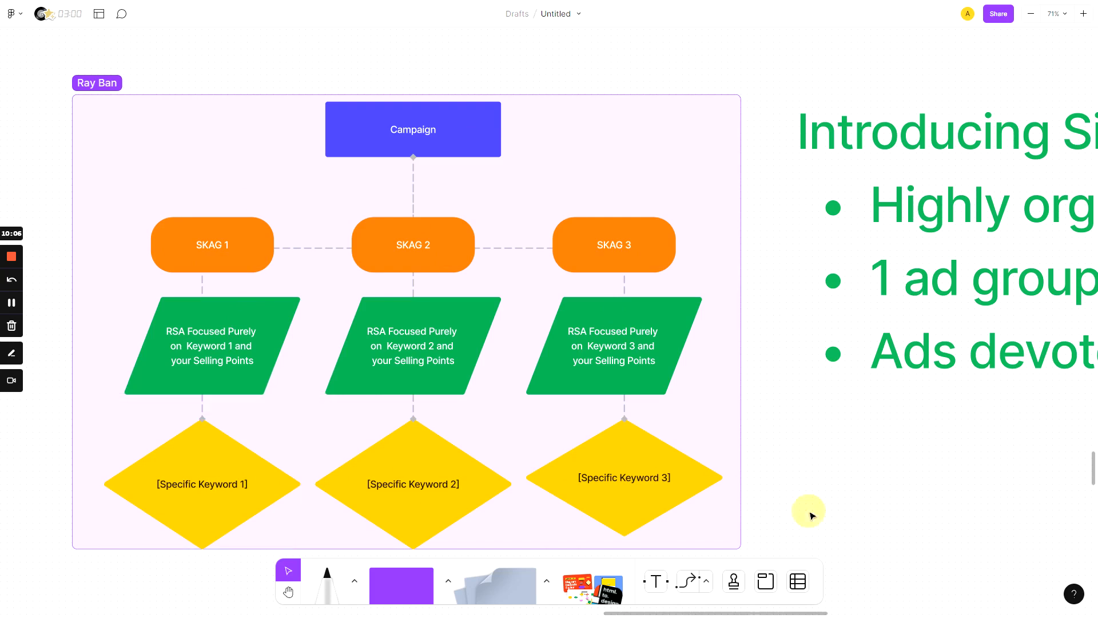
{"action": "mouse_move", "coordinate": [411, 254]}
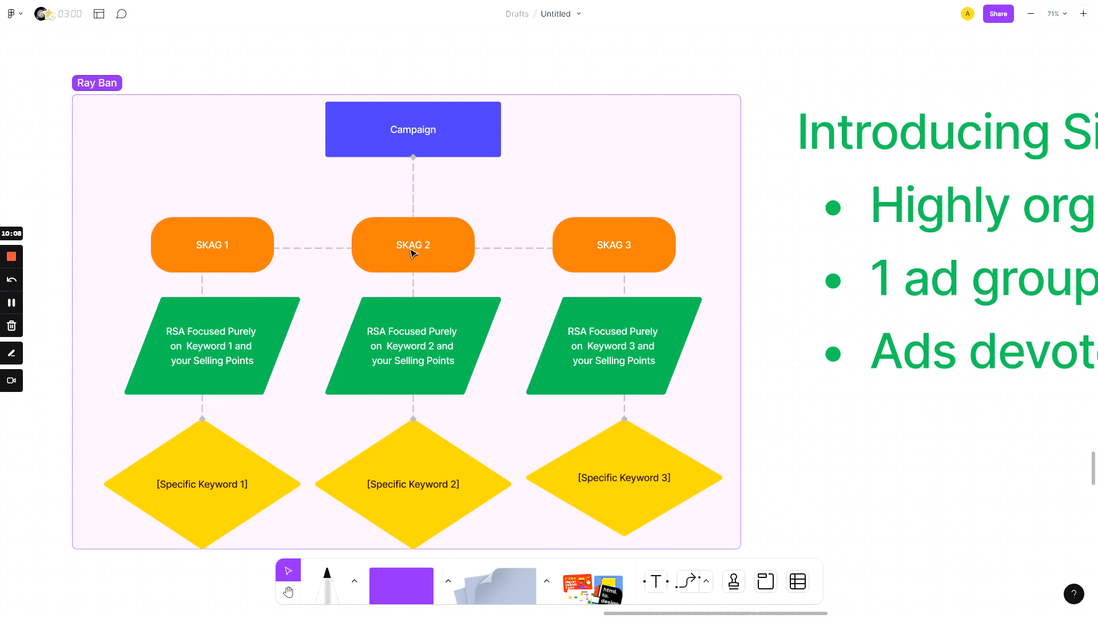
{"action": "left_click", "coordinate": [413, 245]}
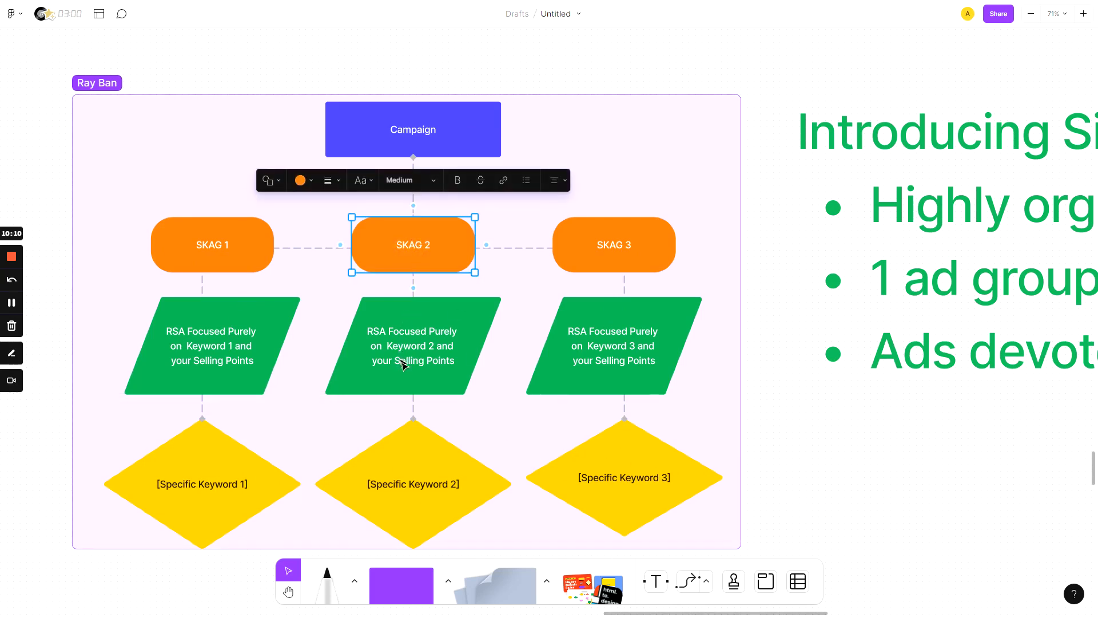
{"action": "left_click", "coordinate": [413, 484]}
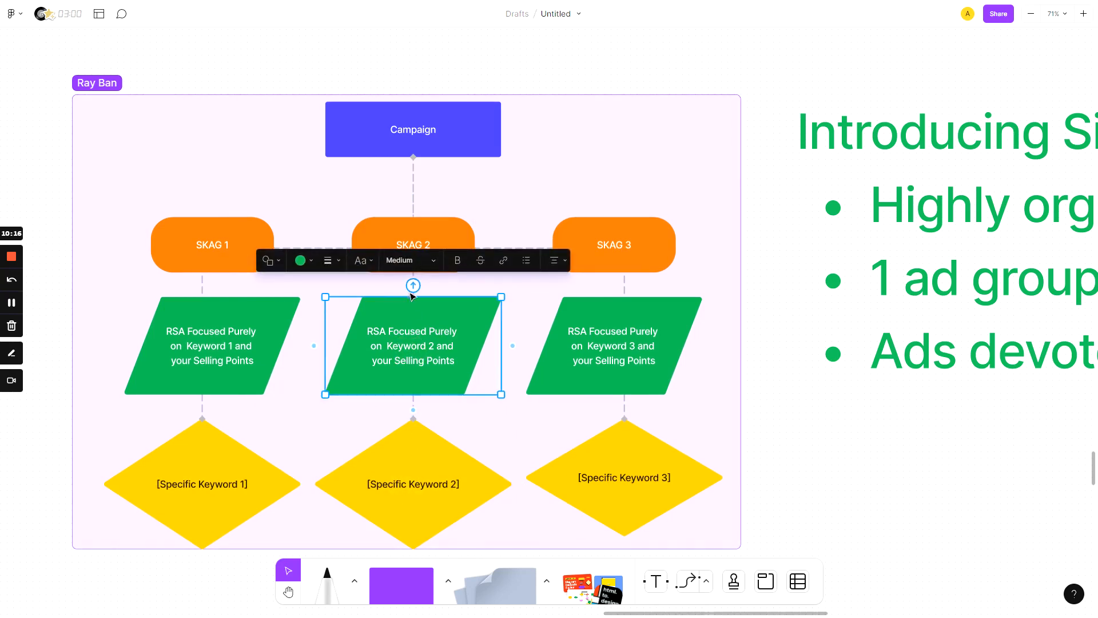
{"action": "left_click", "coordinate": [825, 514]}
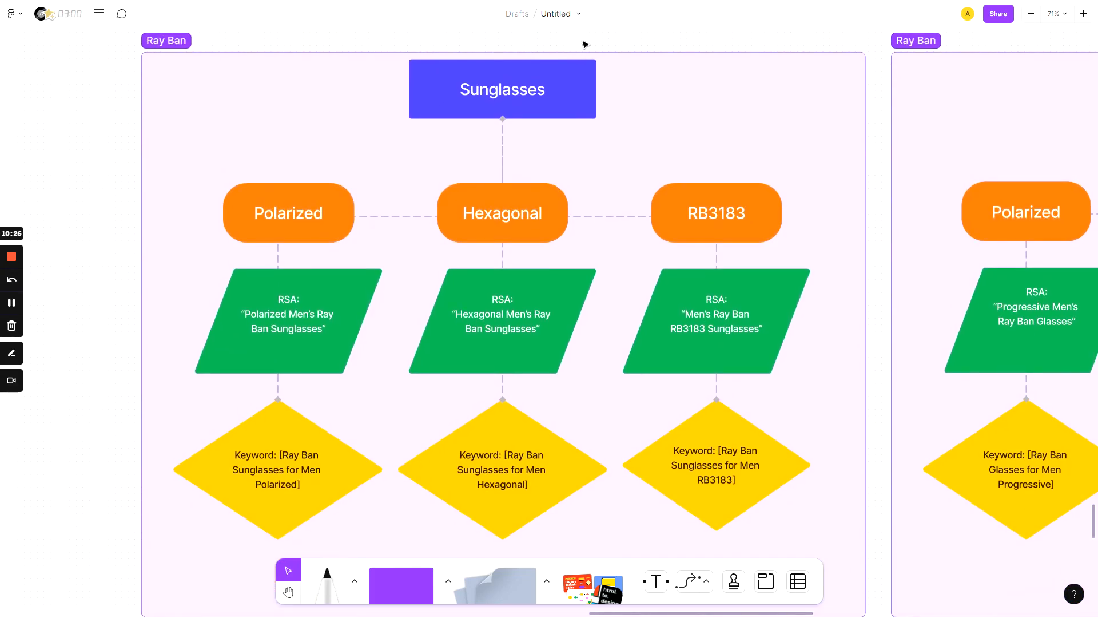
{"action": "mouse_move", "coordinate": [584, 59]}
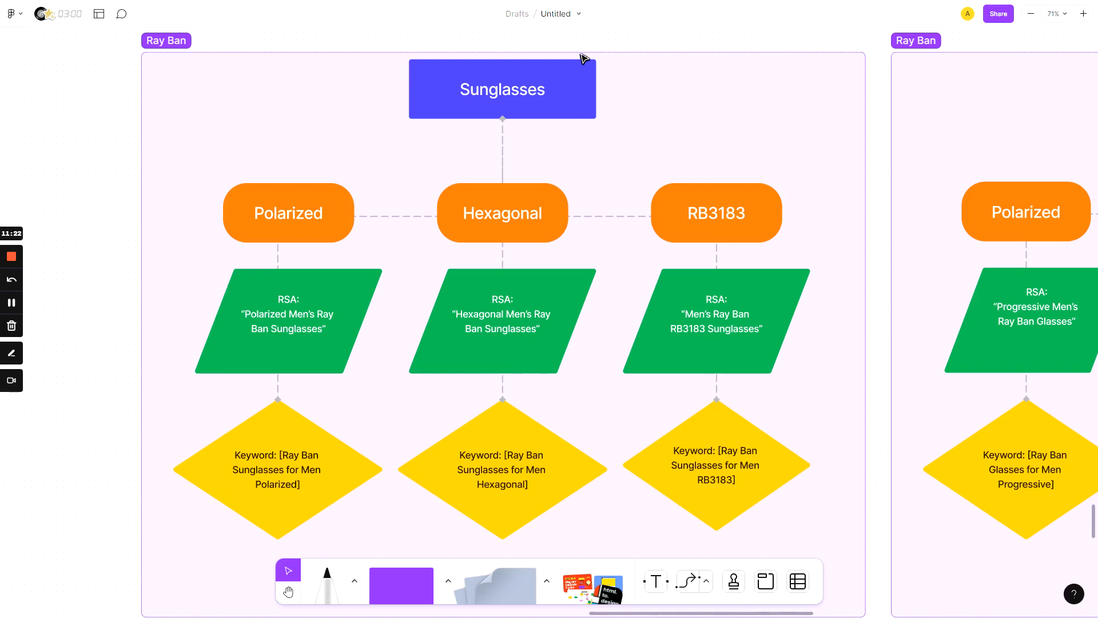
{"action": "mouse_move", "coordinate": [392, 229]}
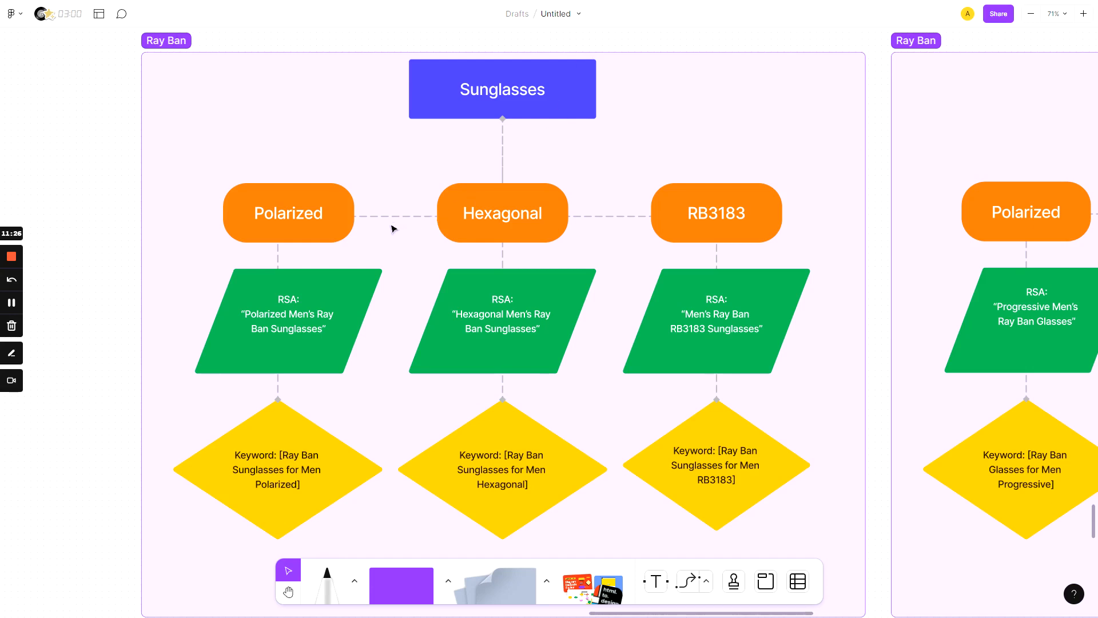
{"action": "mouse_move", "coordinate": [305, 219]}
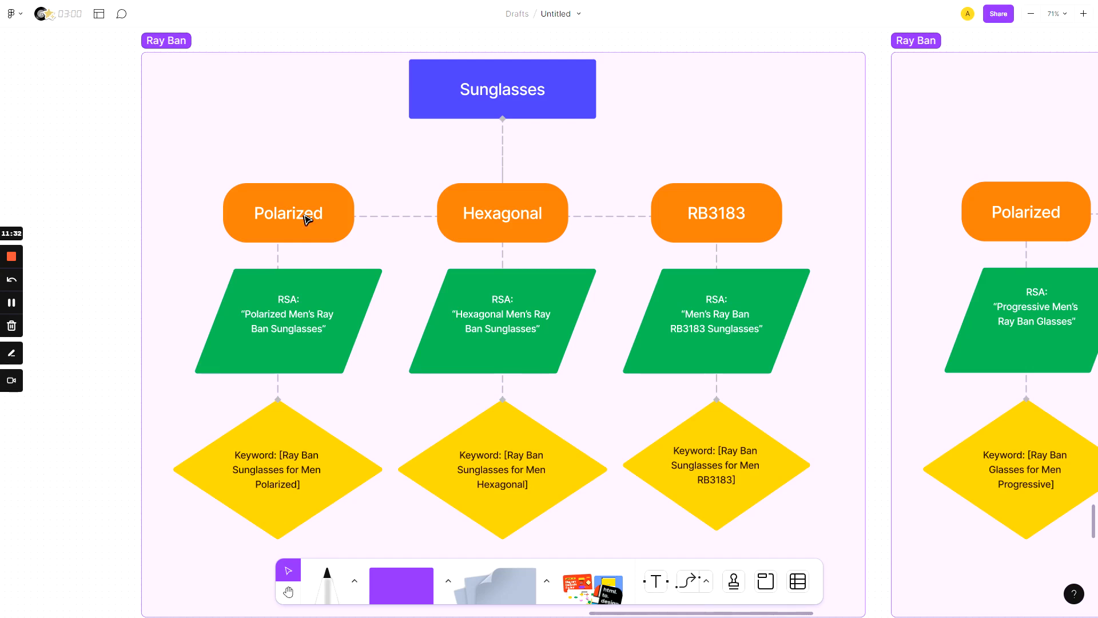
{"action": "mouse_move", "coordinate": [364, 209]}
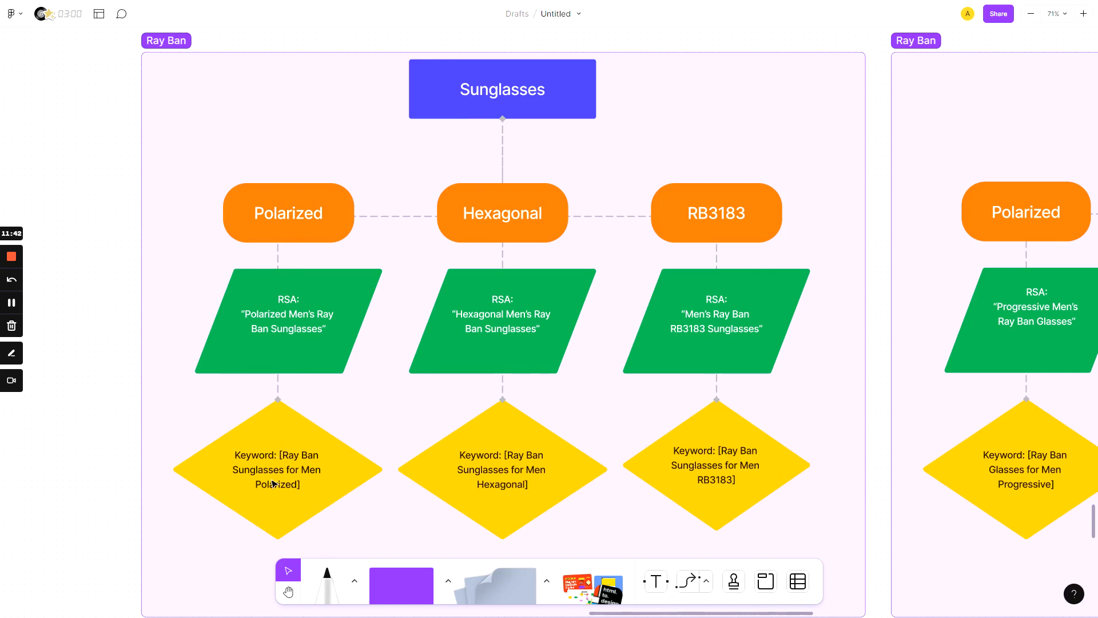
Check the Polarized keyword and RSA box, then select the Polarized category node.
{"action": "left_click", "coordinate": [278, 481]}
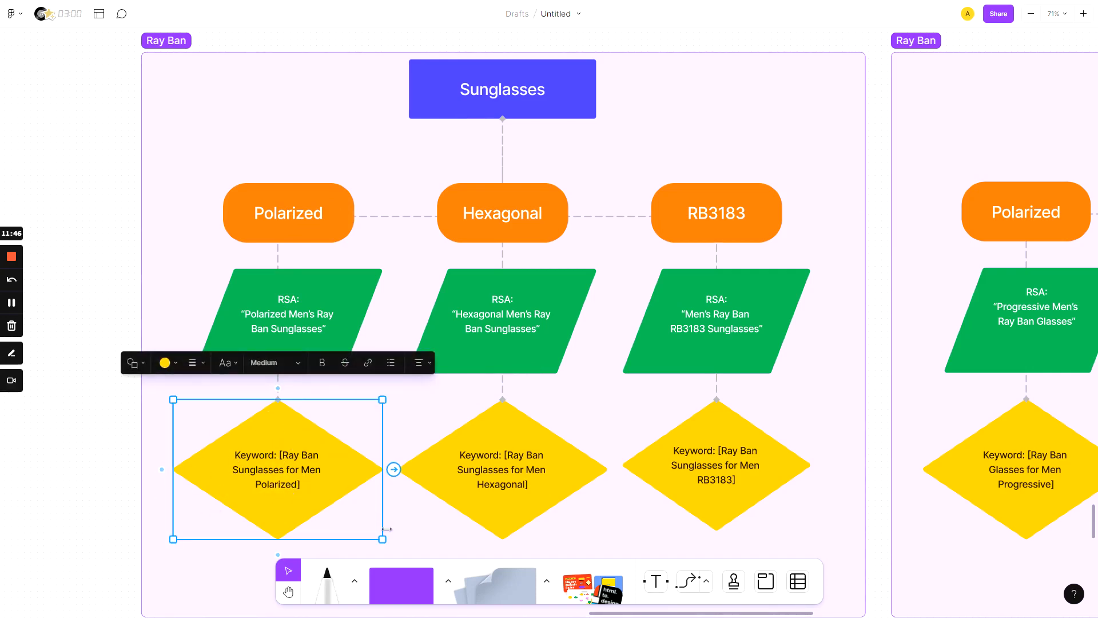
{"action": "mouse_move", "coordinate": [385, 557]}
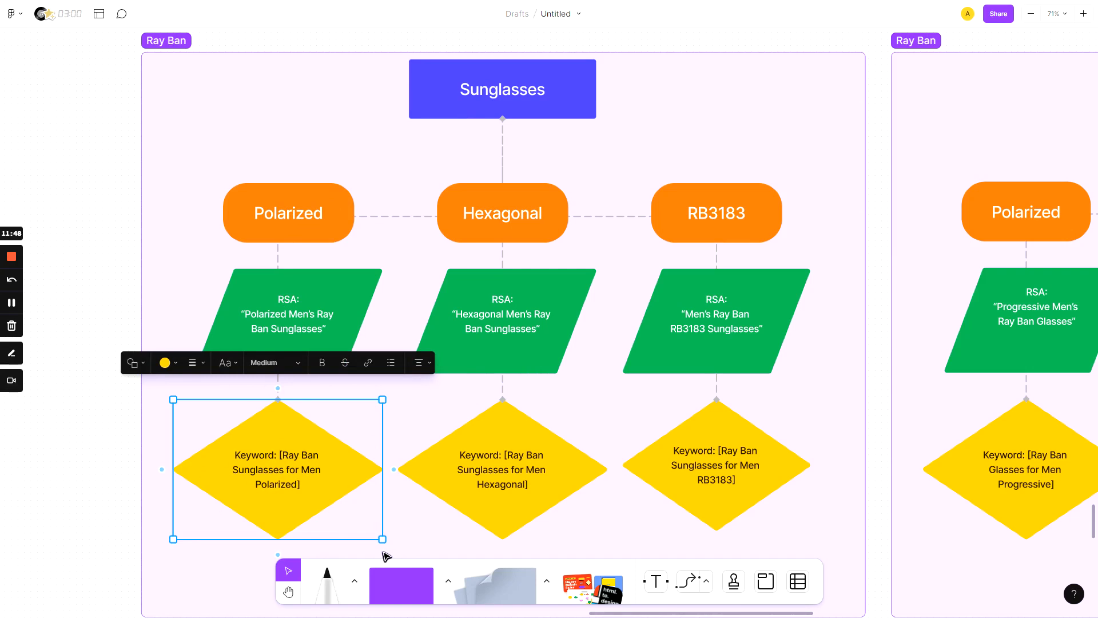
{"action": "left_click", "coordinate": [287, 313]}
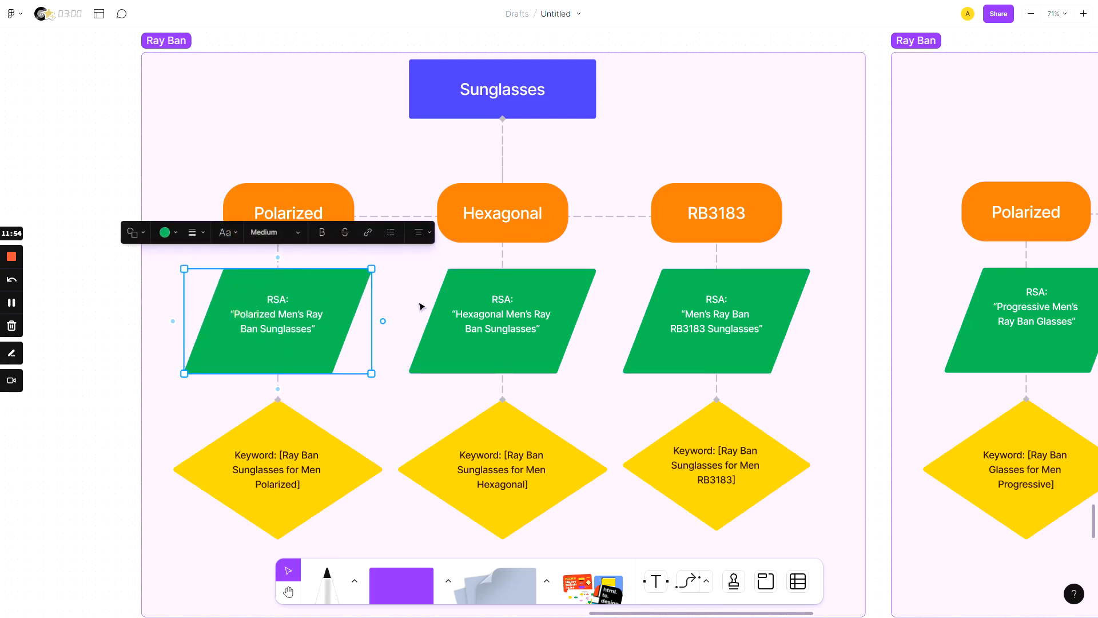
{"action": "mouse_move", "coordinate": [368, 417]}
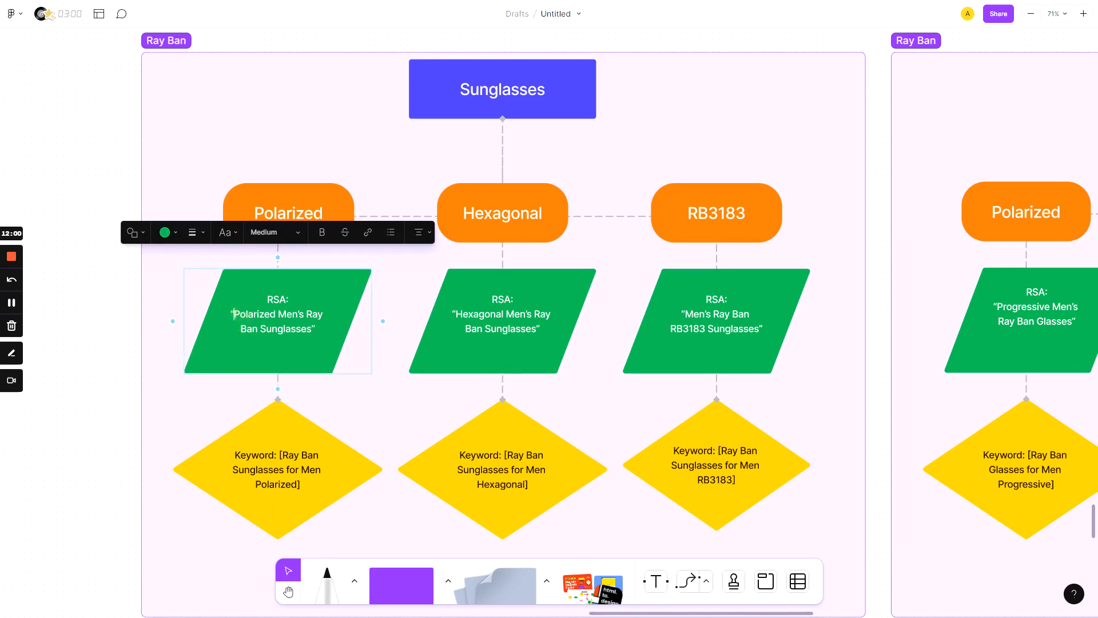
{"action": "double_click", "coordinate": [277, 320]}
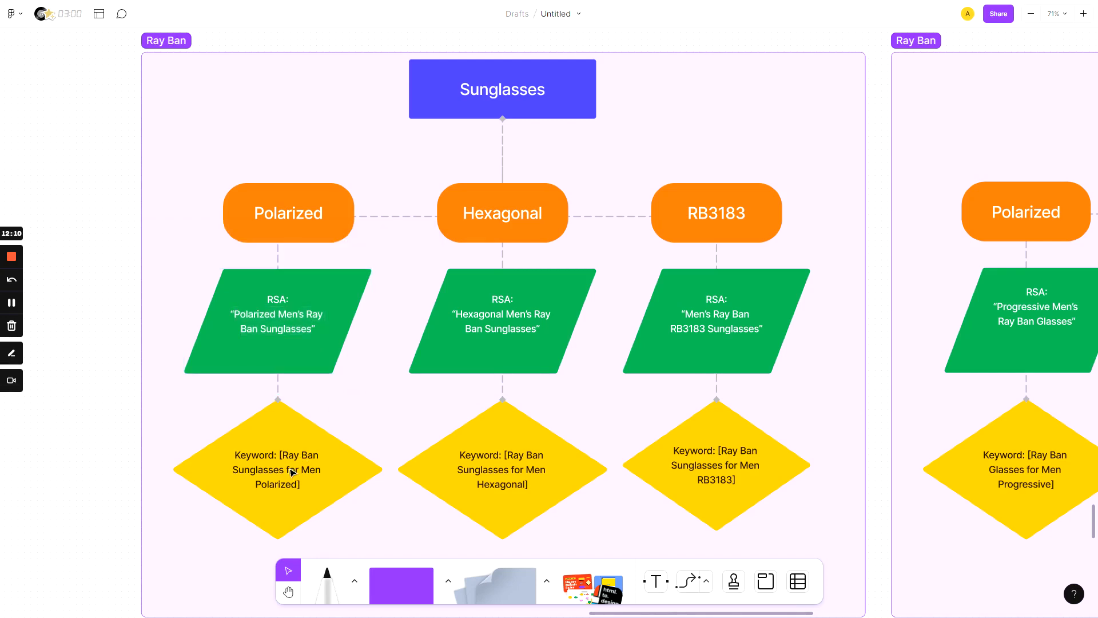
{"action": "left_click", "coordinate": [276, 321]}
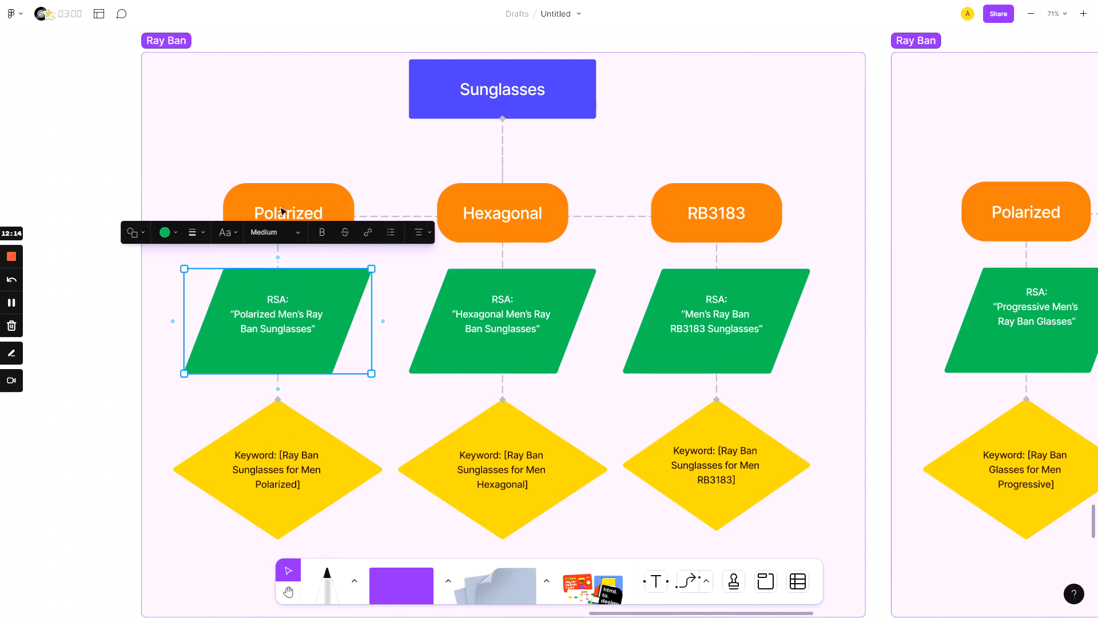
{"action": "left_click", "coordinate": [287, 213]}
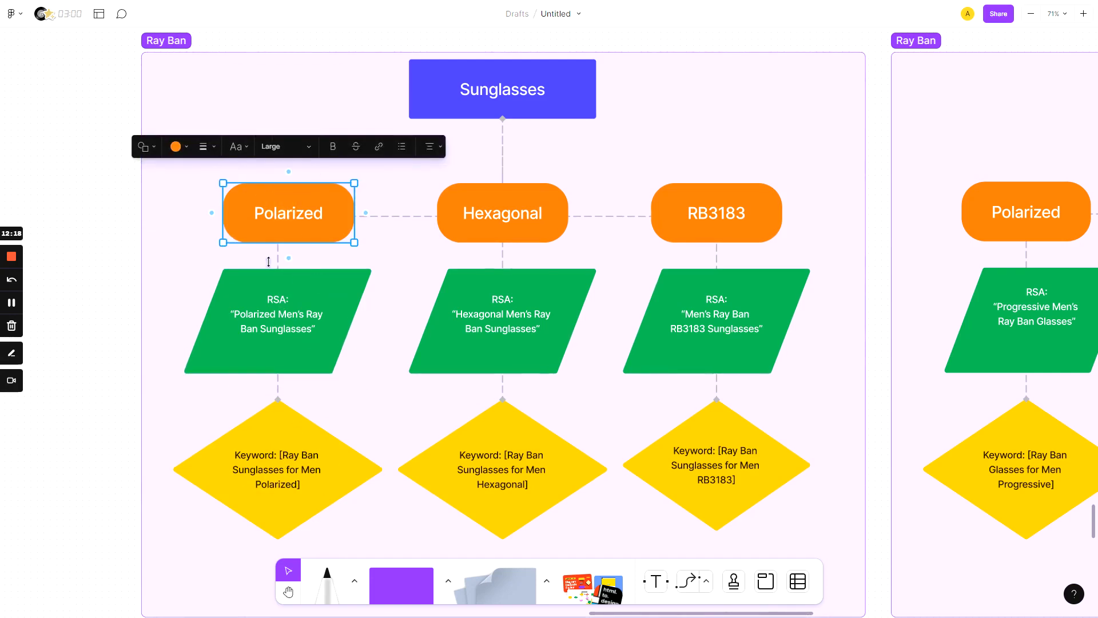
{"action": "mouse_move", "coordinate": [281, 104]}
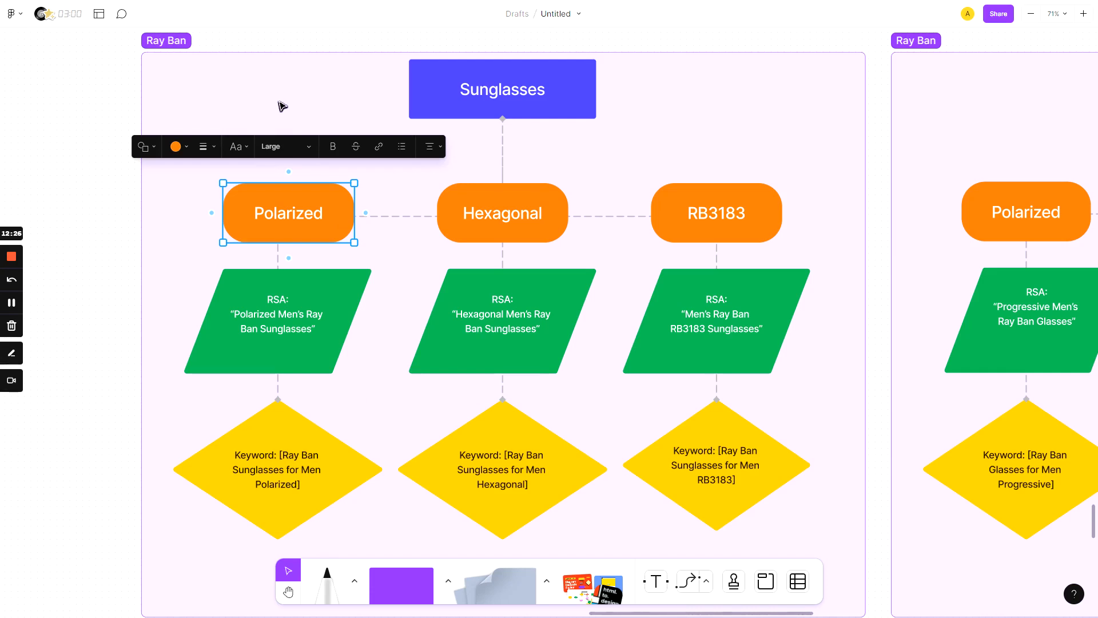
Delete 'Polarized' from the RSA copy, leaving 'Men's Ray Ban Sunglasses'.
{"action": "left_click", "coordinate": [276, 321]}
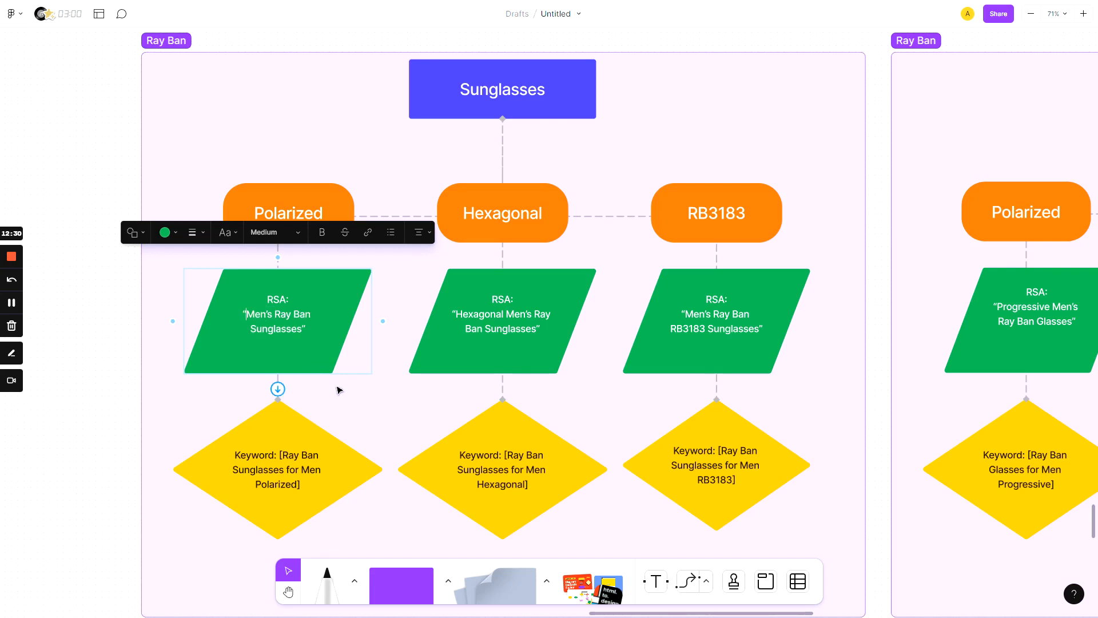
{"action": "left_click", "coordinate": [402, 479]}
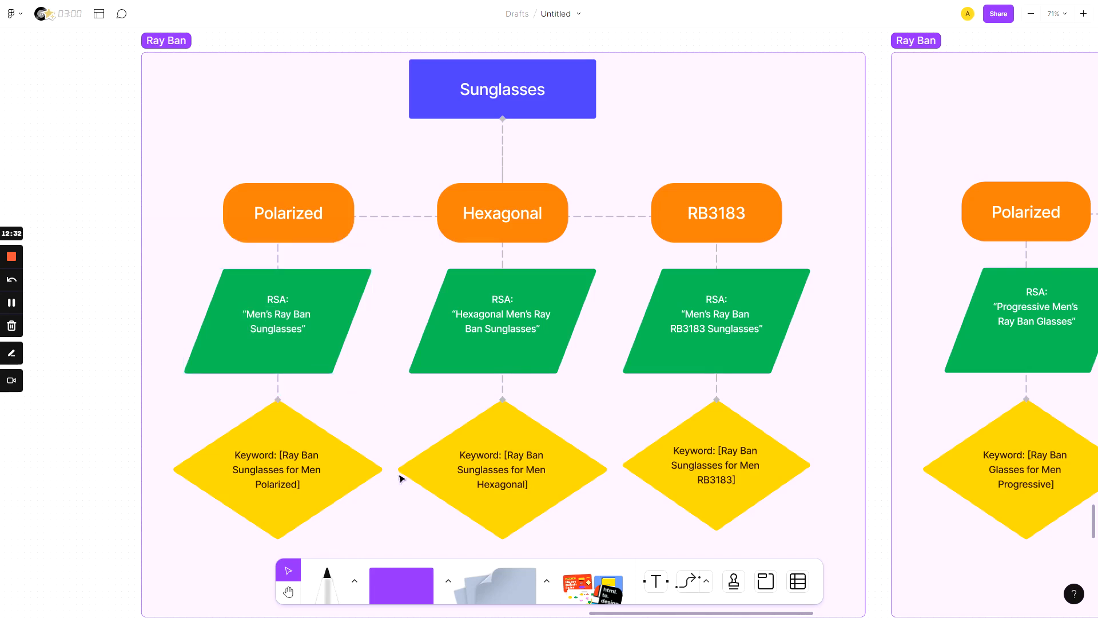
{"action": "mouse_move", "coordinate": [303, 362]}
{"action": "type", "text": "Polarized "}
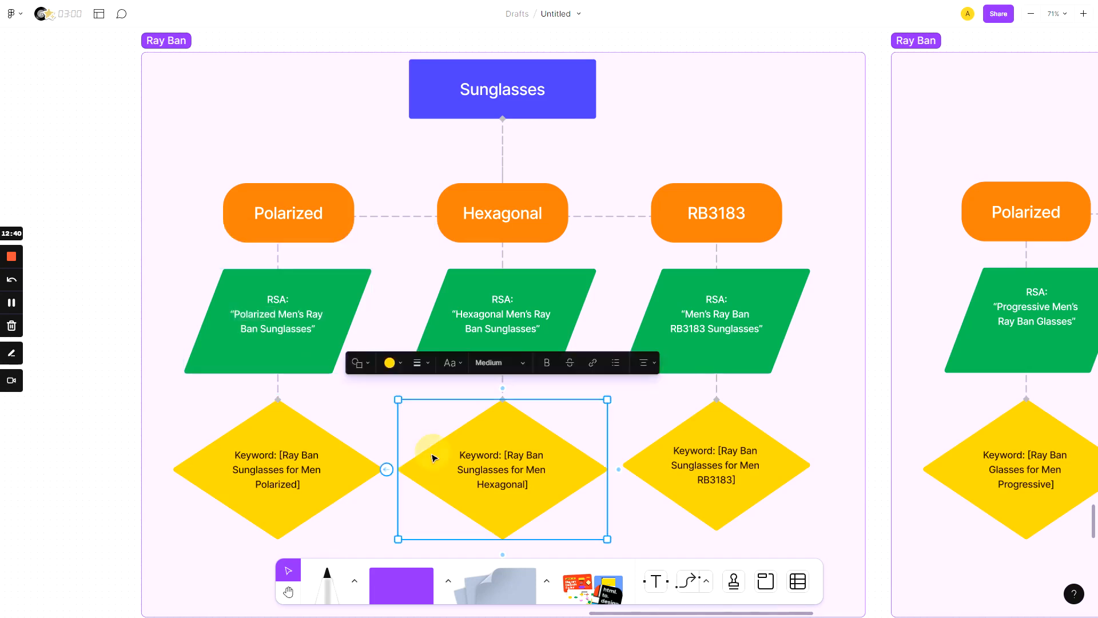
Select the Hexagonal keyword diamond and delete 'Ray Ban' from its text.
{"action": "left_click", "coordinate": [538, 186]}
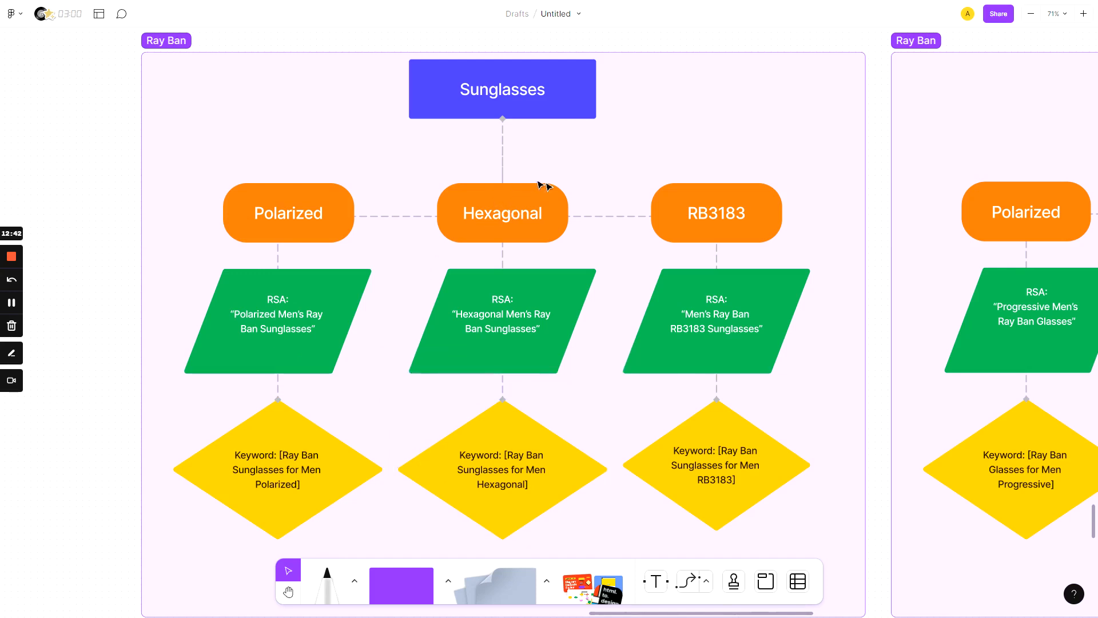
{"action": "mouse_move", "coordinate": [580, 487]}
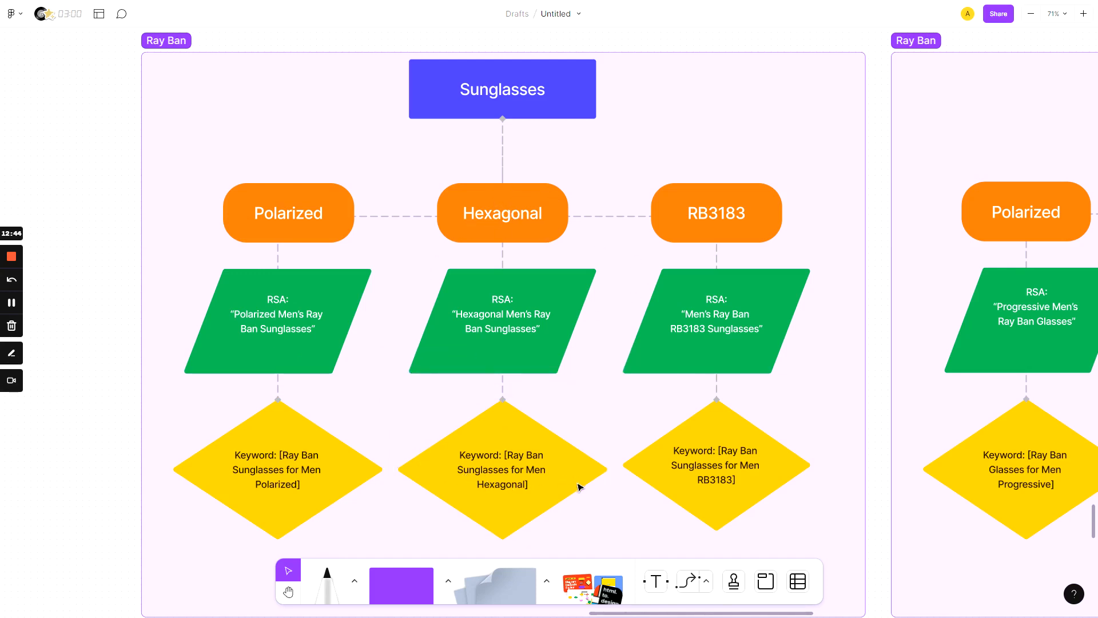
{"action": "mouse_move", "coordinate": [496, 460]}
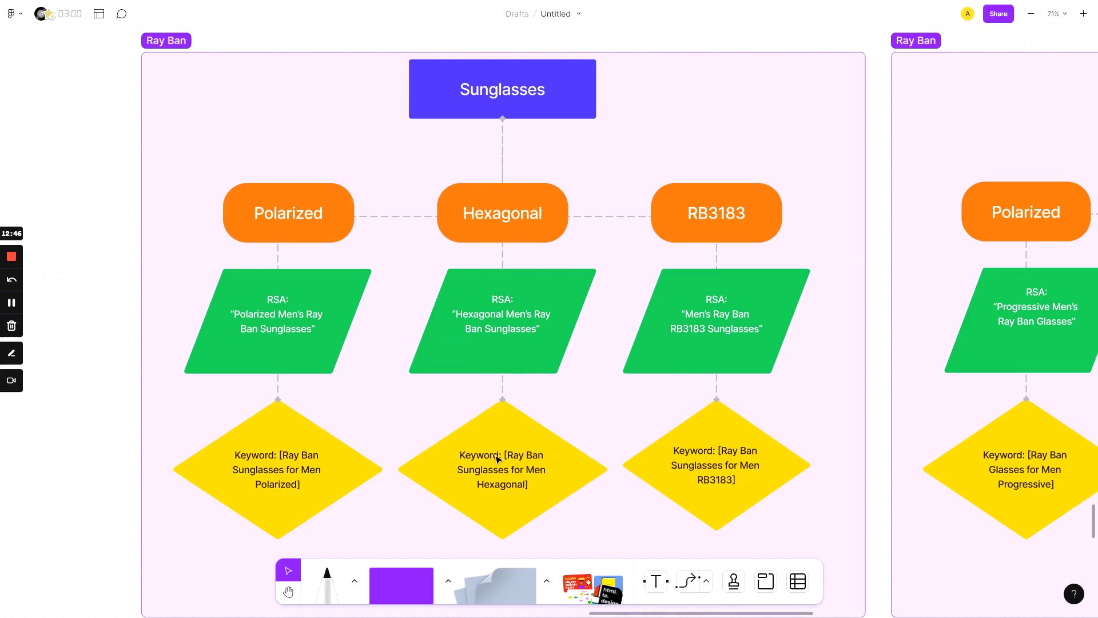
{"action": "left_click", "coordinate": [502, 469]}
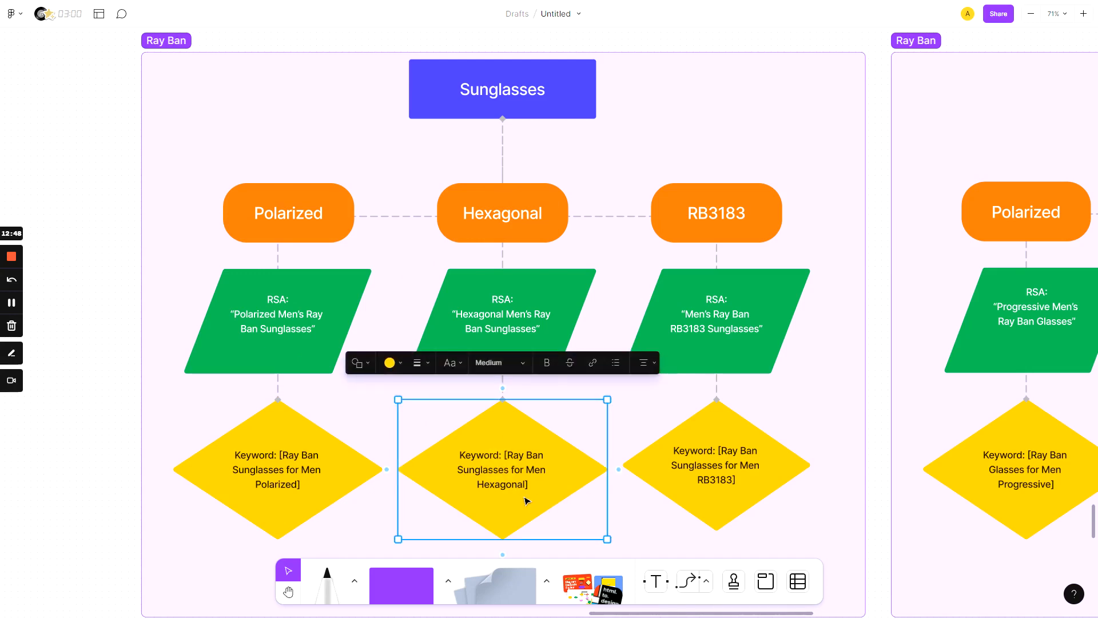
{"action": "mouse_move", "coordinate": [538, 448]}
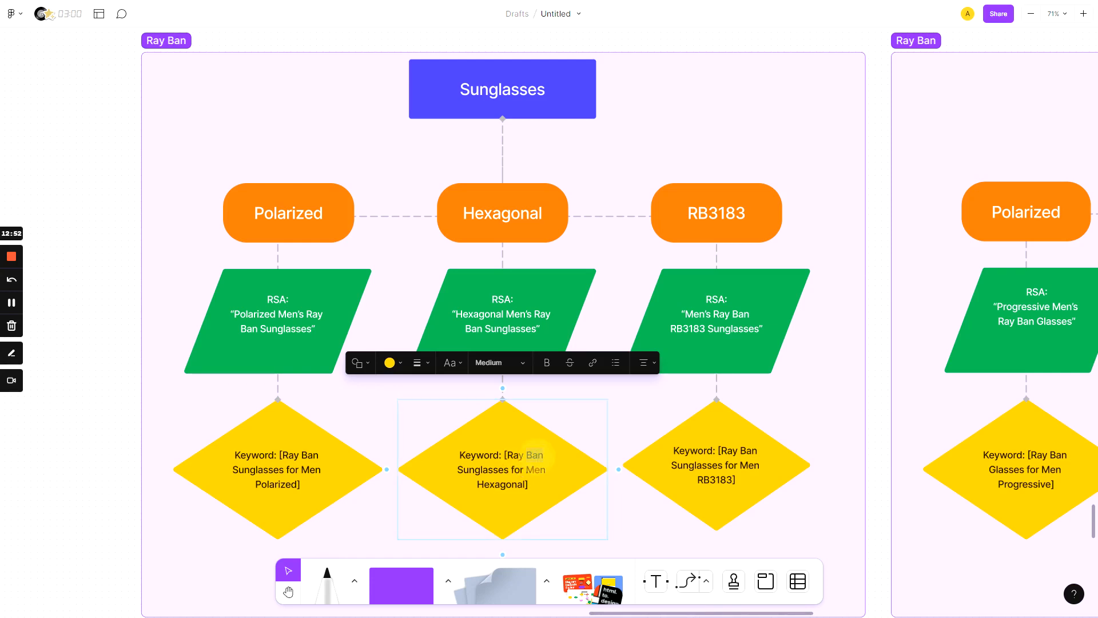
{"action": "key", "text": "Backspace"}
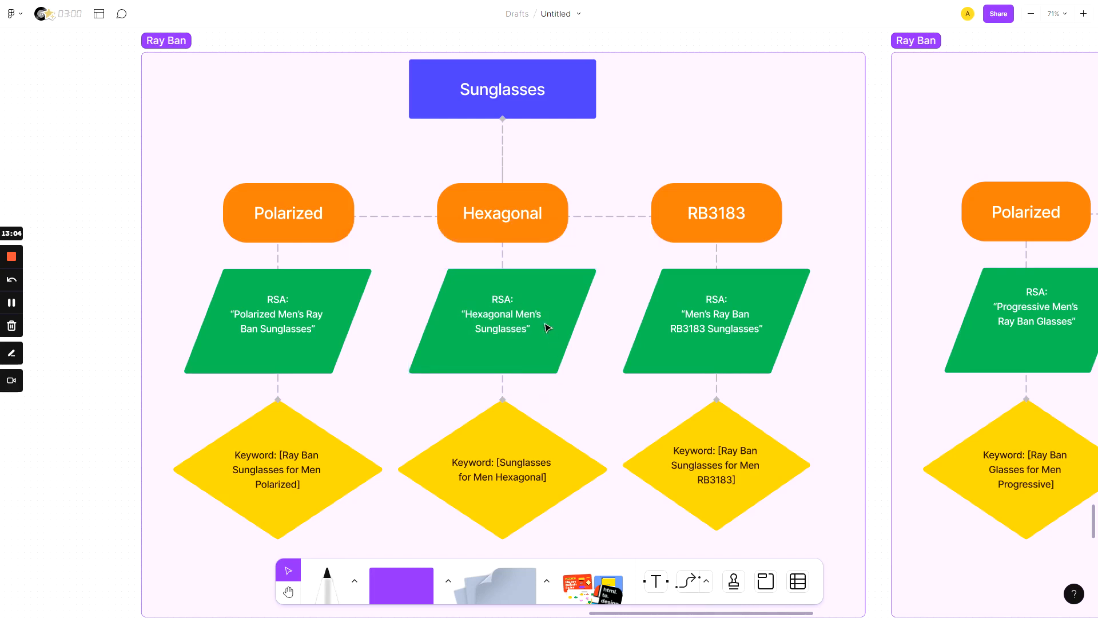
Add the headlines 'Oakley Sunglasses' and 'Superior Quality' to the Hexagonal RSA box.
{"action": "left_click", "coordinate": [518, 334]}
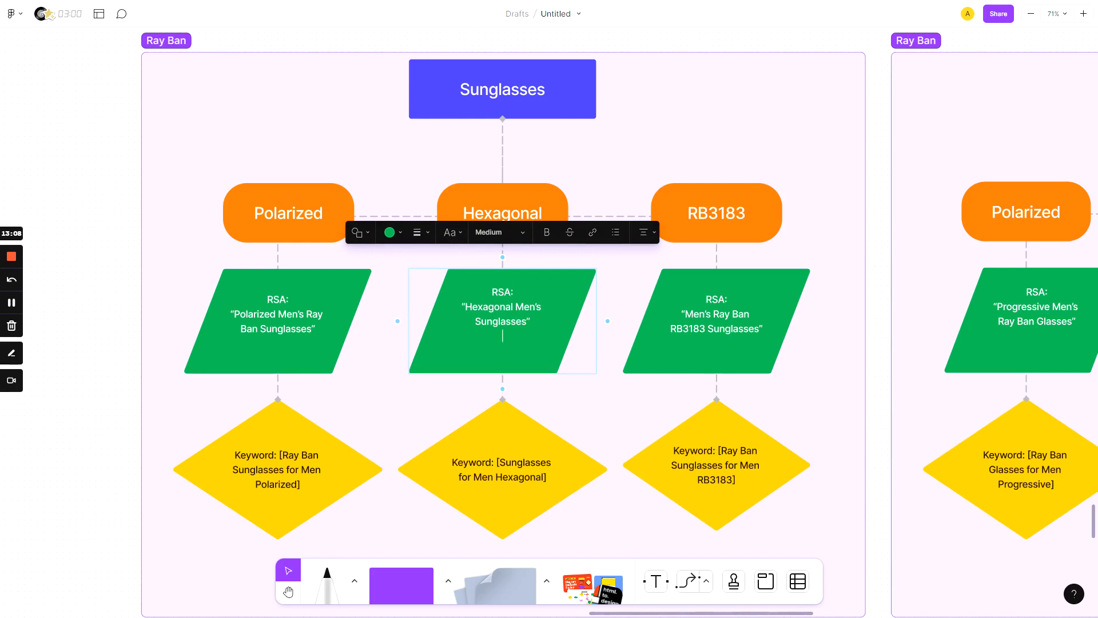
{"action": "type", "text": "Oakley"}
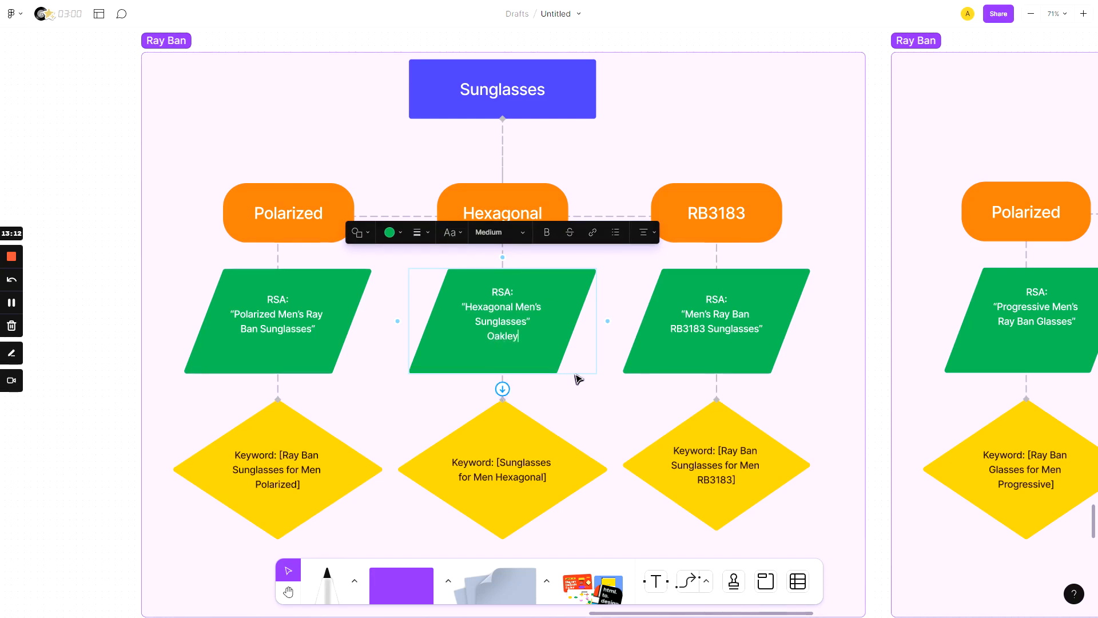
{"action": "type", "text": "Sunglasses”"}
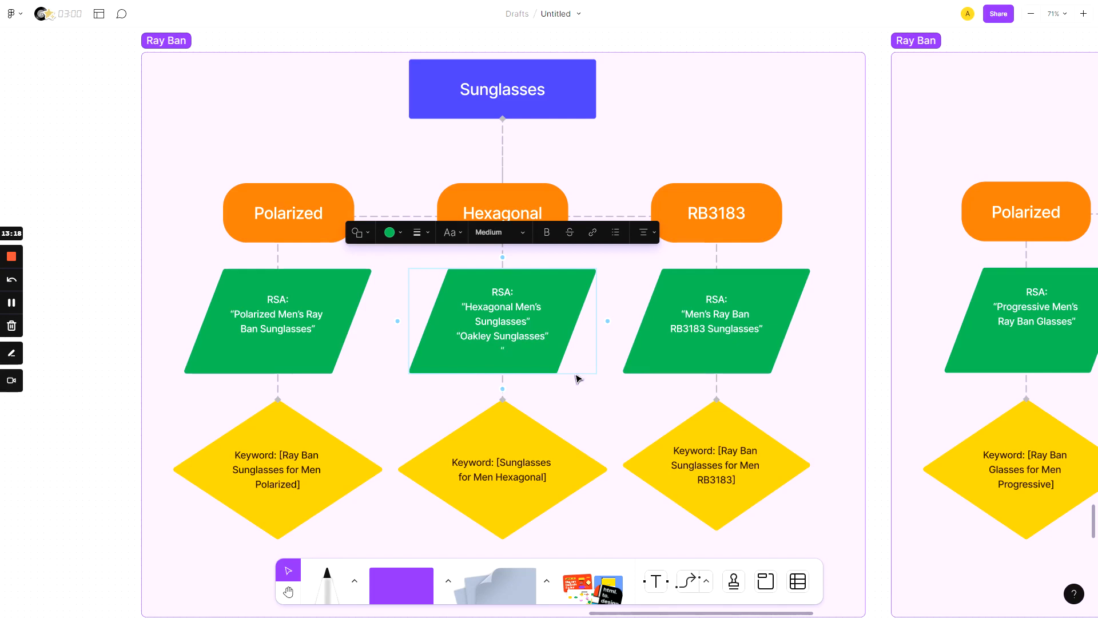
{"action": "type", "text": "H"}
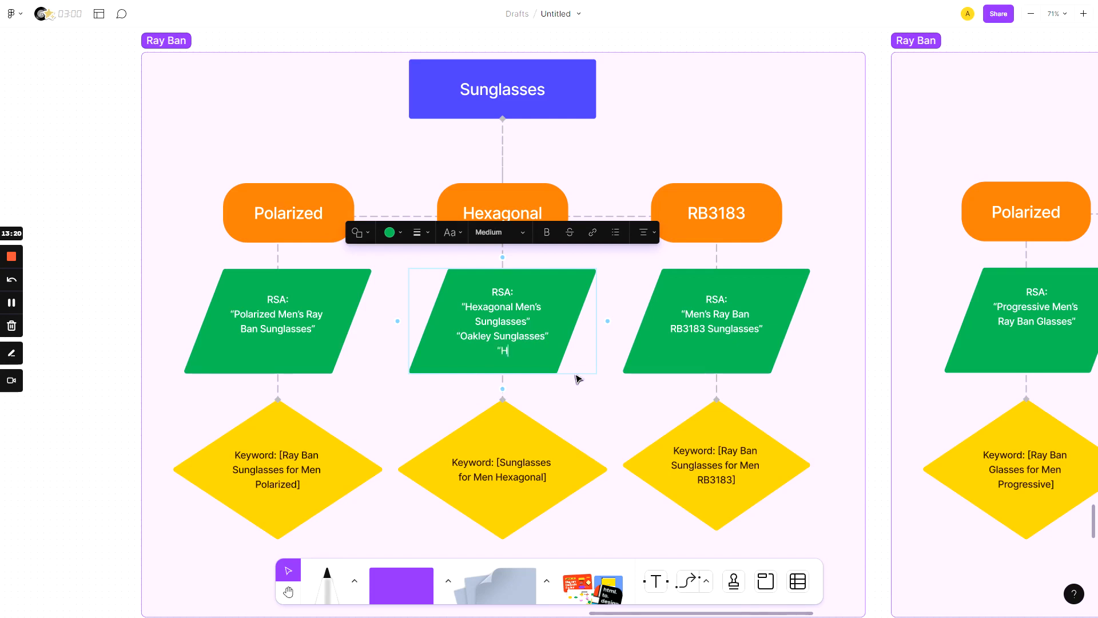
{"action": "type", "text": "Superior"}
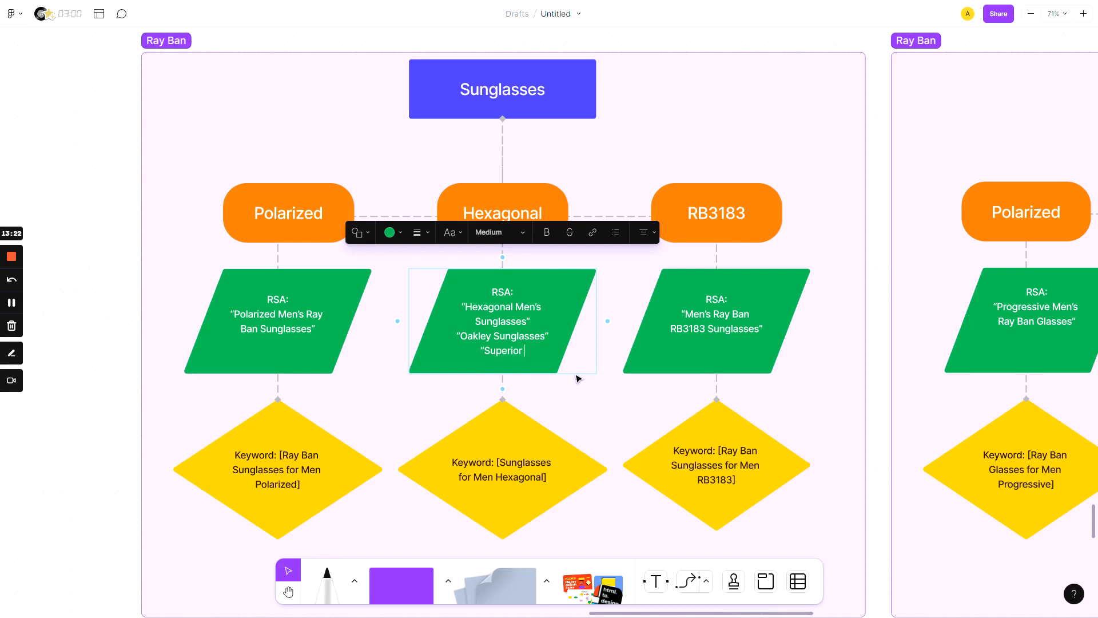
{"action": "type", "text": "Quality”"}
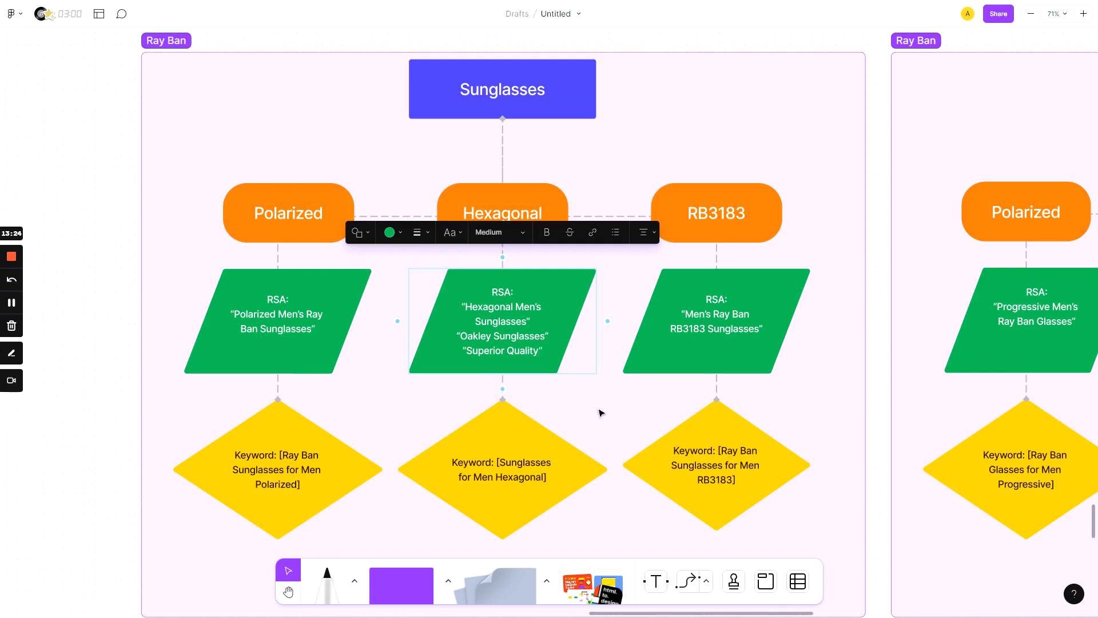
{"action": "left_click", "coordinate": [602, 412]}
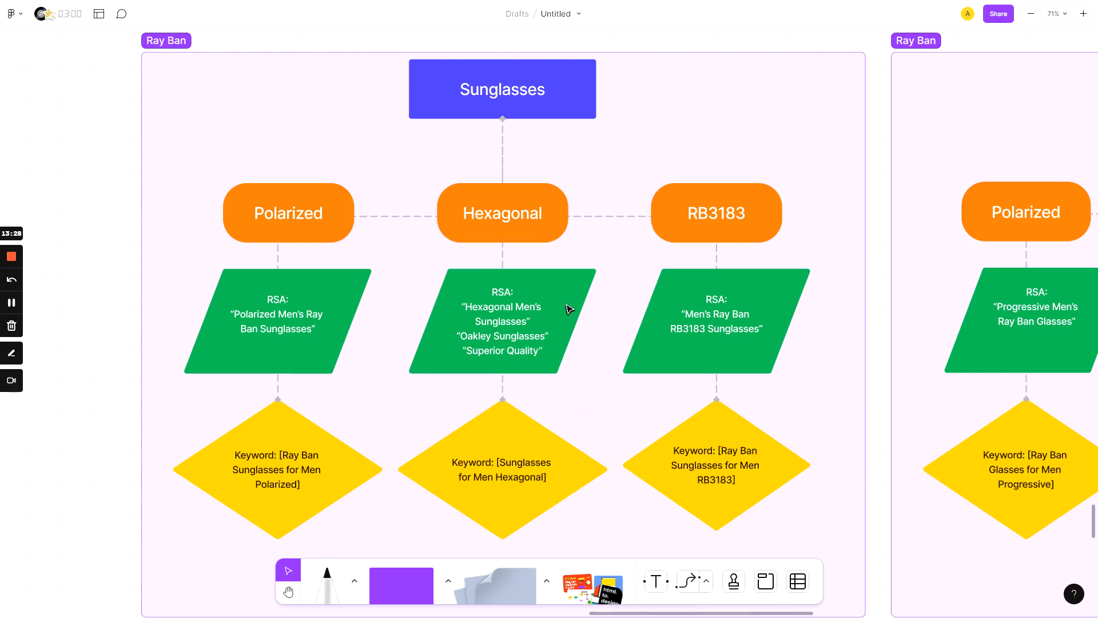
{"action": "left_click", "coordinate": [501, 469]}
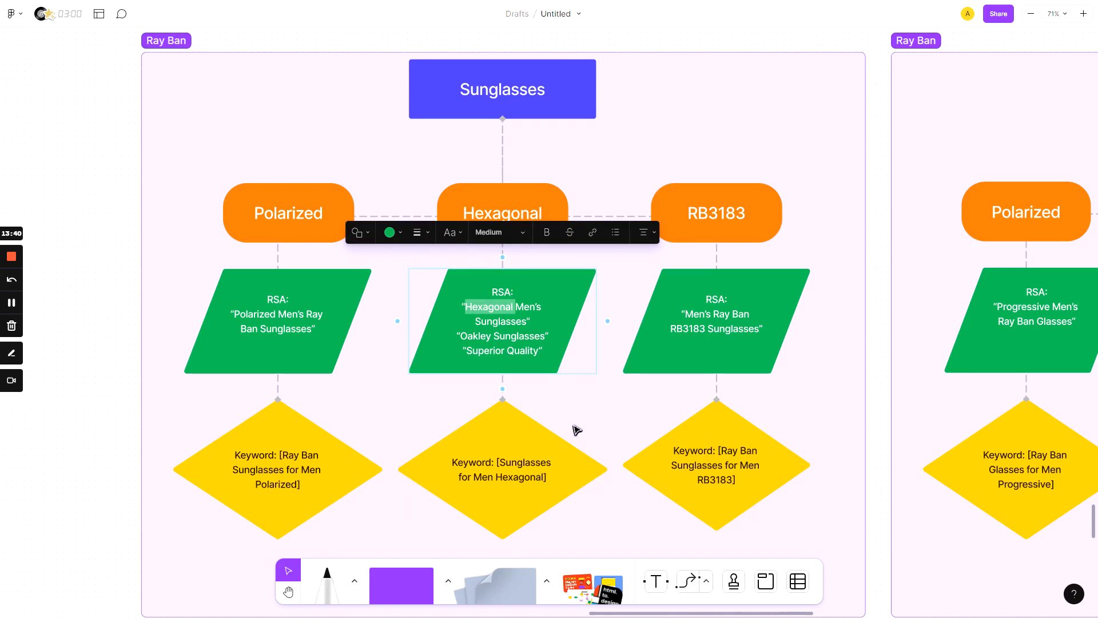
{"action": "left_click", "coordinate": [577, 429]}
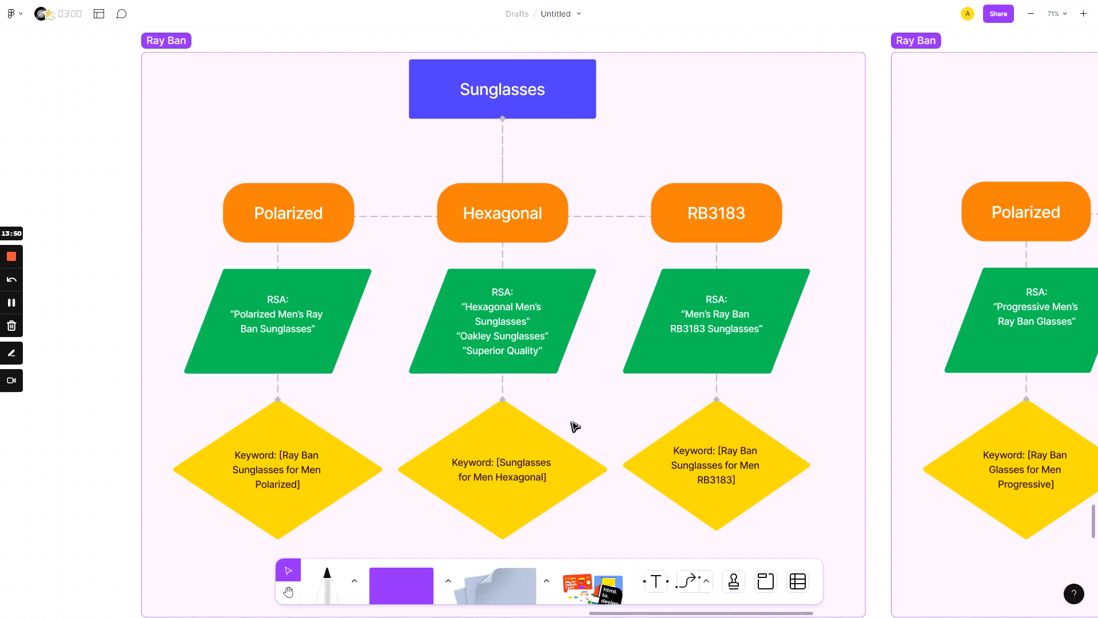
{"action": "mouse_move", "coordinate": [835, 437]}
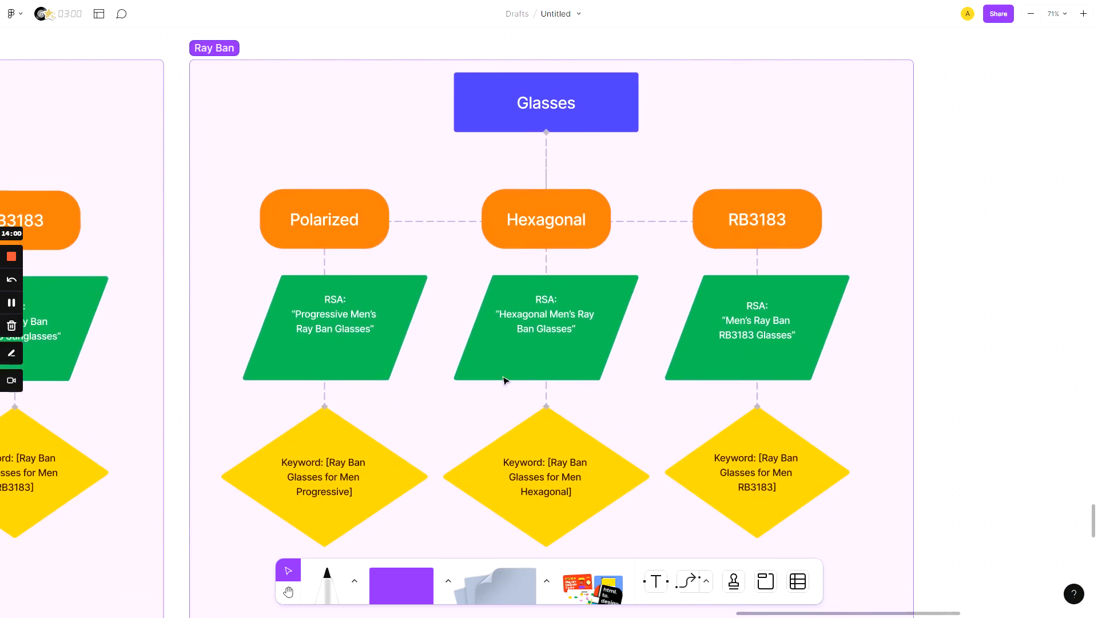
{"action": "mouse_move", "coordinate": [498, 129]}
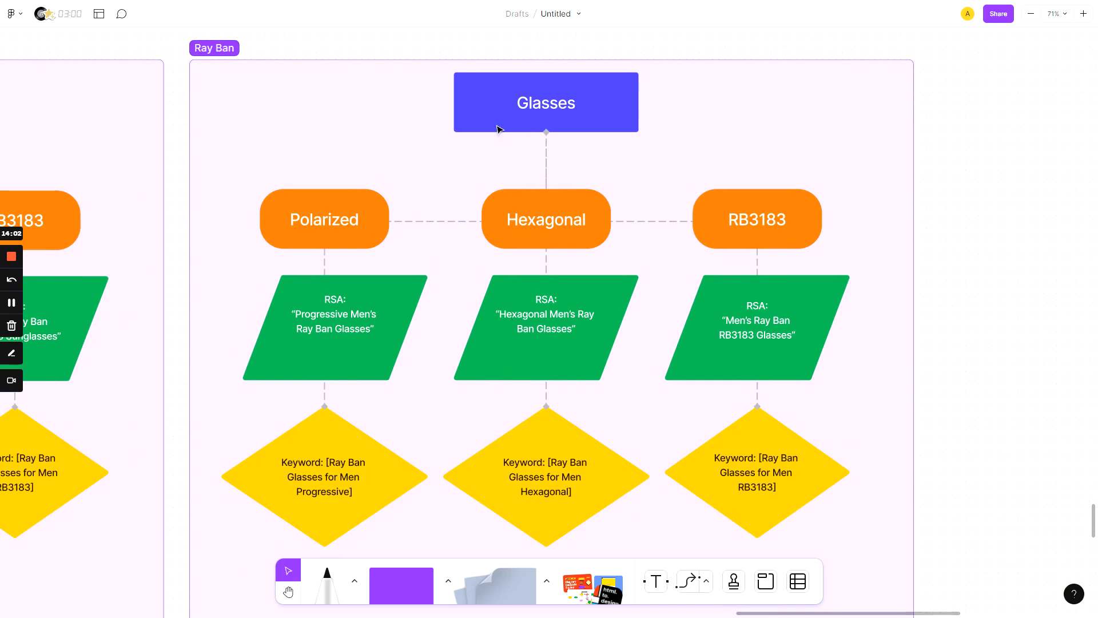
In the Glasses diagram, rename the Polarized branch label to 'Progressives'.
{"action": "left_click", "coordinate": [546, 101]}
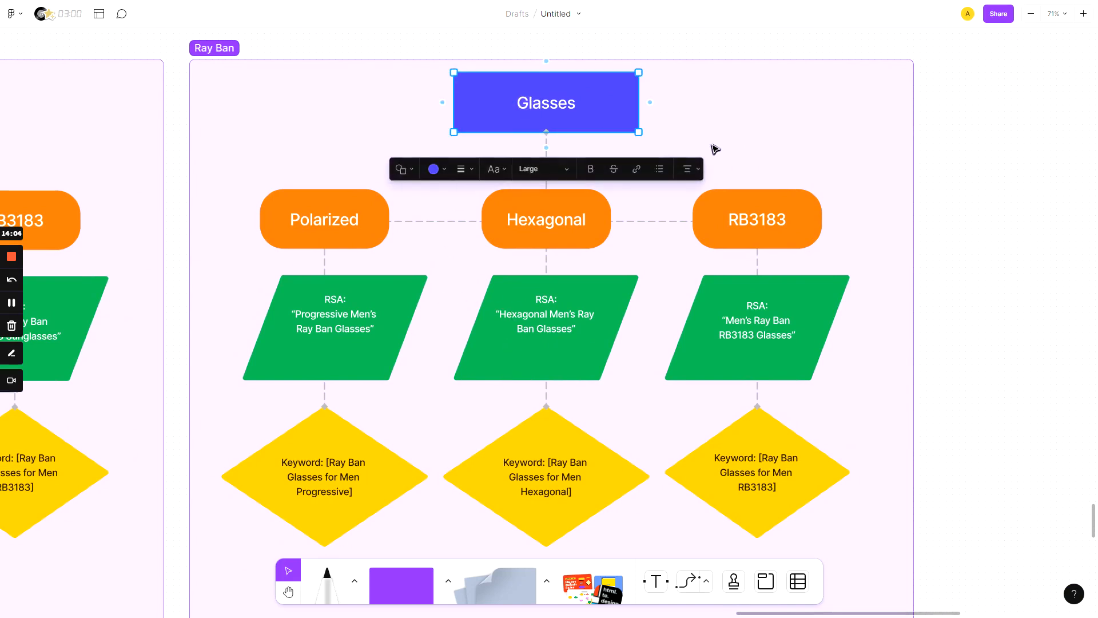
{"action": "mouse_move", "coordinate": [657, 113]}
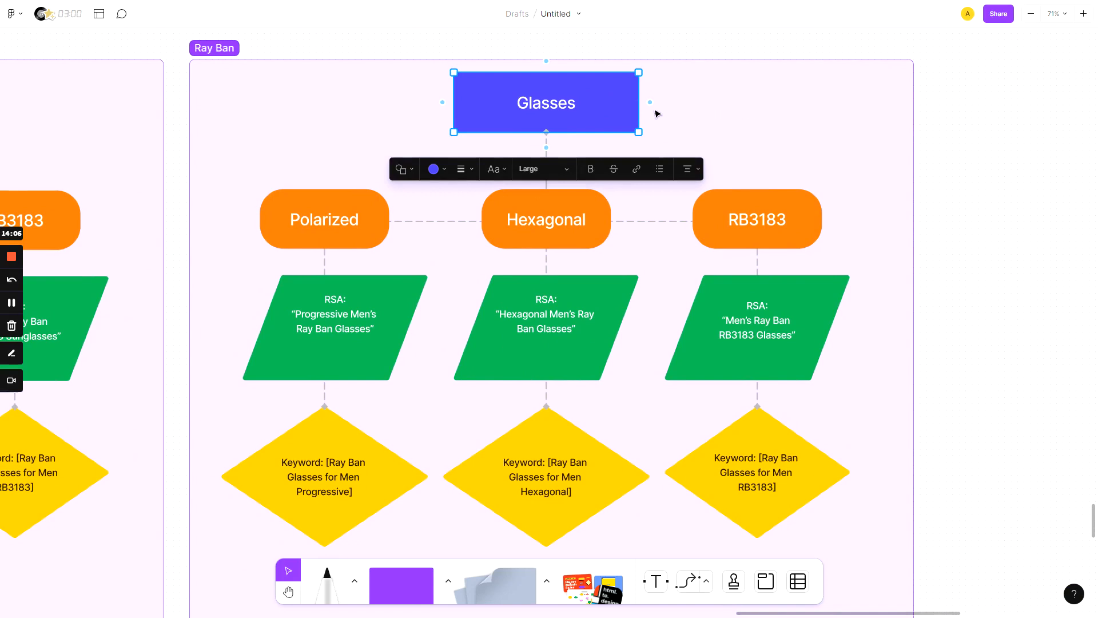
{"action": "mouse_move", "coordinate": [960, 264]}
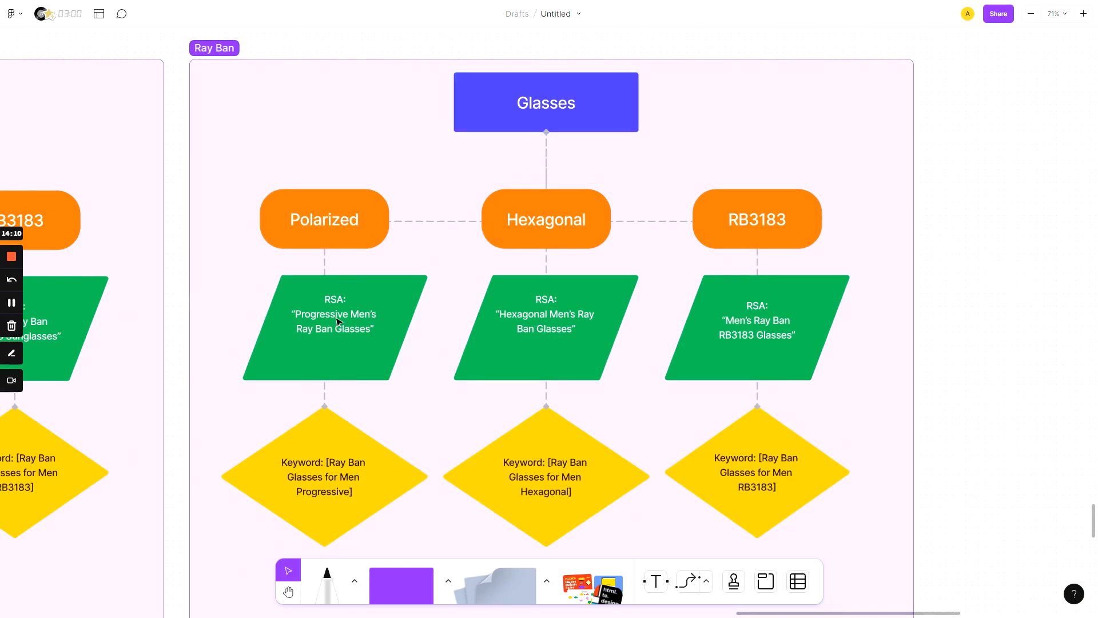
{"action": "left_click", "coordinate": [324, 219]}
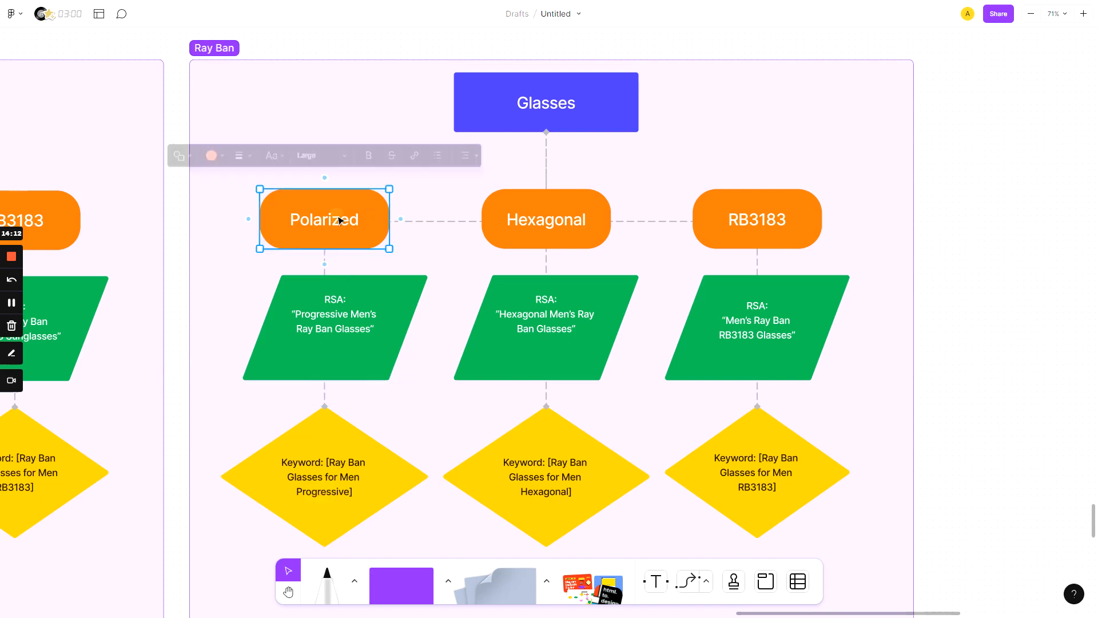
{"action": "type", "text": "Progres"}
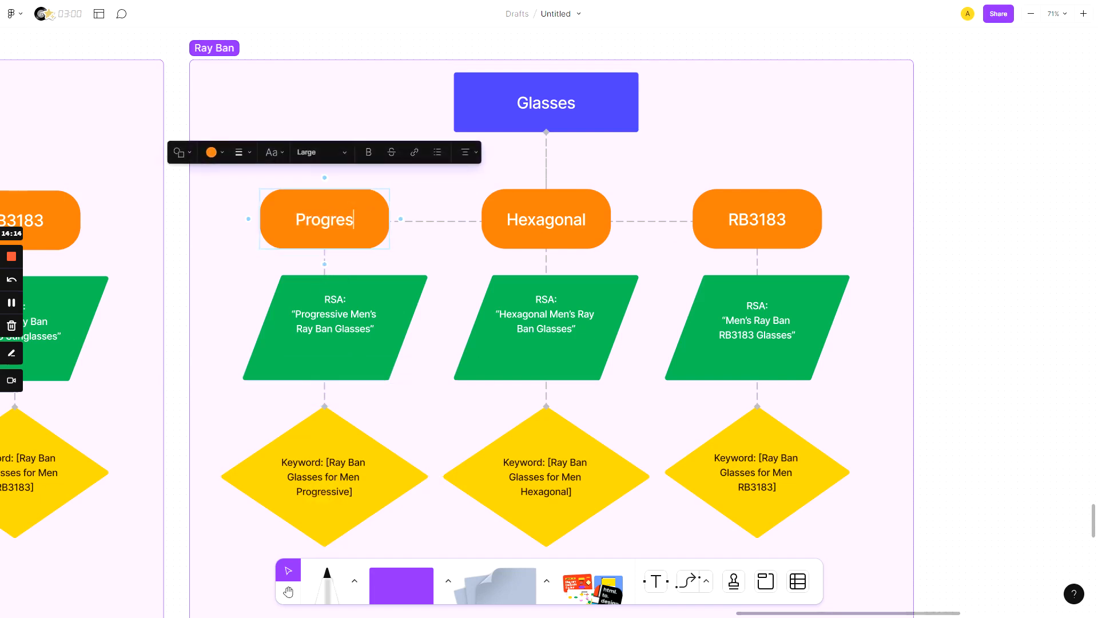
{"action": "type", "text": "sives"}
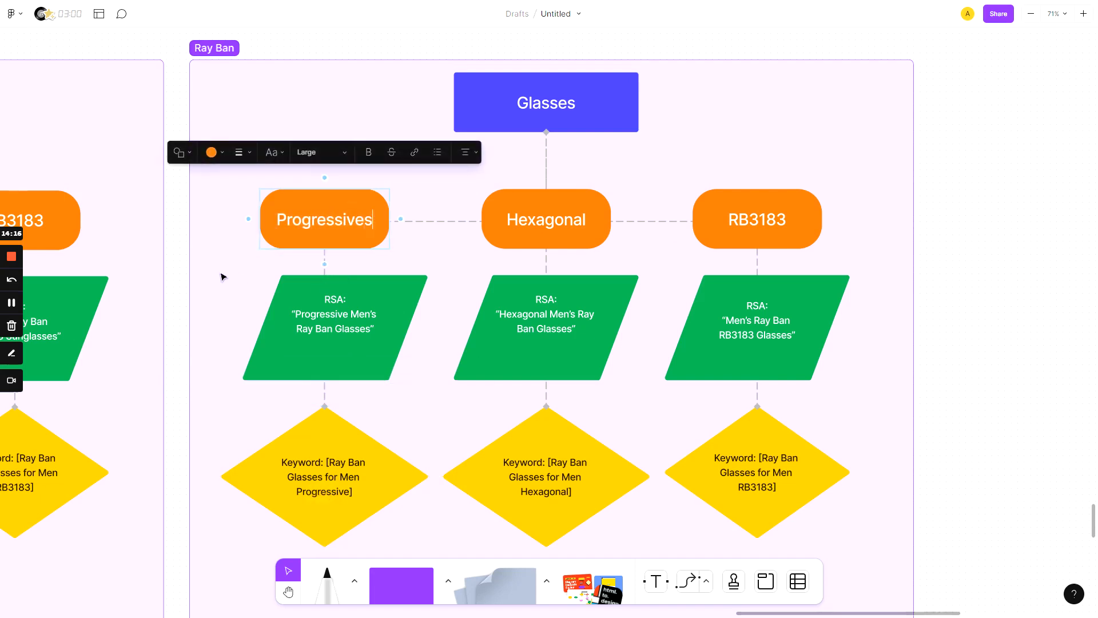
{"action": "left_click", "coordinate": [334, 327]}
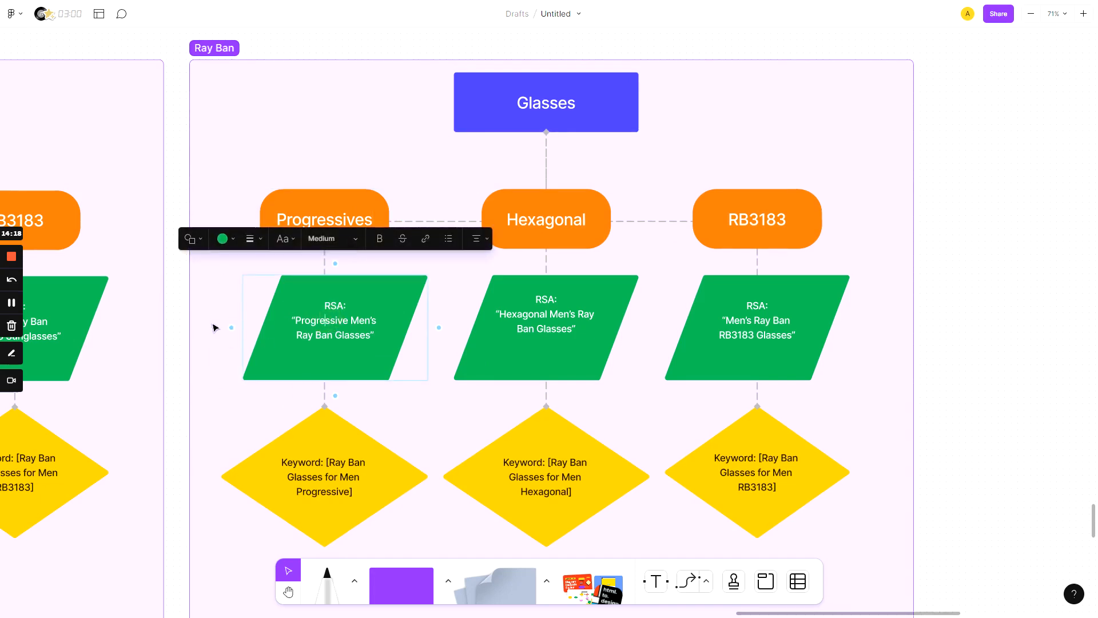
Select the Progressive keyword diamond and start editing the RB3183 keyword text.
{"action": "left_click", "coordinate": [665, 282]}
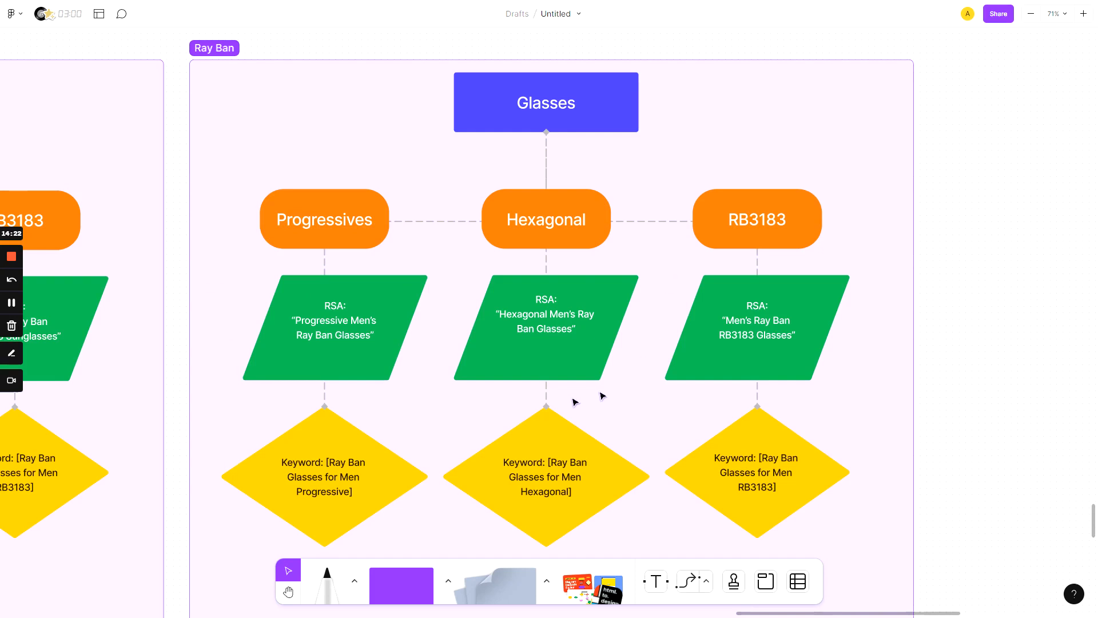
{"action": "mouse_move", "coordinate": [421, 399]}
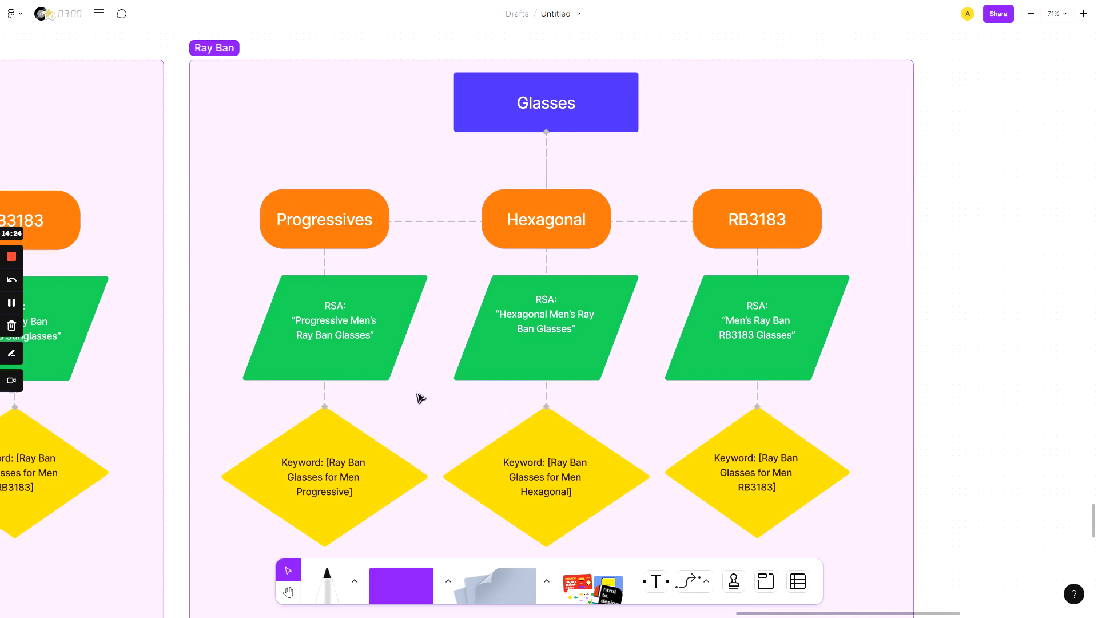
{"action": "mouse_move", "coordinate": [362, 463]}
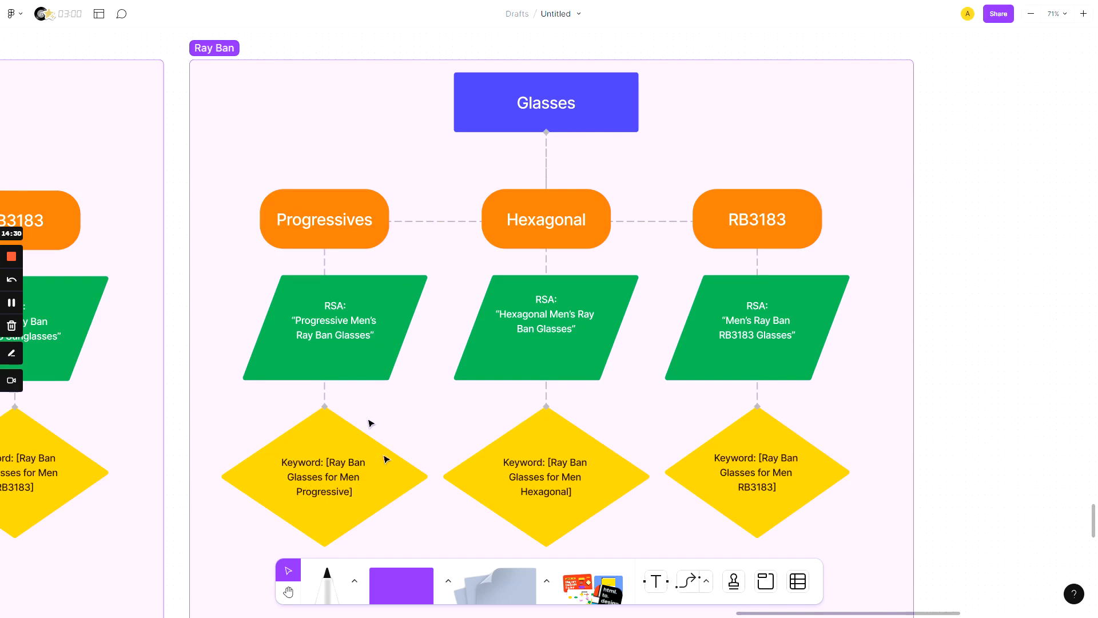
{"action": "left_click", "coordinate": [324, 476]}
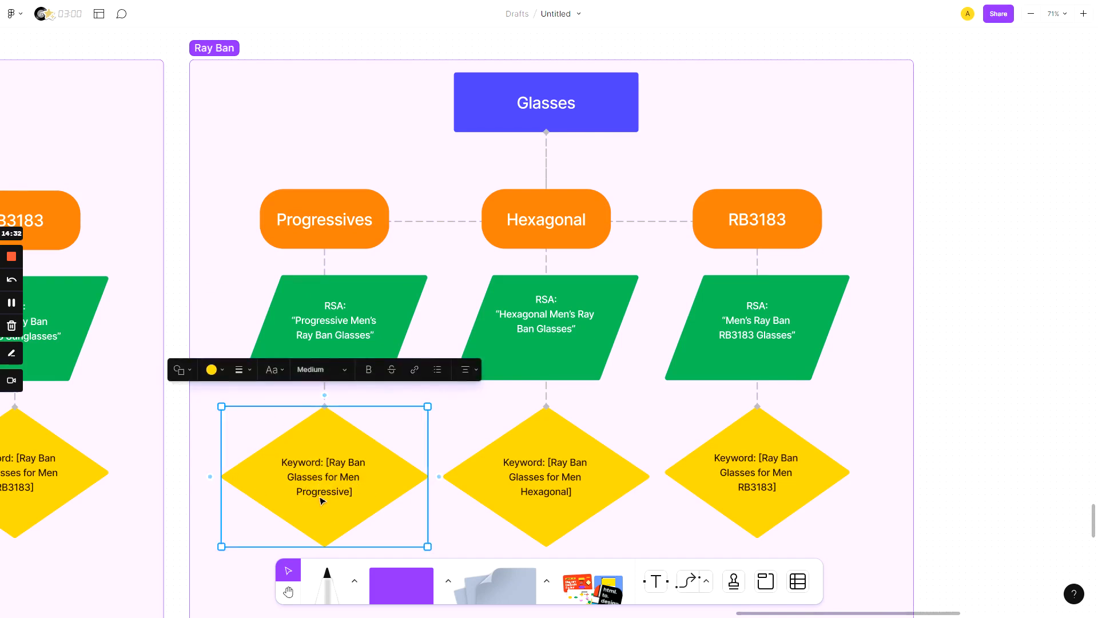
{"action": "left_click", "coordinate": [545, 476]}
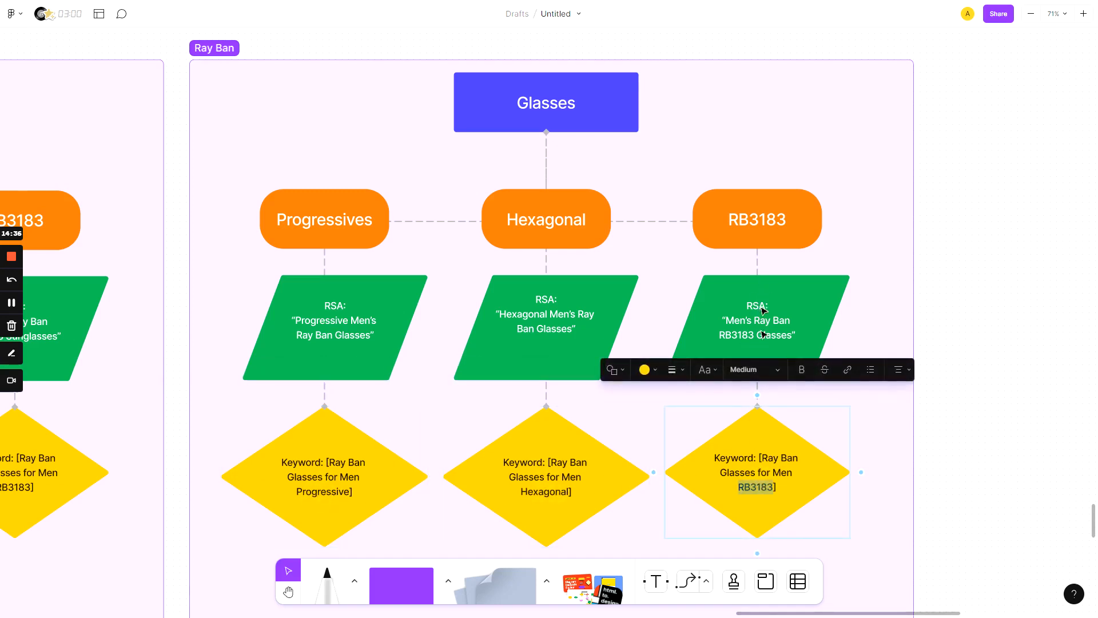
{"action": "mouse_move", "coordinate": [257, 341]}
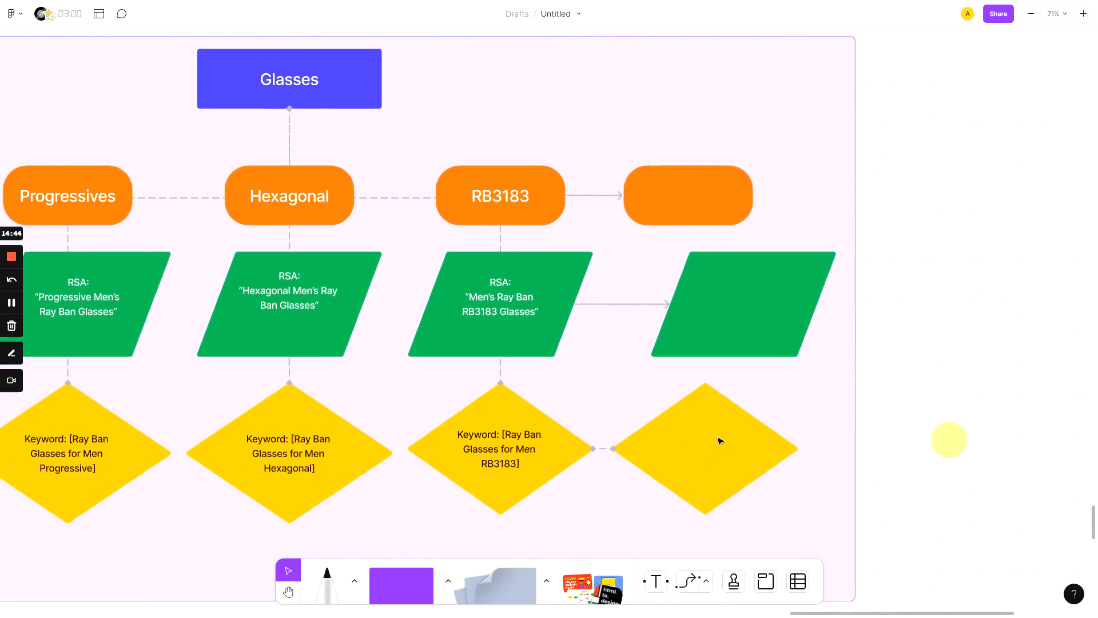
Select the new orange branch box beside RB3183 and its connected shapes.
{"action": "left_click", "coordinate": [700, 212]}
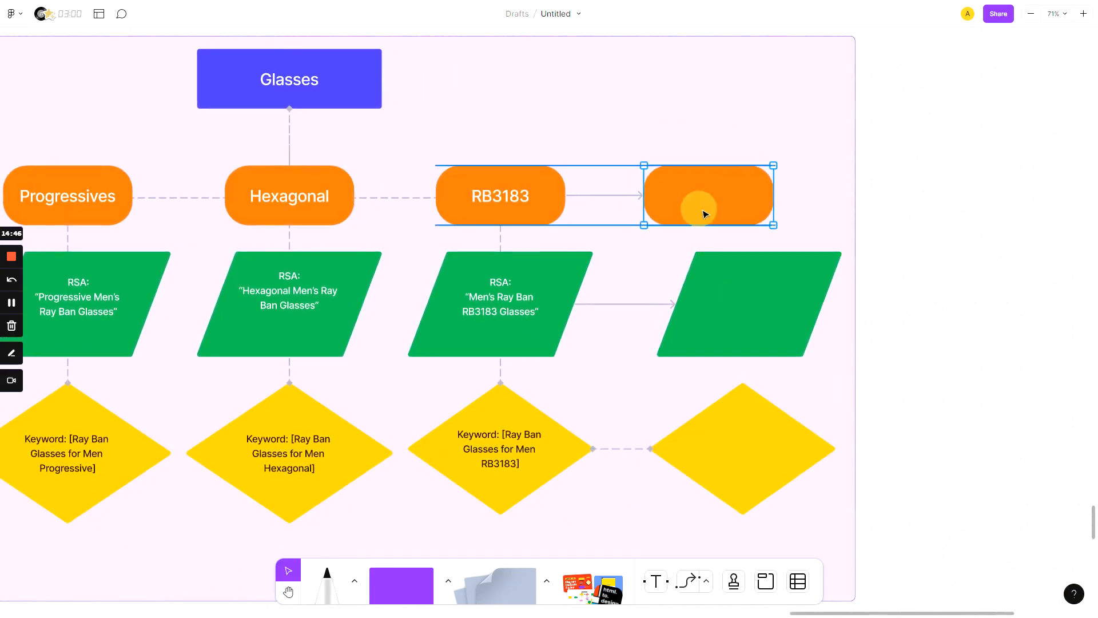
{"action": "left_click", "coordinate": [755, 210]}
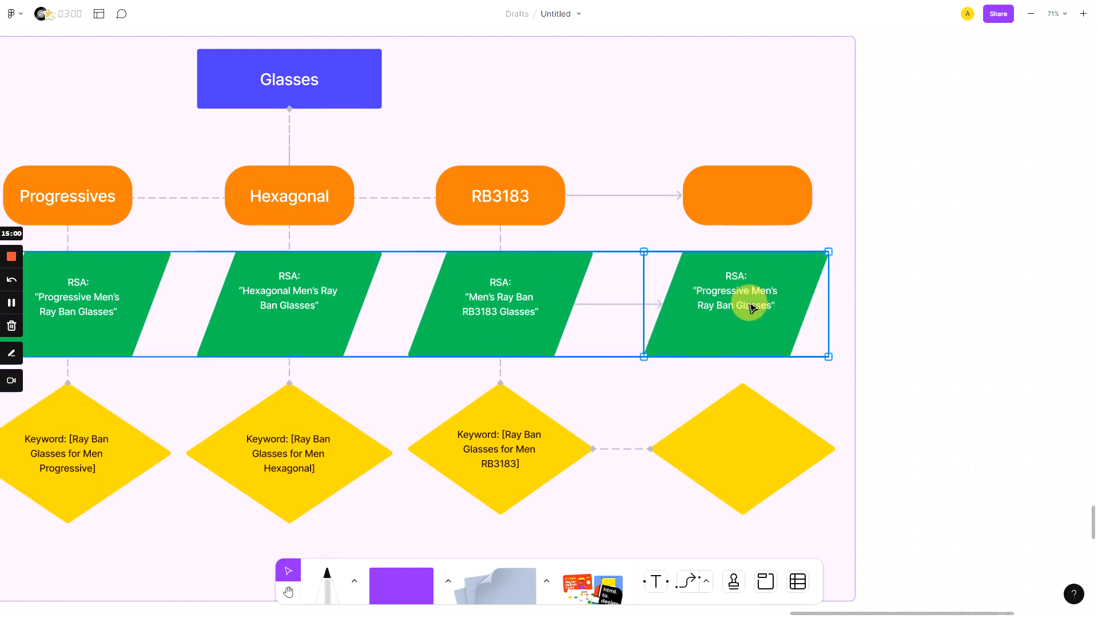
Label the fourth orange box "Wooden Frame" and set its text to the smaller size.
{"action": "double_click", "coordinate": [747, 307]}
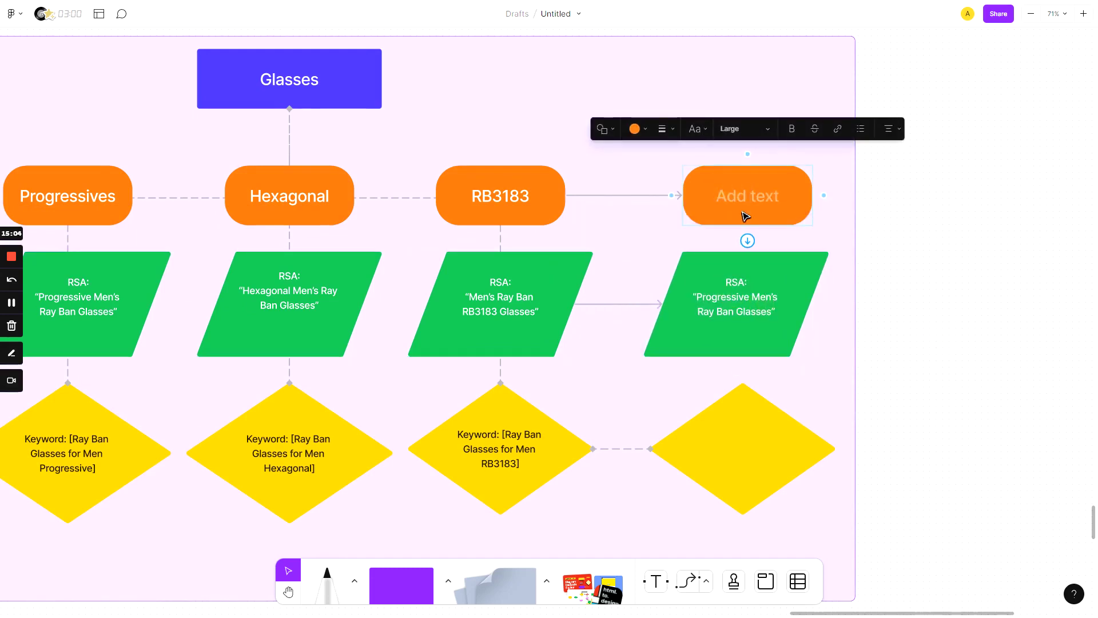
{"action": "type", "text": "Wooden"}
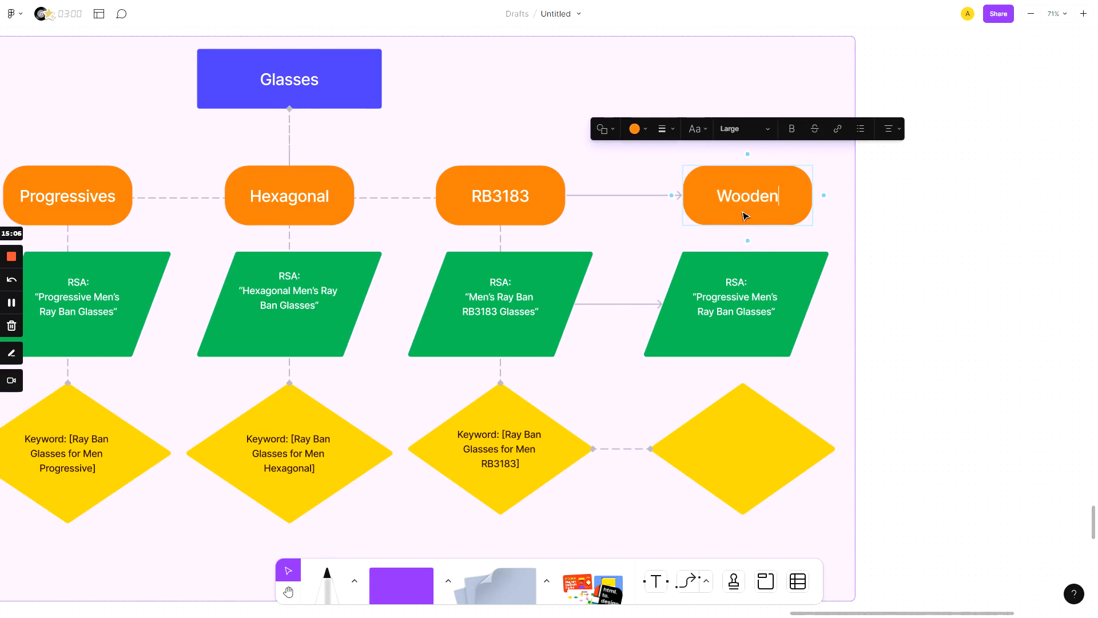
{"action": "type", "text": "Frame Eye"}
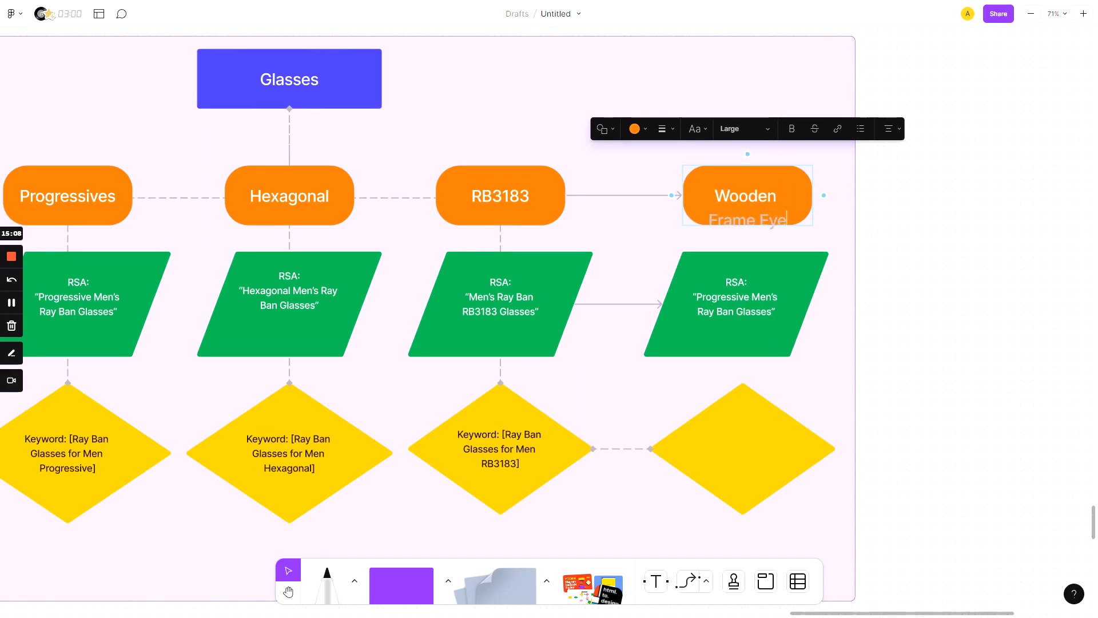
{"action": "left_click", "coordinate": [970, 259]}
{"action": "type", "text": "Glasses"}
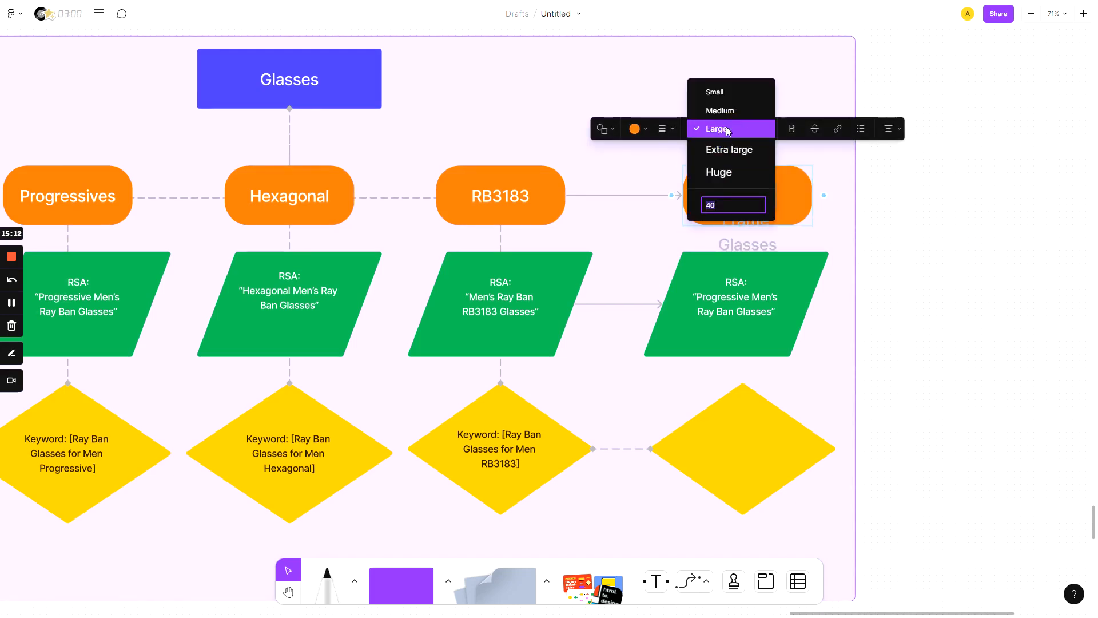
{"action": "left_click", "coordinate": [717, 128]}
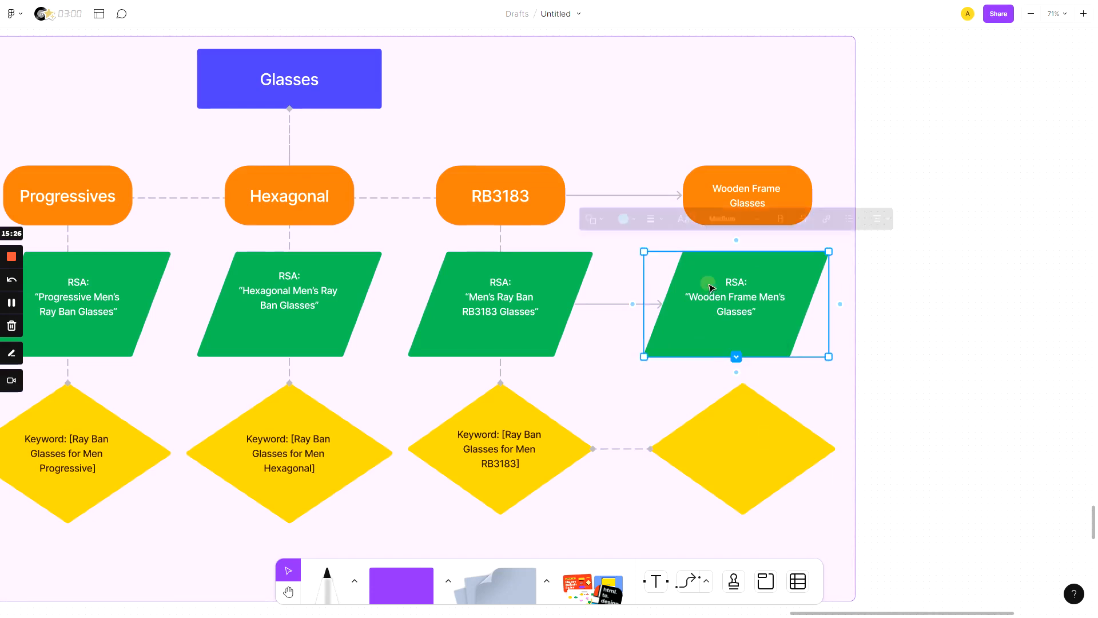
Write "[Wooden Frame Men's Glasses]" in the fourth branch's empty yellow diamond.
{"action": "double_click", "coordinate": [735, 303]}
{"action": "type", "text": "Keyword: [Wooden Frame Men’s Glasses]"}
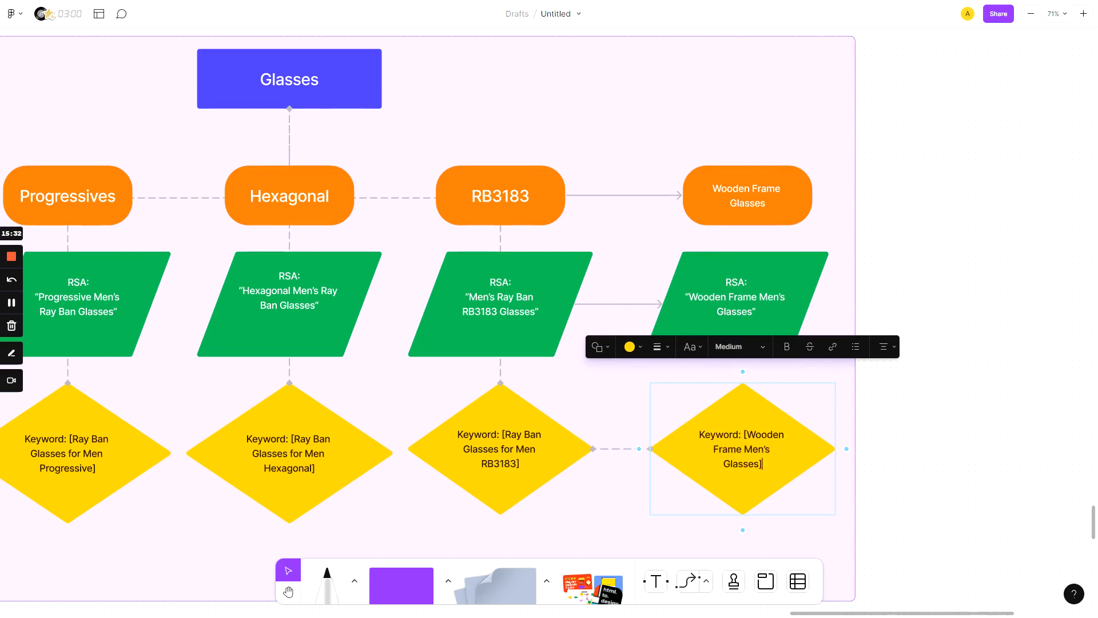
{"action": "left_click", "coordinate": [751, 336]}
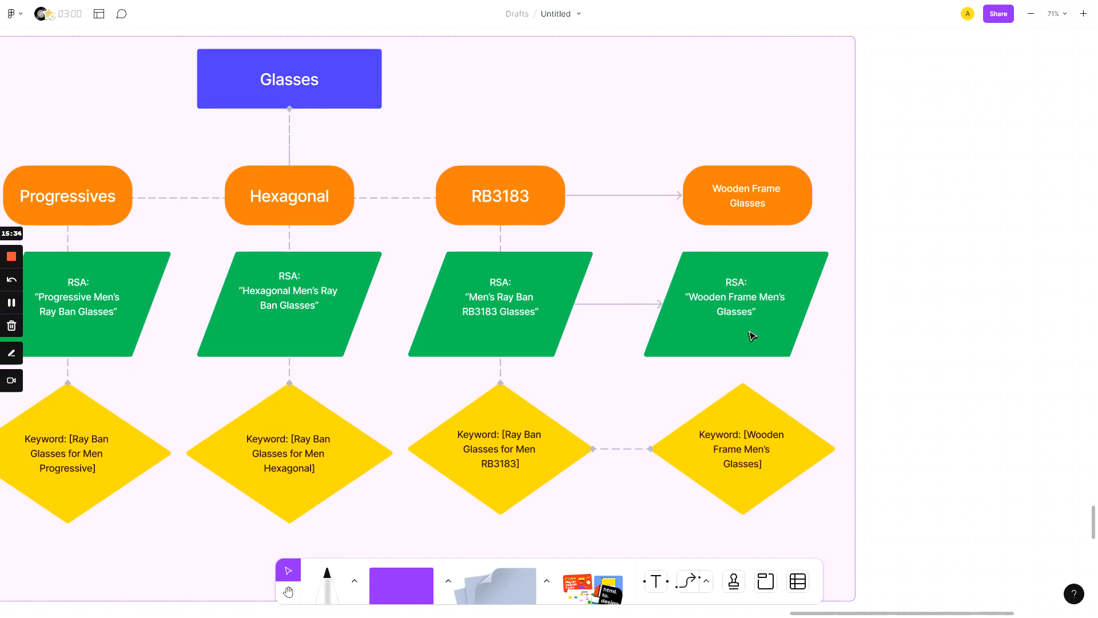
{"action": "mouse_move", "coordinate": [907, 370]}
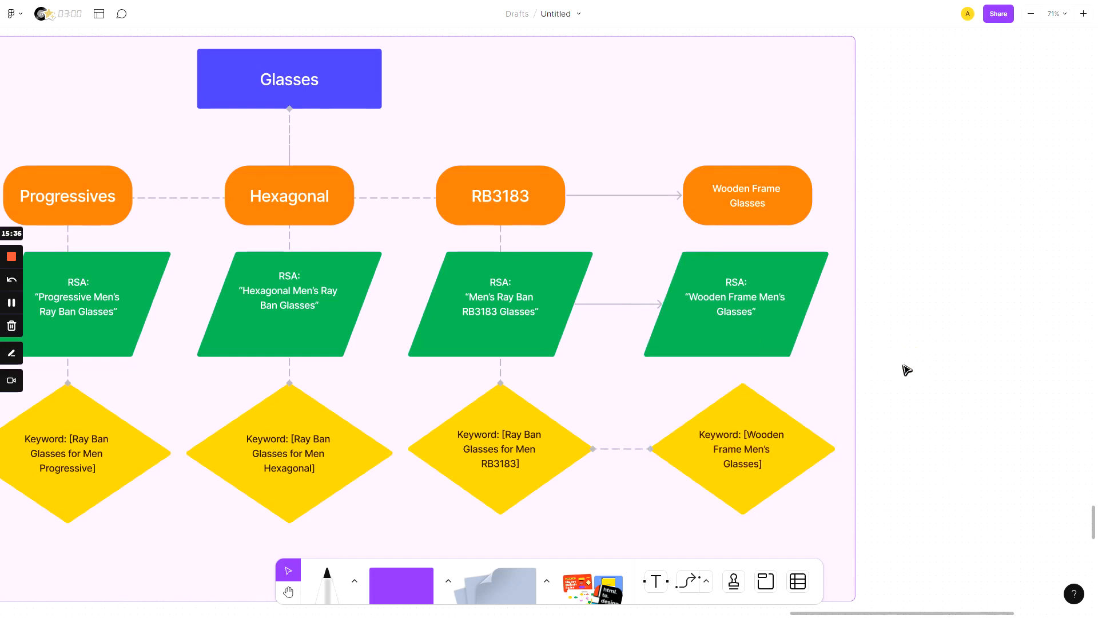
{"action": "mouse_move", "coordinate": [893, 365]}
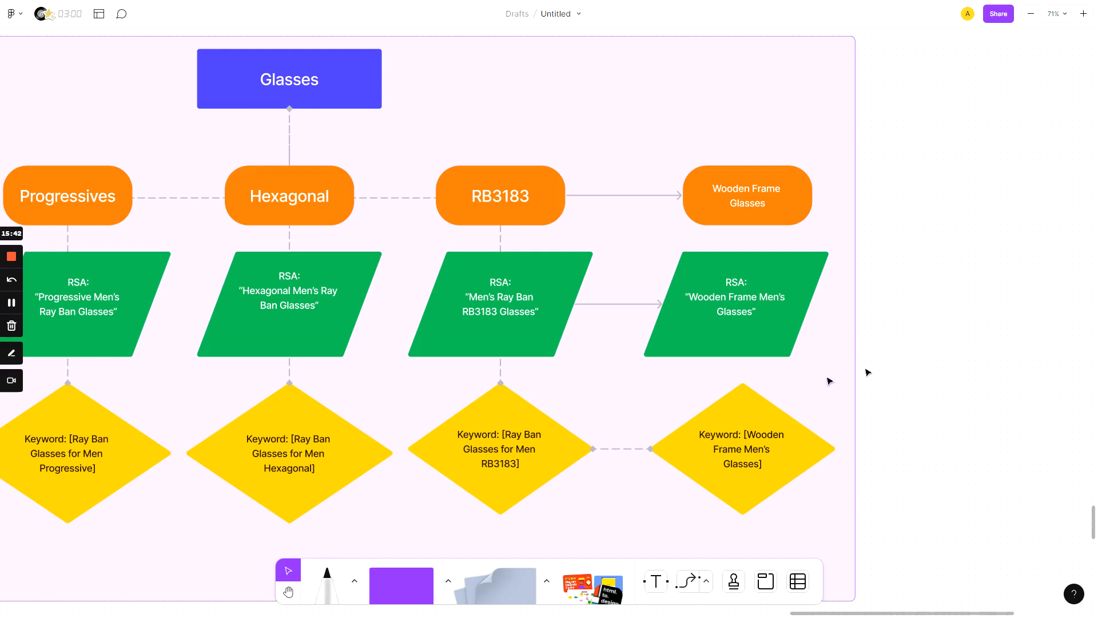
{"action": "mouse_move", "coordinate": [204, 532]}
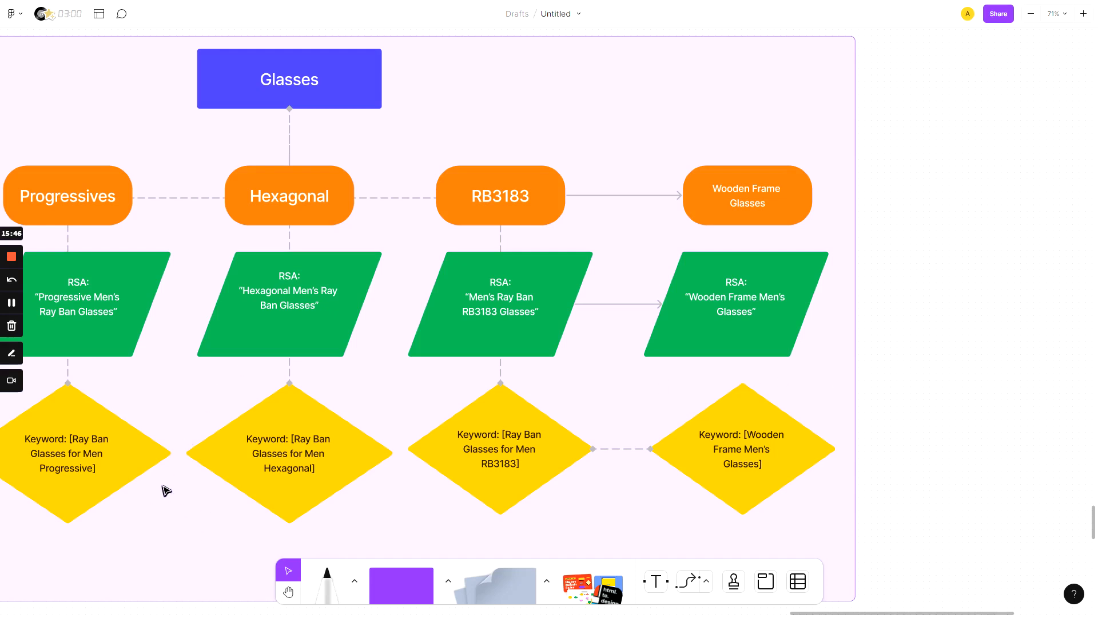
{"action": "mouse_move", "coordinate": [153, 486]}
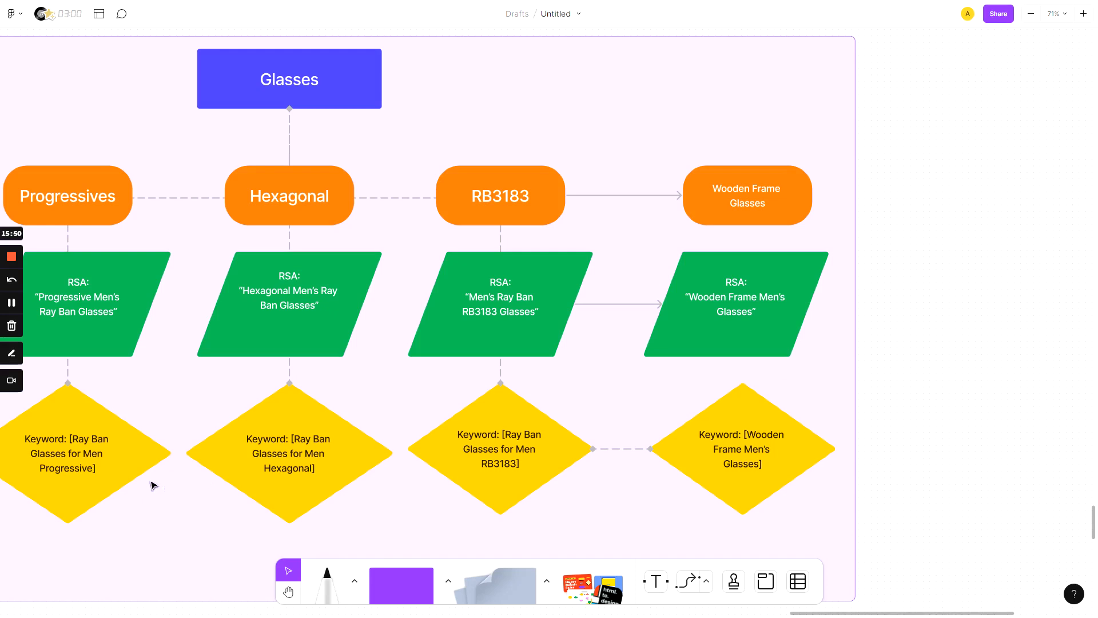
{"action": "mouse_move", "coordinate": [221, 467]}
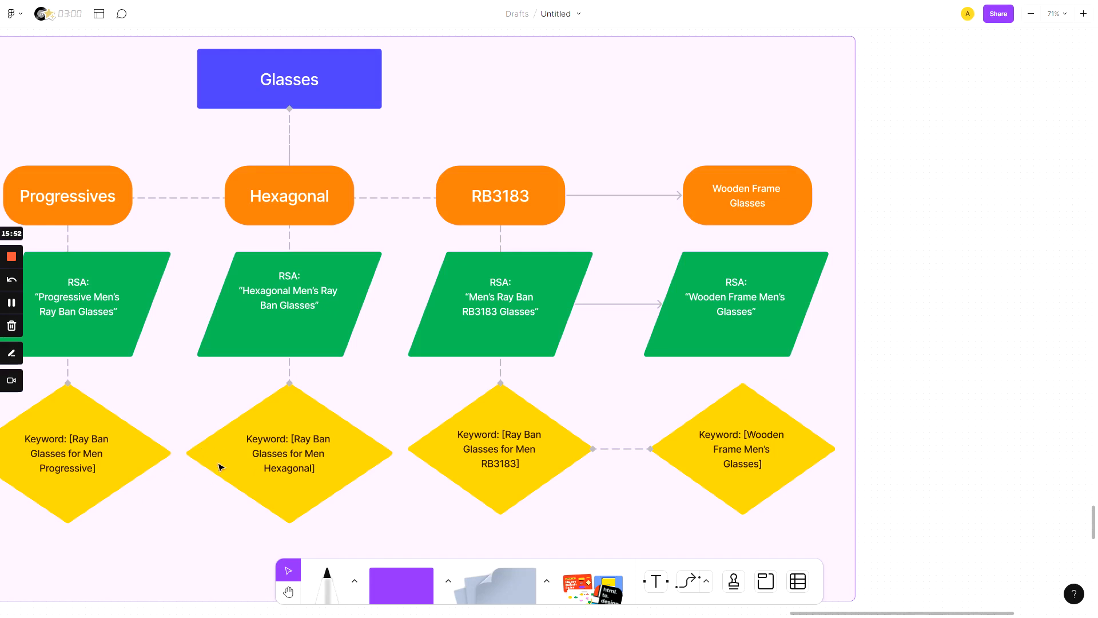
{"action": "mouse_move", "coordinate": [197, 475]}
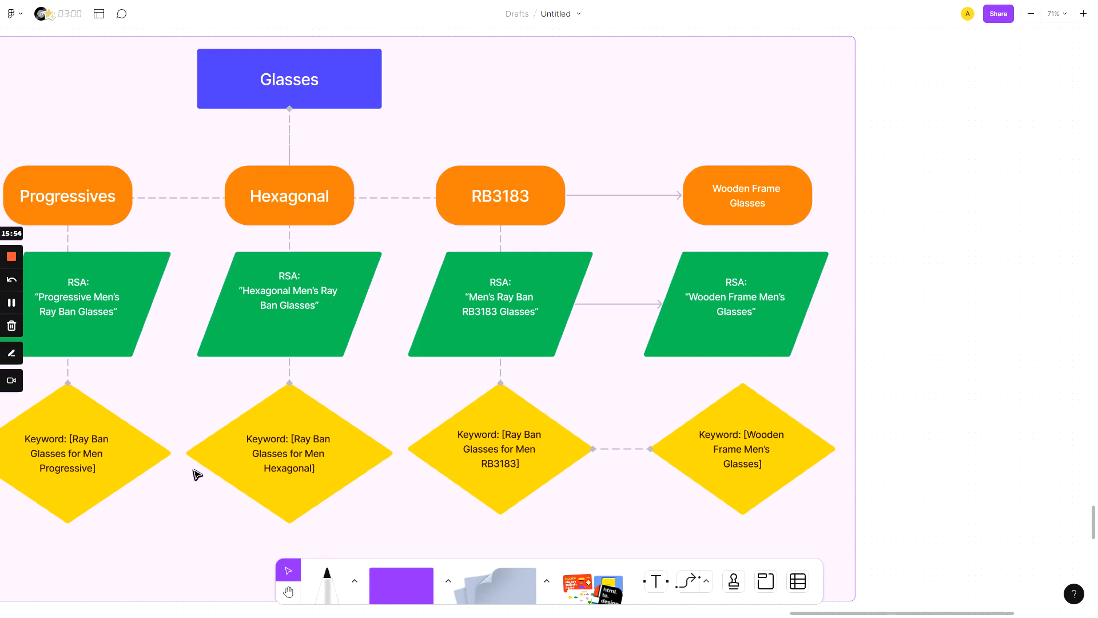
{"action": "mouse_move", "coordinate": [225, 532]}
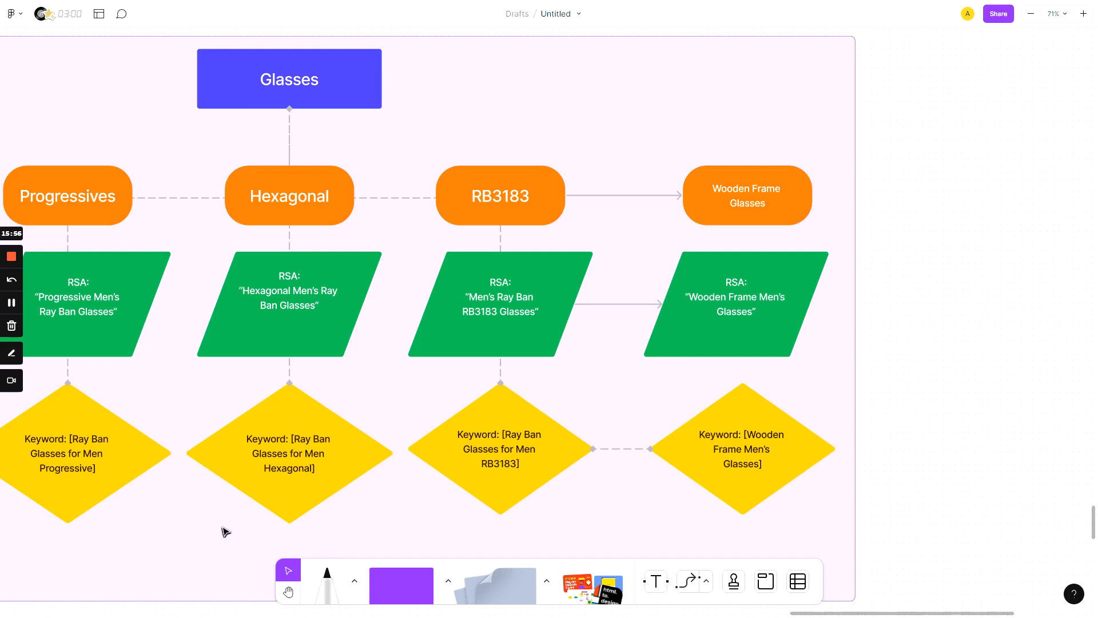
{"action": "mouse_move", "coordinate": [221, 541]}
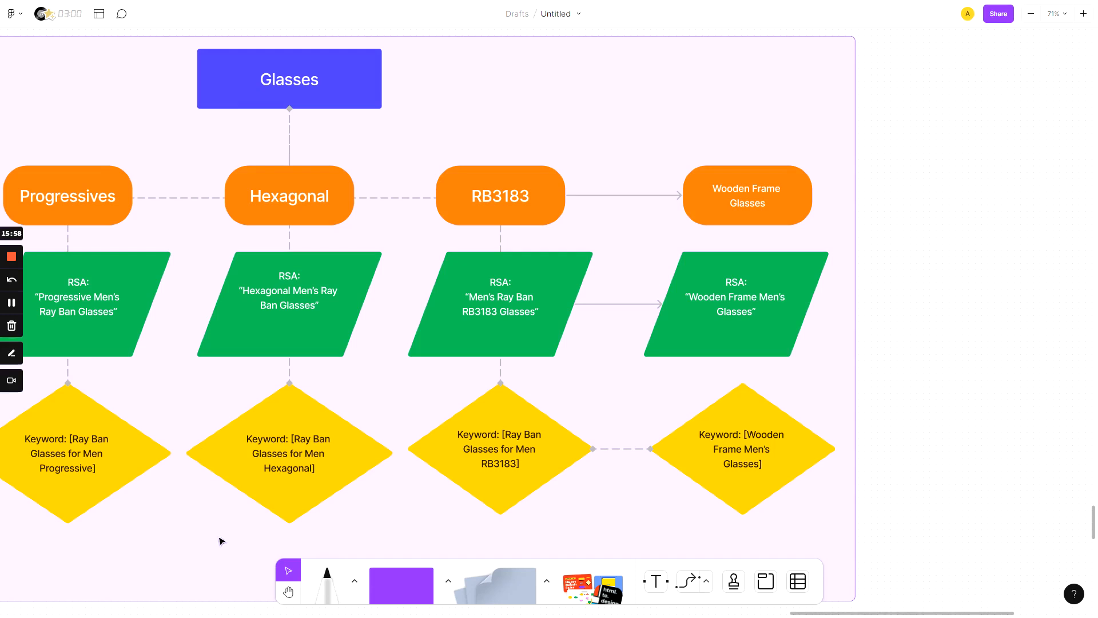
{"action": "mouse_move", "coordinate": [193, 500]}
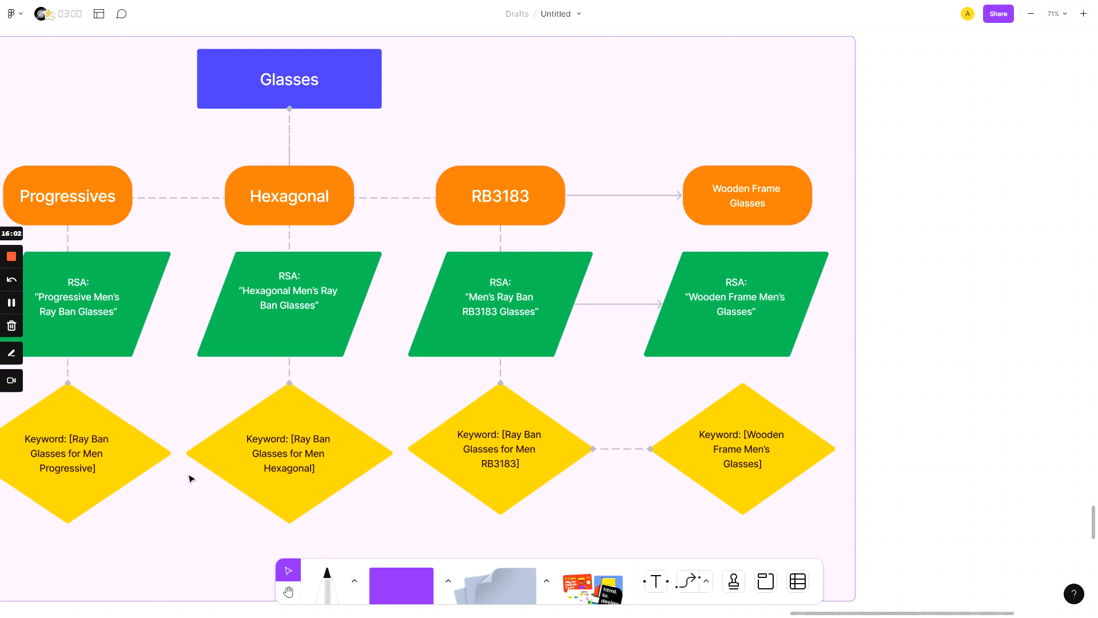
{"action": "mouse_move", "coordinate": [179, 466]}
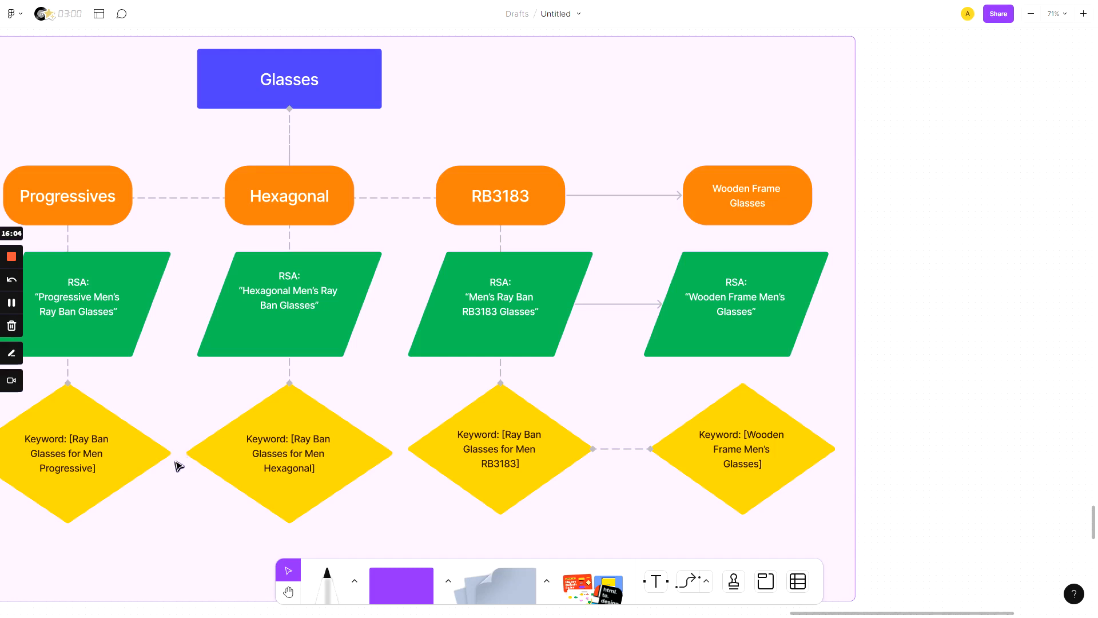
{"action": "mouse_move", "coordinate": [330, 515]}
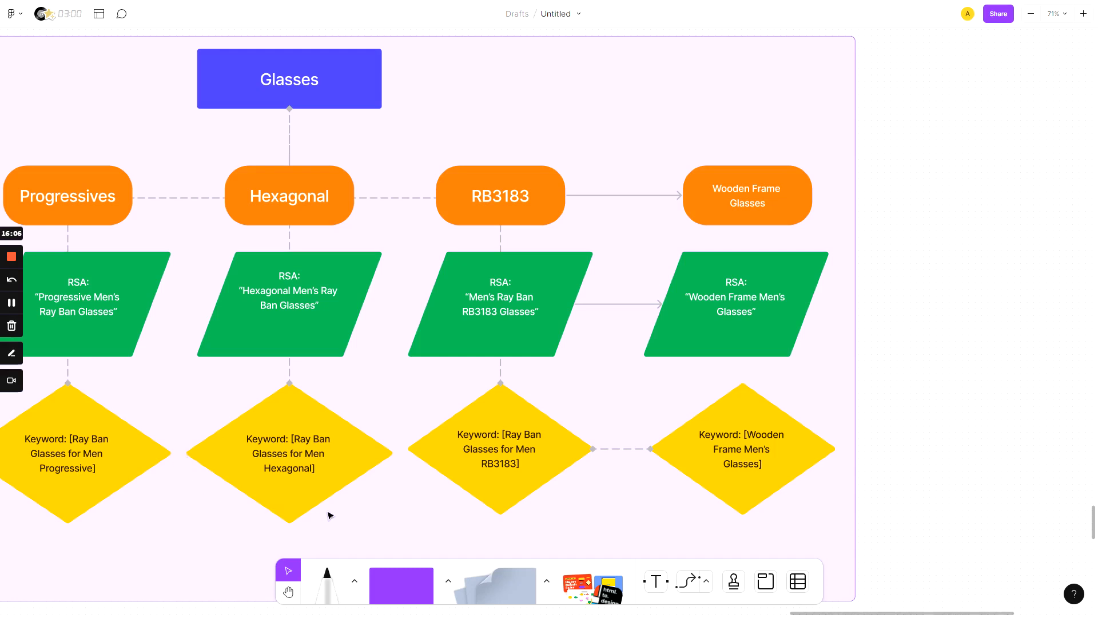
{"action": "mouse_move", "coordinate": [408, 486]}
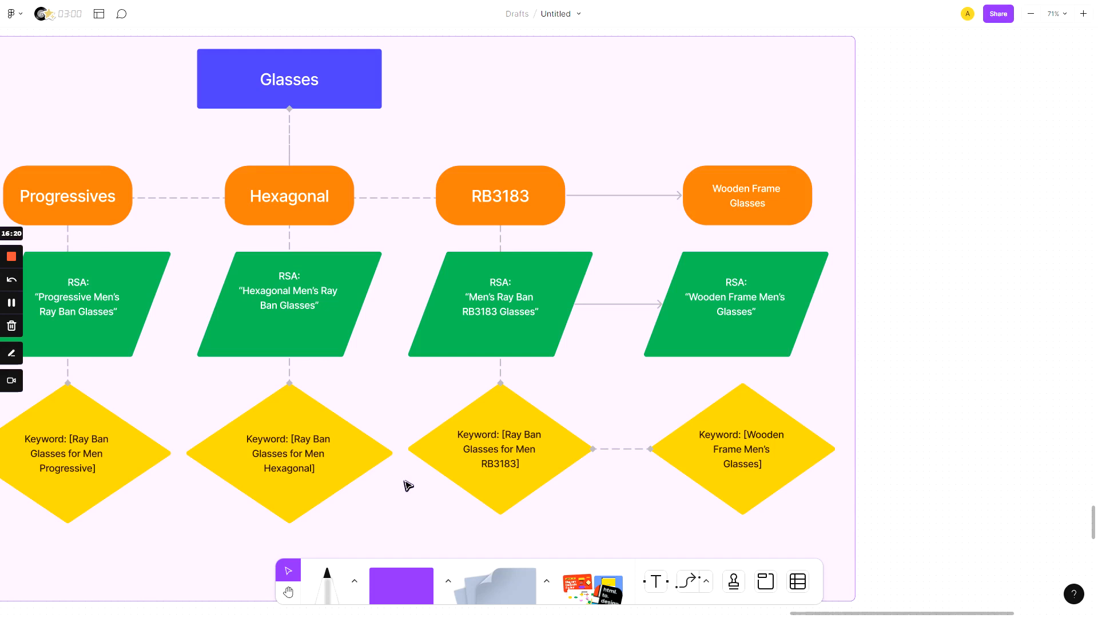
Scroll down to the extra-work slide and the question "Why should I do it?".
{"action": "scroll", "scroll_direction": "down", "scroll_amount": 3}
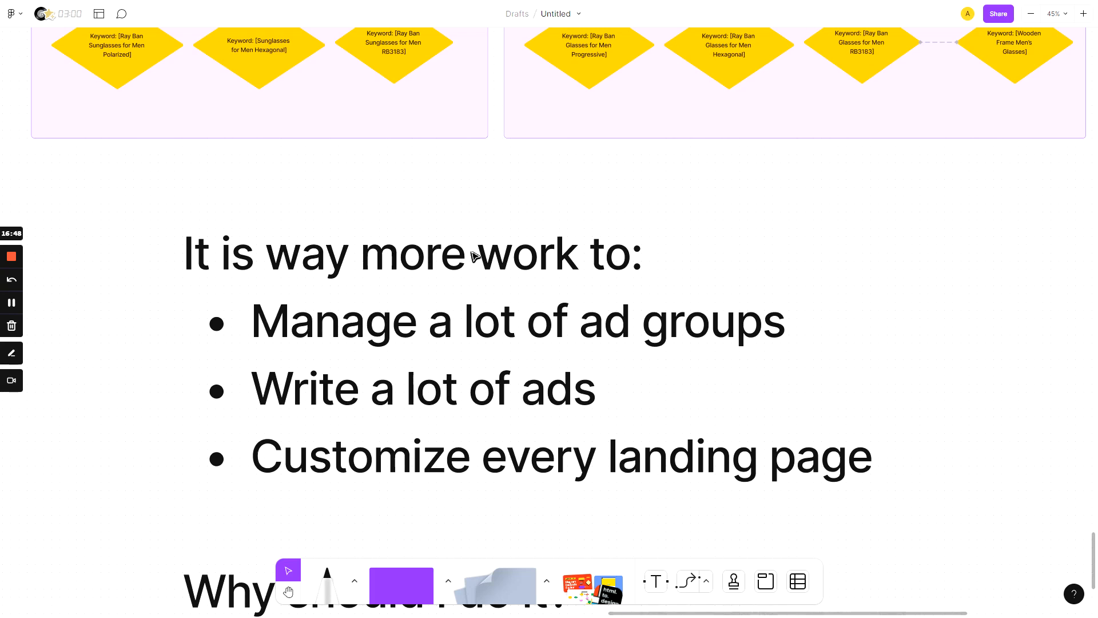
{"action": "mouse_move", "coordinate": [464, 265]}
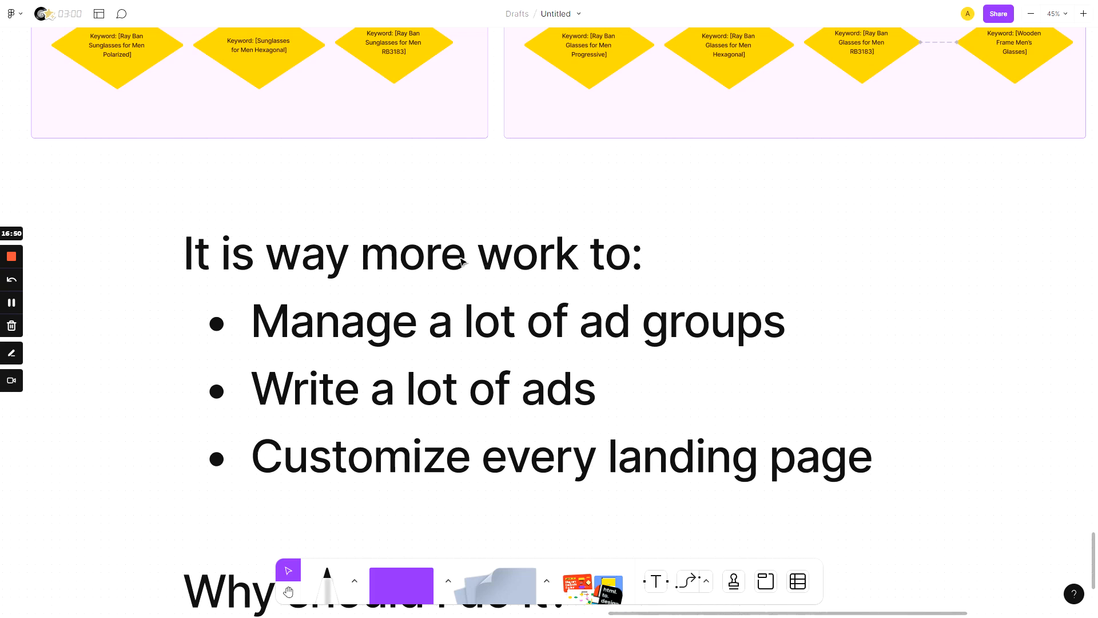
{"action": "scroll", "scroll_direction": "down", "scroll_amount": 3}
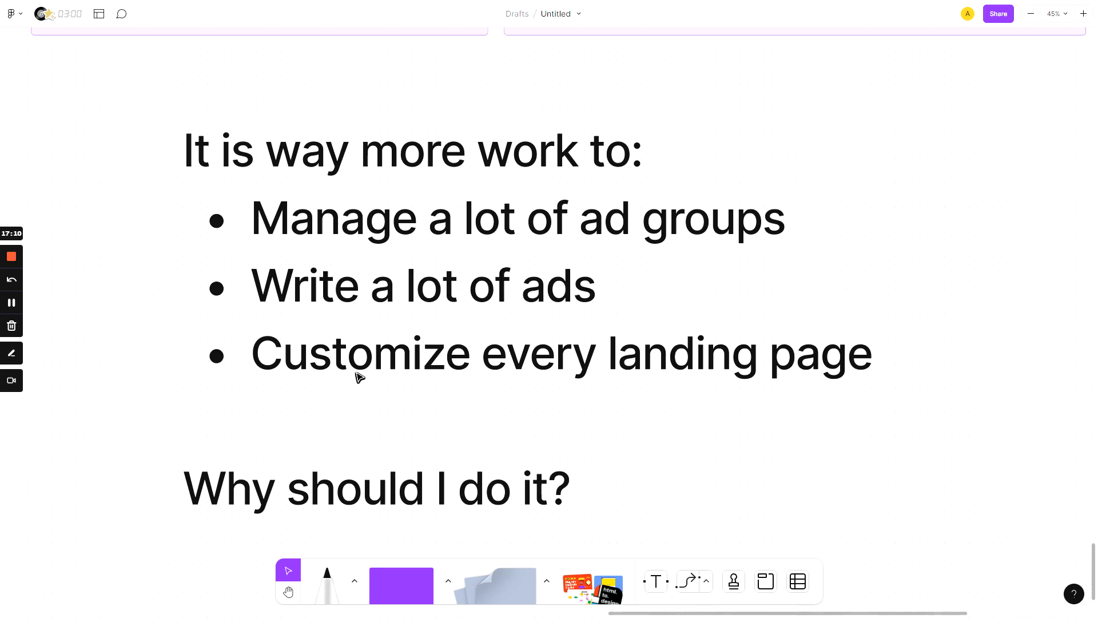
{"action": "mouse_move", "coordinate": [348, 428]}
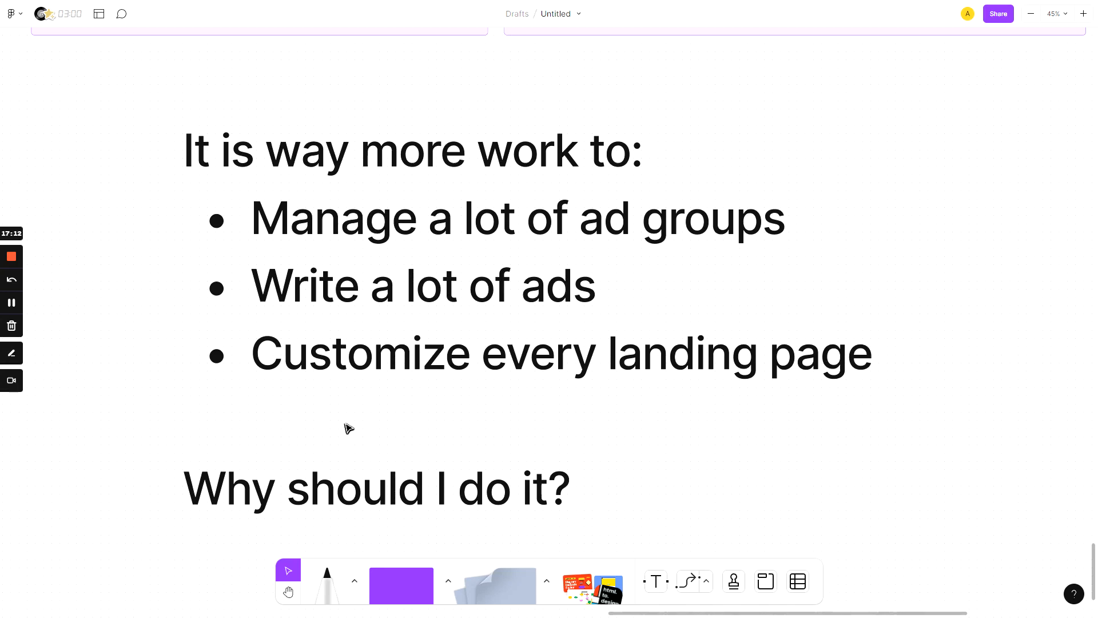